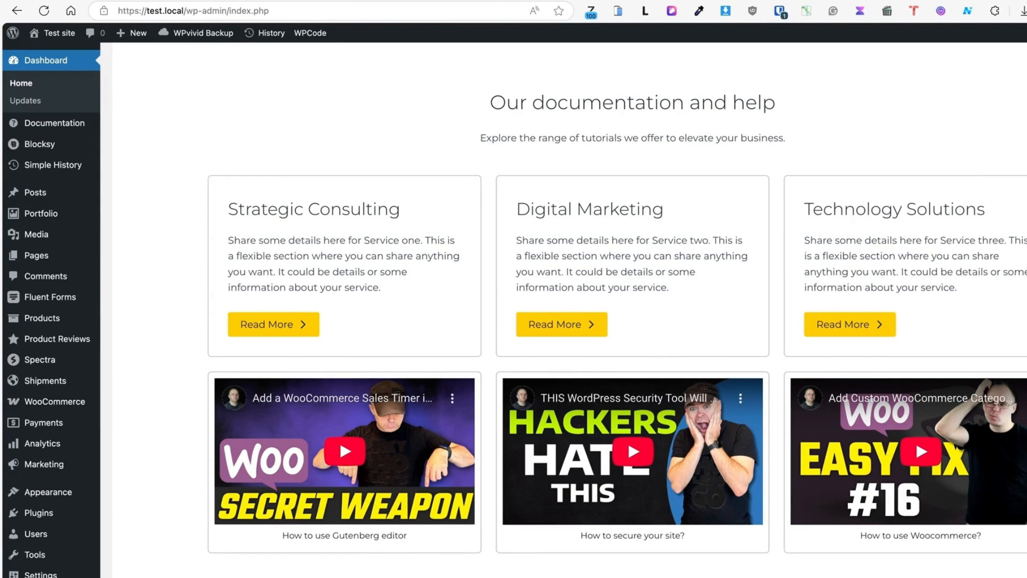
{"action": "mouse_move", "coordinate": [157, 113]}
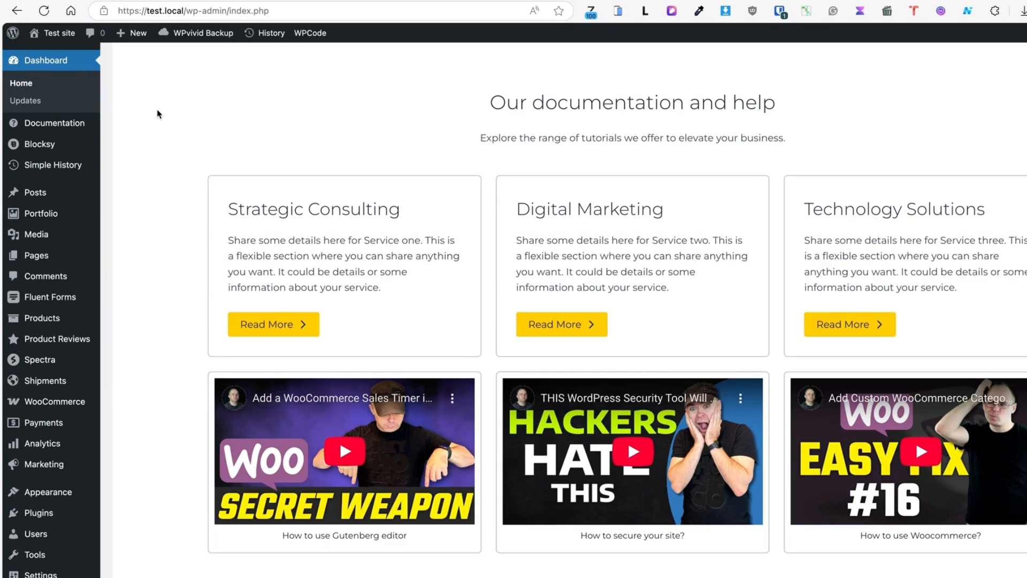
{"action": "mouse_move", "coordinate": [219, 64]}
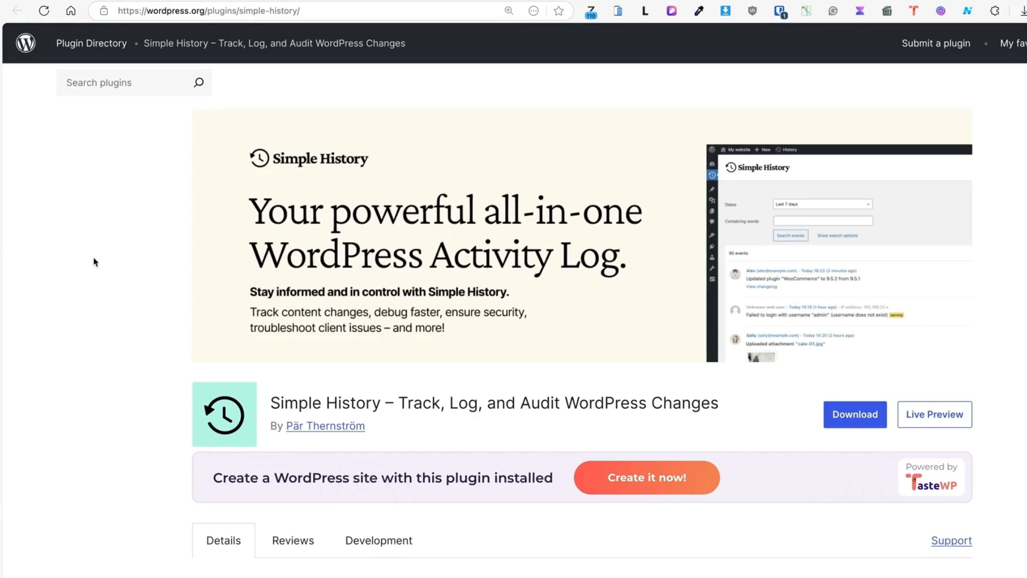
Open Simple History settings and check Show history on the dashboard and in the admin bar.
{"action": "scroll", "scroll_direction": "down", "scroll_amount": 3}
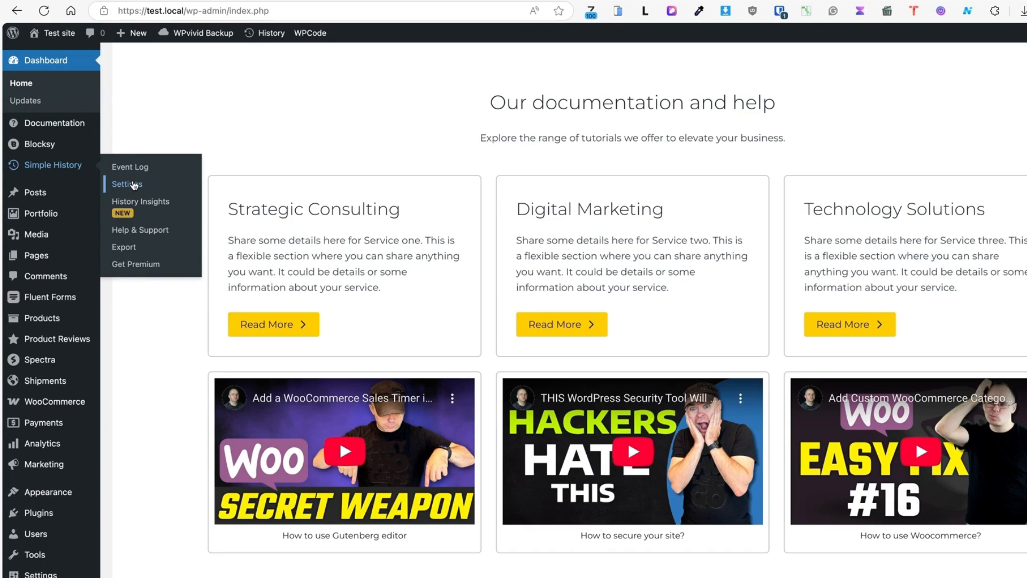
{"action": "left_click", "coordinate": [126, 184]}
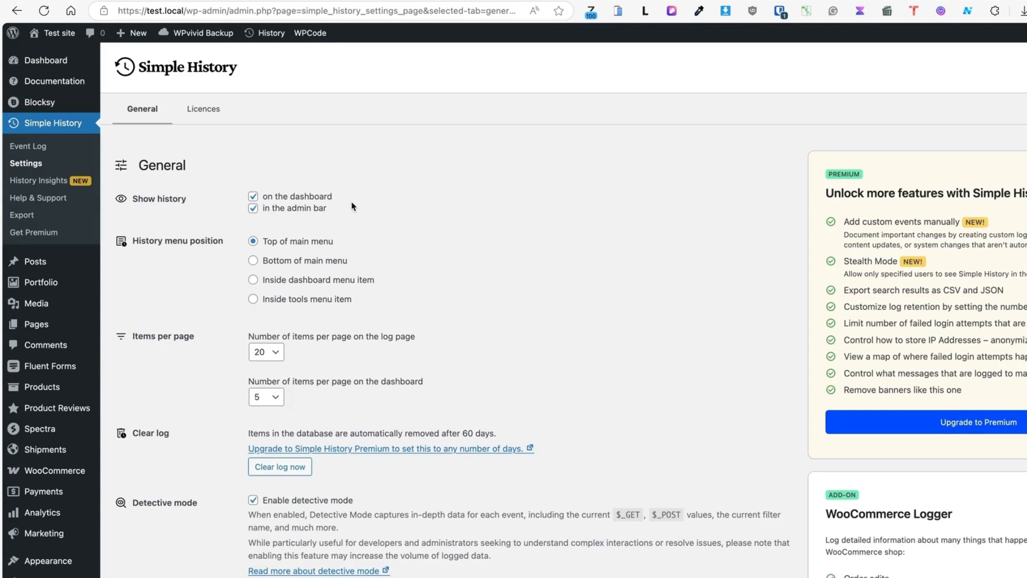
{"action": "mouse_move", "coordinate": [186, 210]}
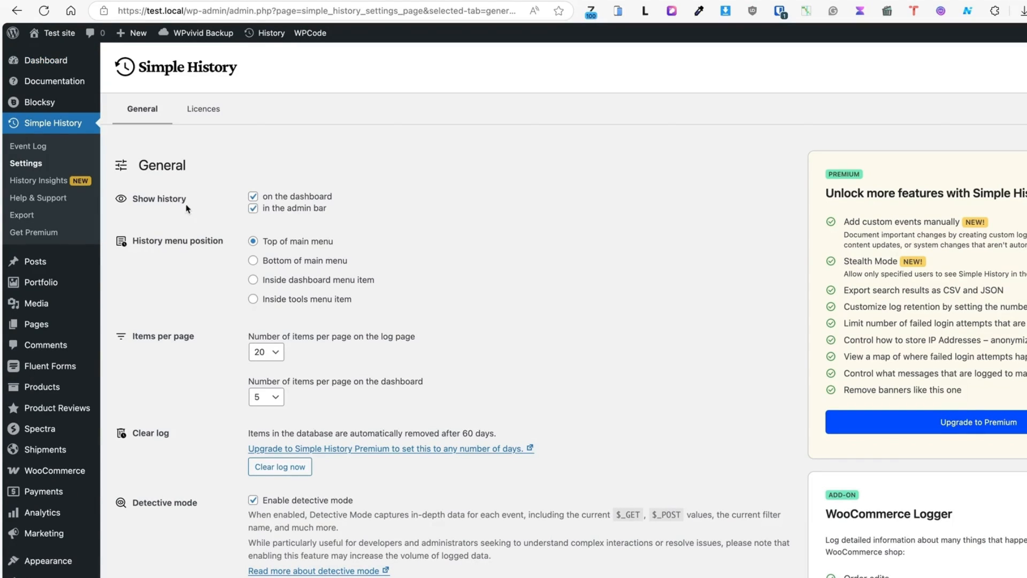
{"action": "left_click", "coordinate": [254, 196]}
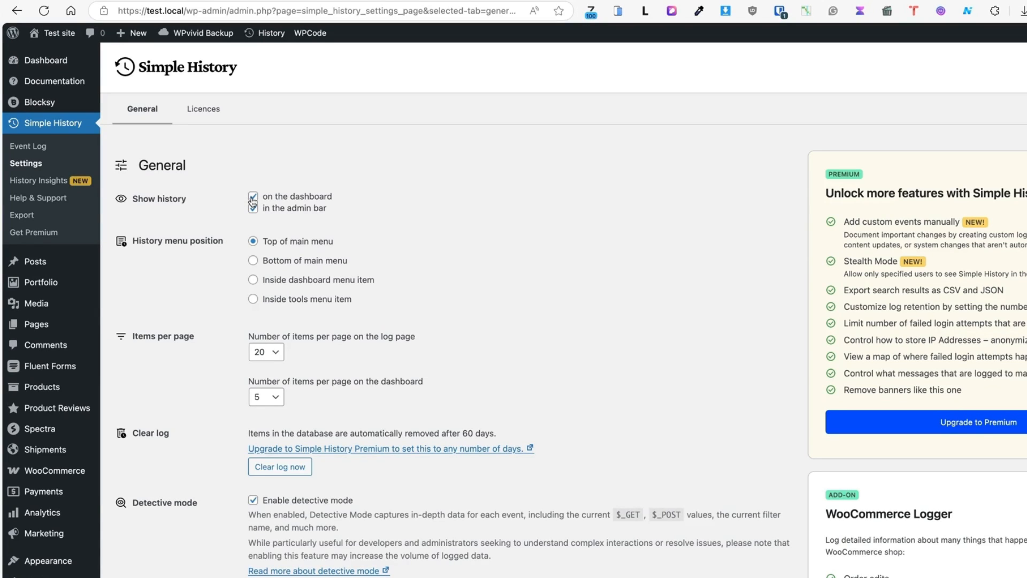
{"action": "left_click", "coordinate": [253, 208]}
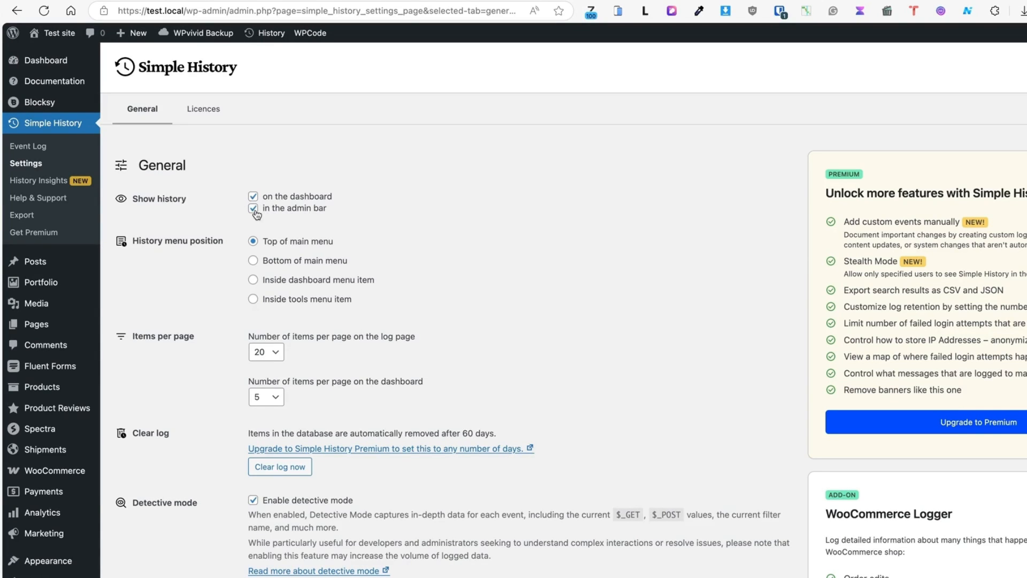
Preview recent events in the admin-bar History dropdown, then reach settings via the dashboard widget gear.
{"action": "left_click", "coordinate": [269, 32]}
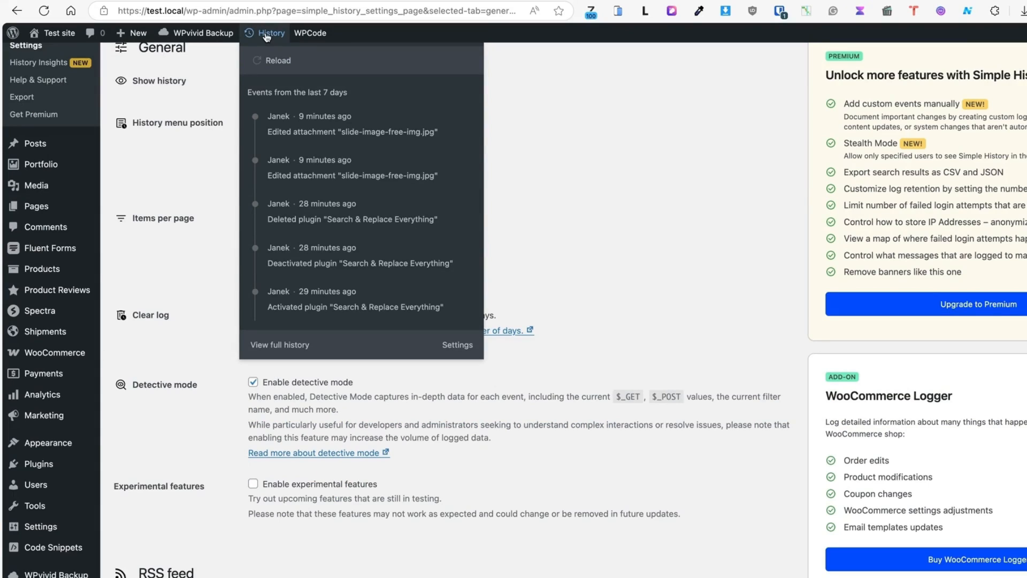
{"action": "mouse_move", "coordinate": [290, 294]}
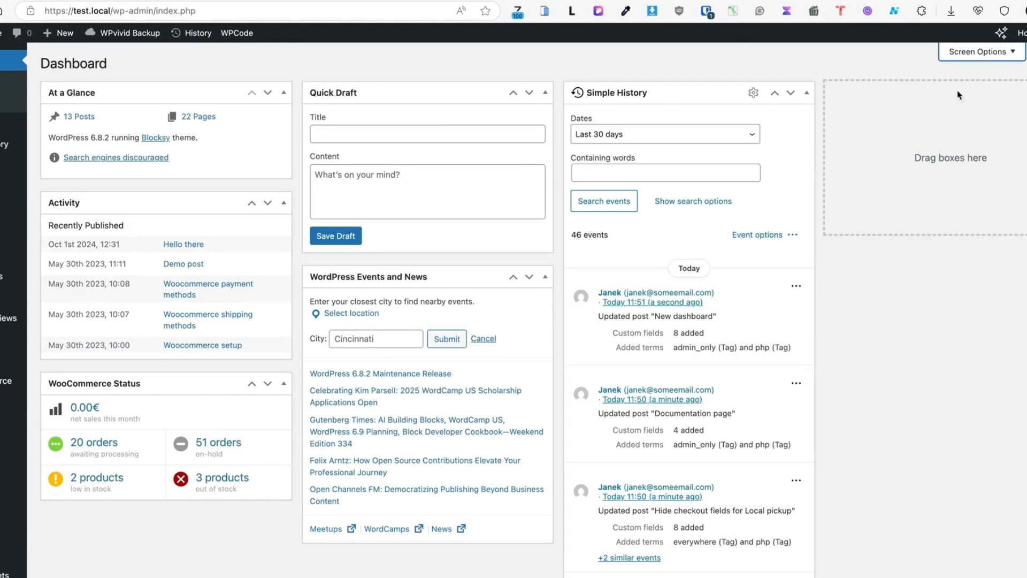
{"action": "left_click", "coordinate": [979, 52]}
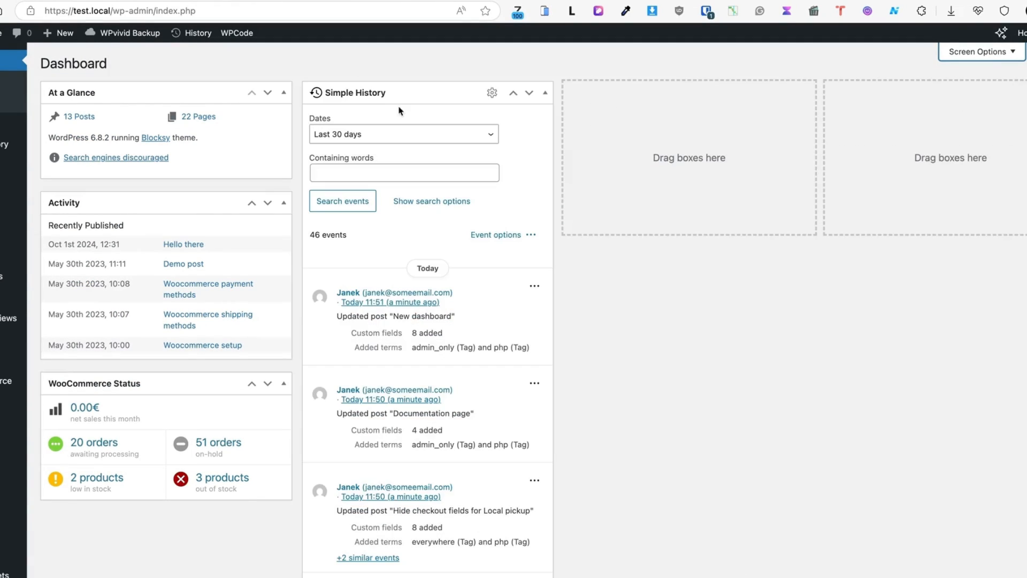
{"action": "left_click", "coordinate": [491, 92]}
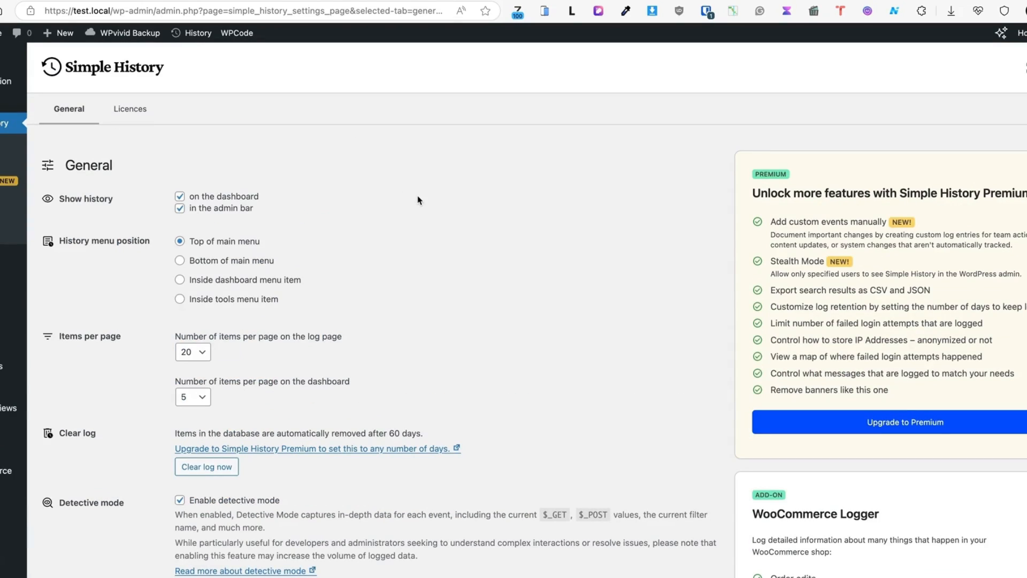
Save the history menu position as 'Inside dashboard menu item'.
{"action": "scroll", "scroll_direction": "down", "scroll_amount": 3}
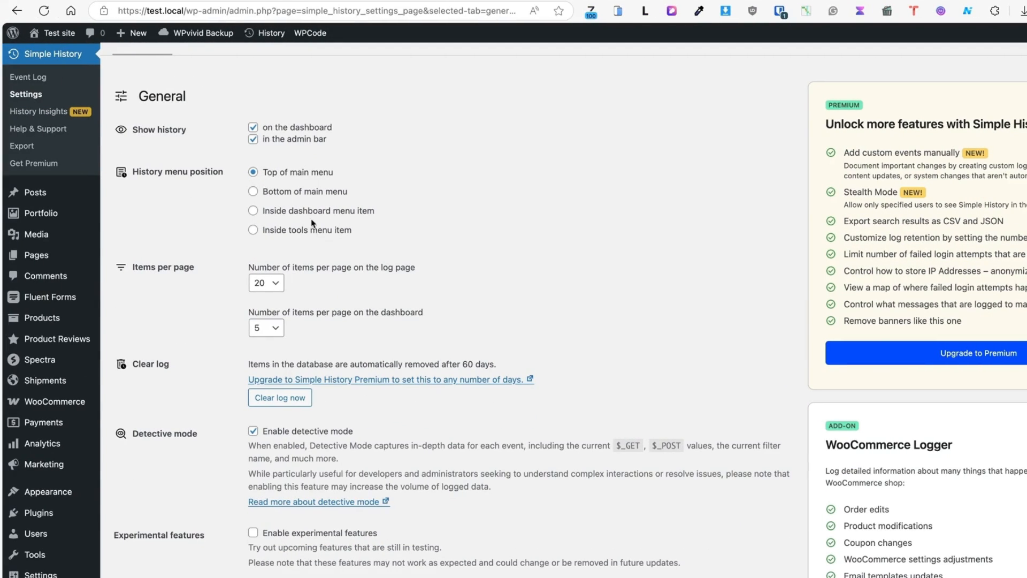
{"action": "mouse_move", "coordinate": [359, 215]}
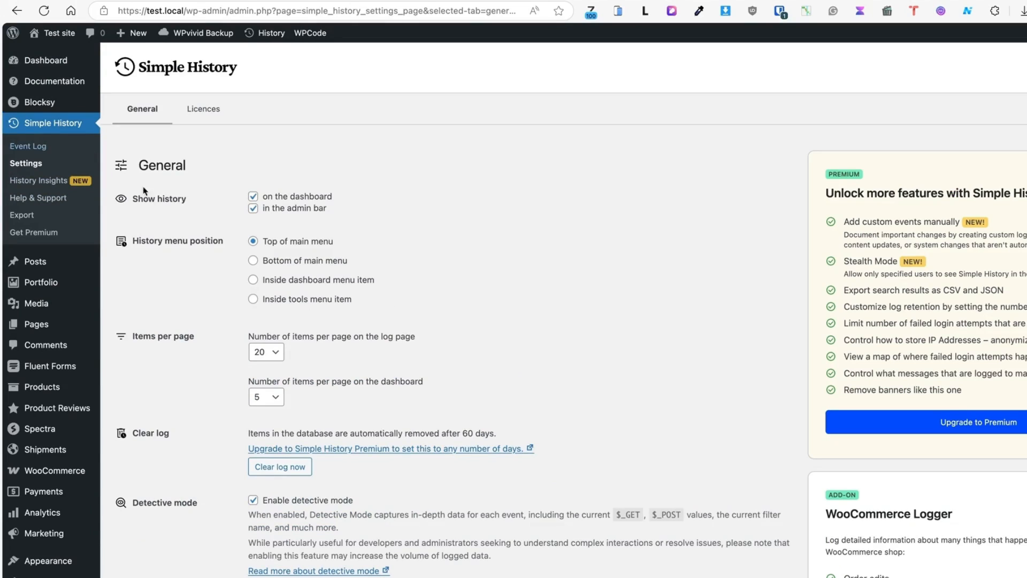
{"action": "left_click", "coordinate": [253, 279]}
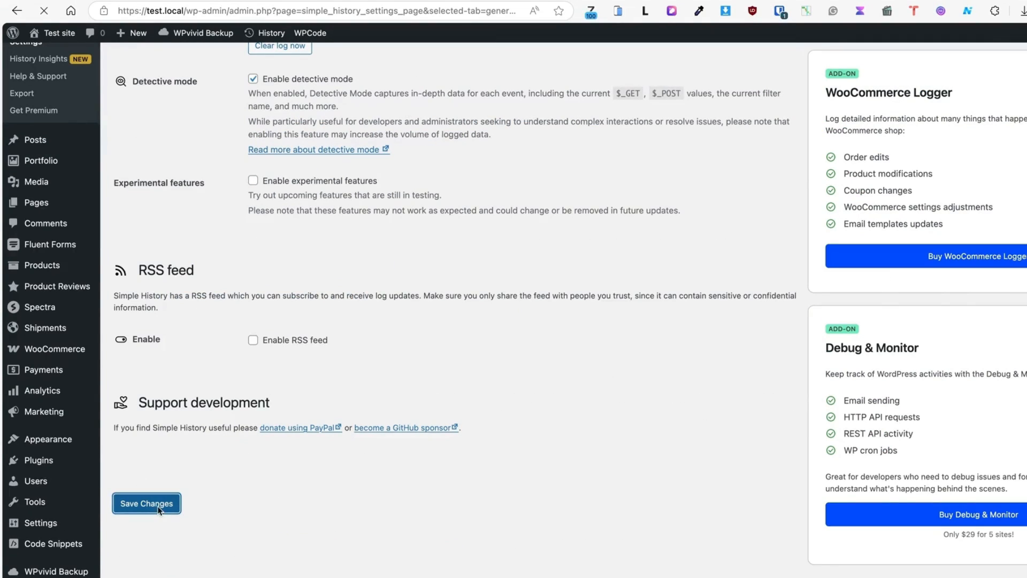
{"action": "left_click", "coordinate": [146, 503]}
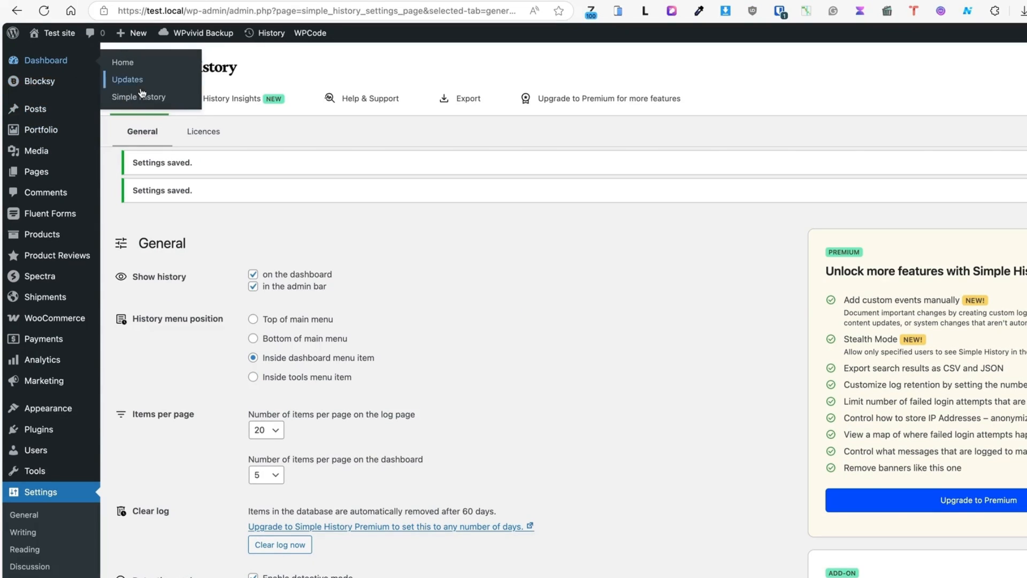
View the event log under Dashboard, then reselect 'Top of main menu' in settings.
{"action": "left_click", "coordinate": [138, 97]}
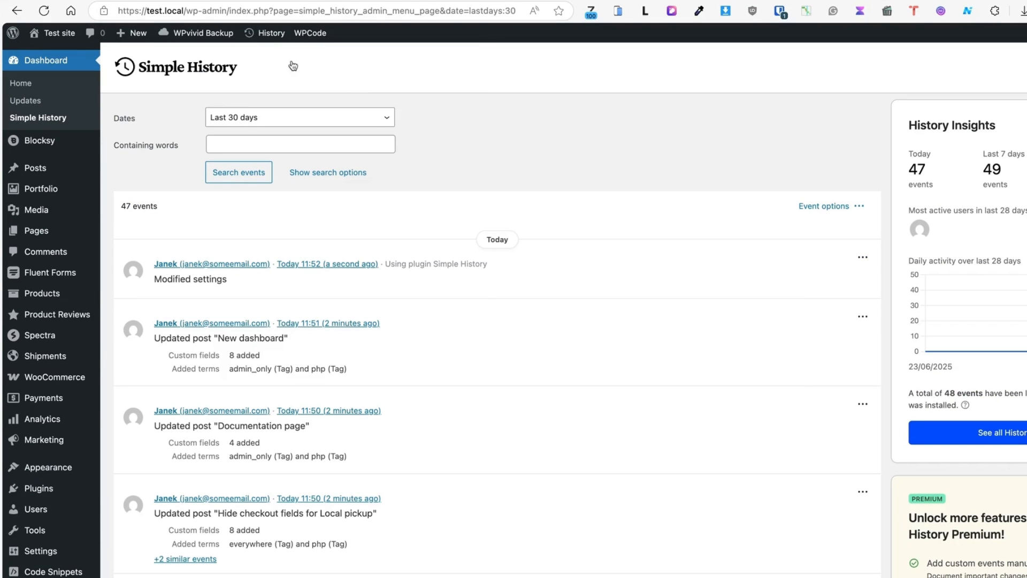
{"action": "left_click", "coordinate": [265, 33]}
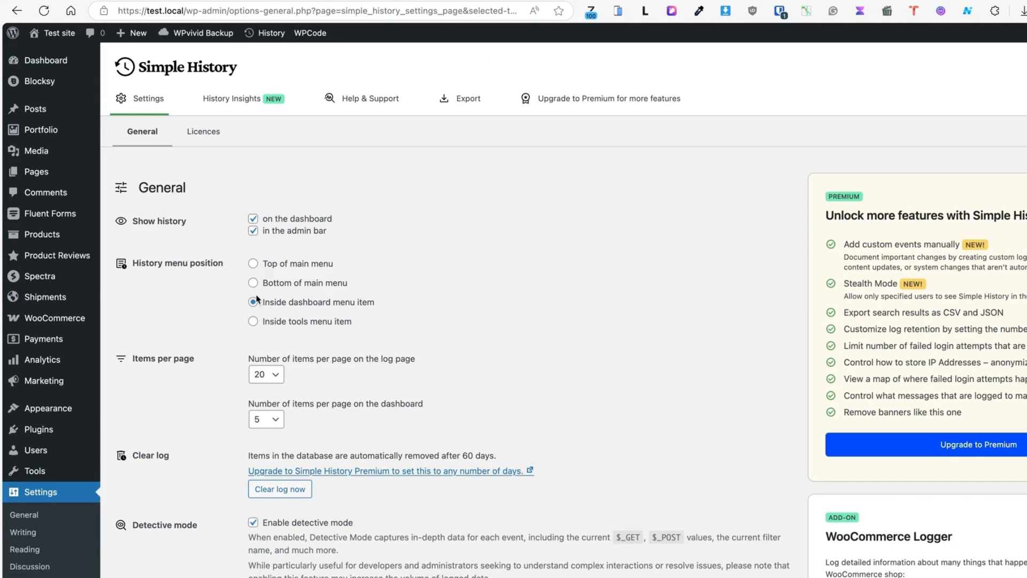
{"action": "left_click", "coordinate": [254, 263]}
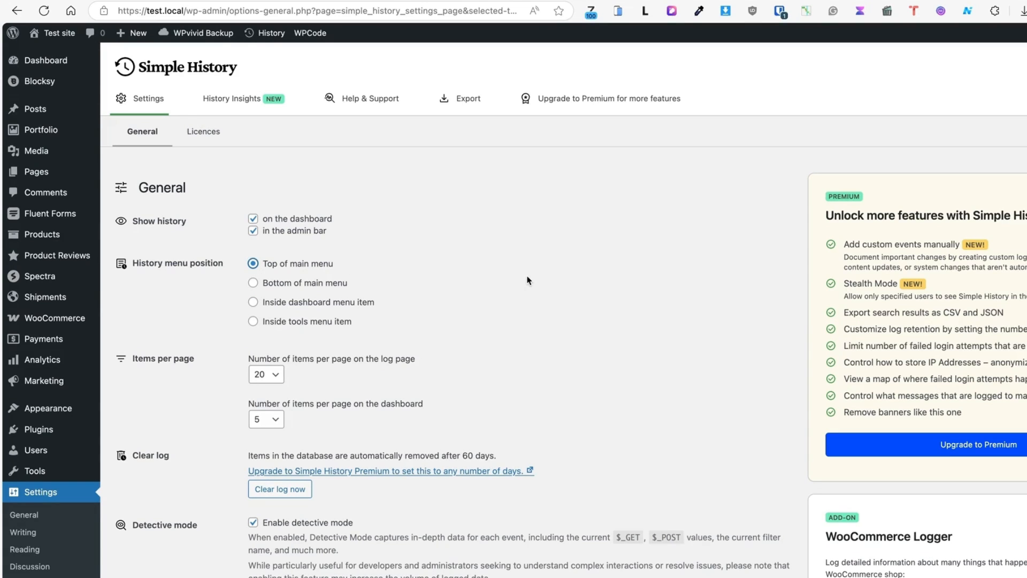
Scroll the General tab options and toggle detective mode off and back on.
{"action": "scroll", "scroll_direction": "down", "scroll_amount": 3}
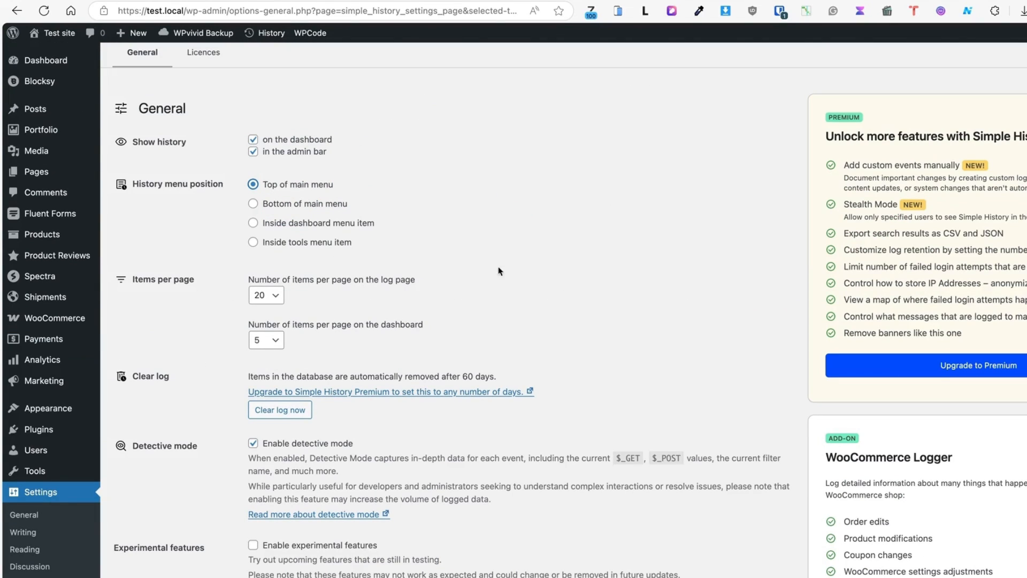
{"action": "scroll", "scroll_direction": "down", "scroll_amount": 3}
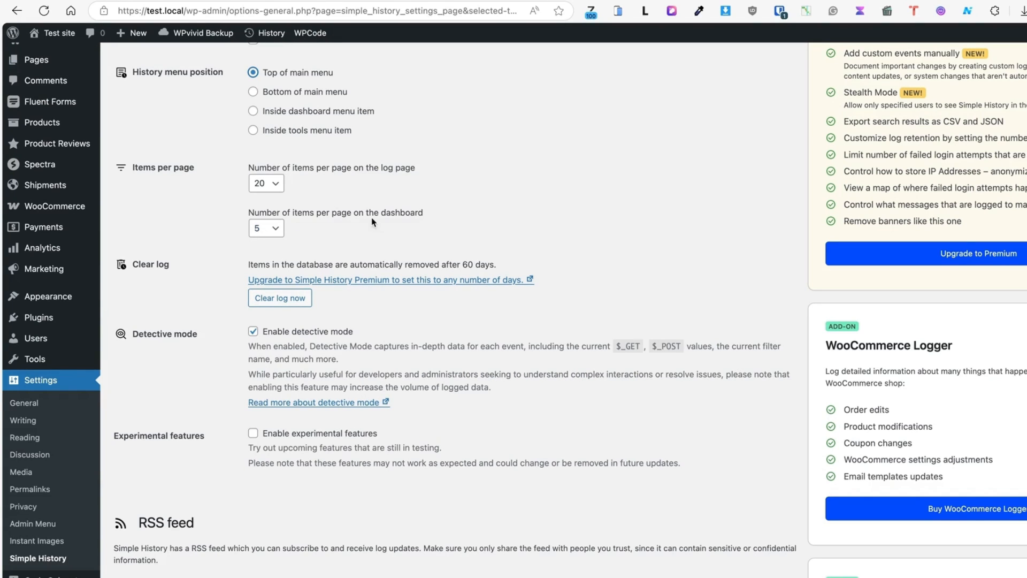
{"action": "scroll", "scroll_direction": "down", "scroll_amount": 3}
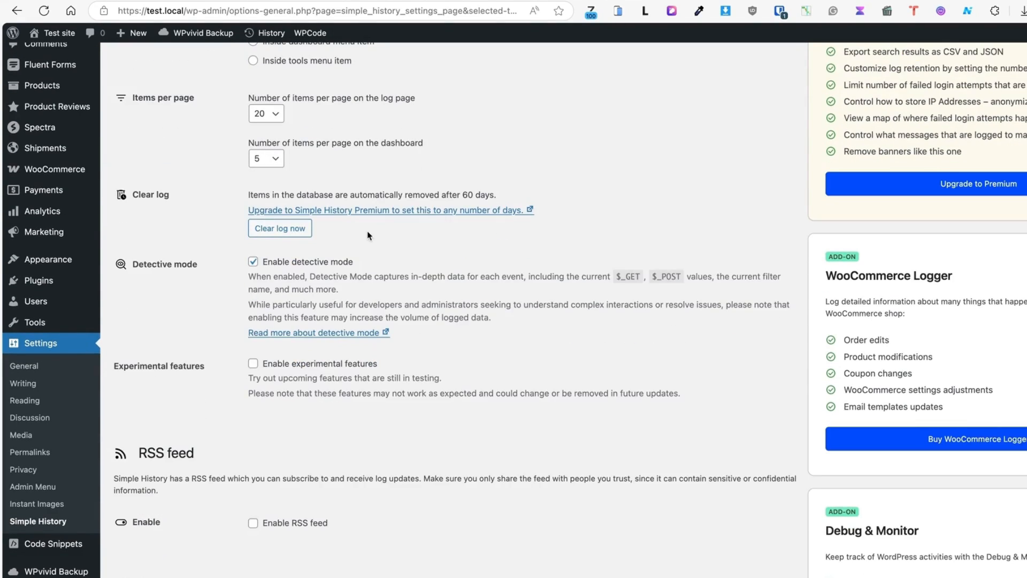
{"action": "scroll", "scroll_direction": "down", "scroll_amount": 3}
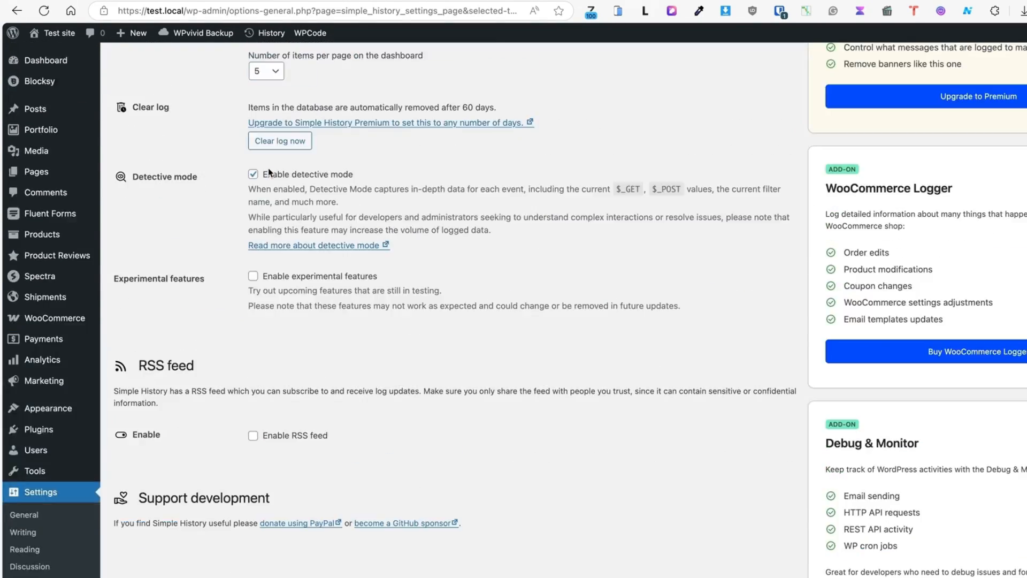
{"action": "left_click", "coordinate": [253, 173]}
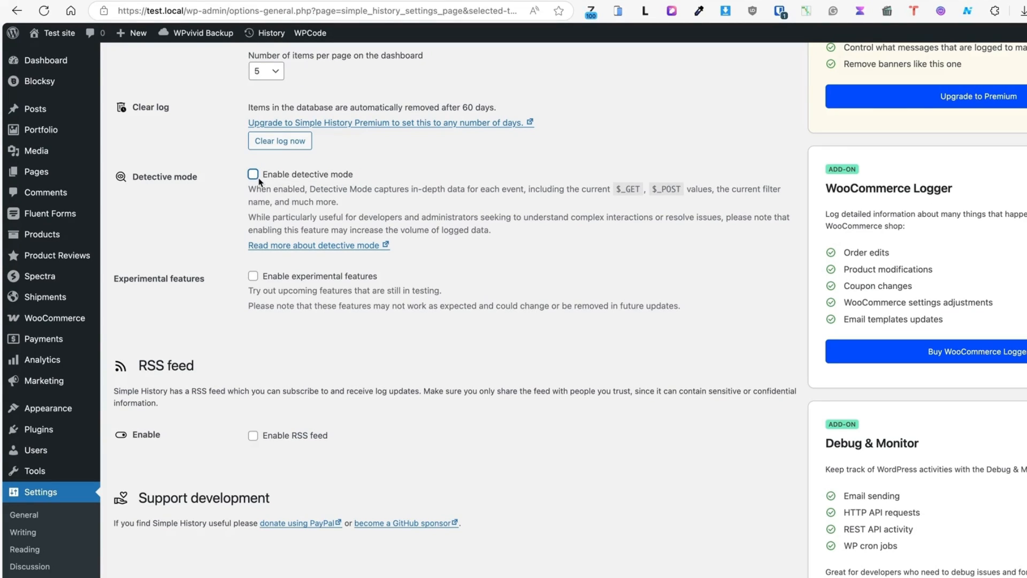
{"action": "mouse_move", "coordinate": [517, 157]}
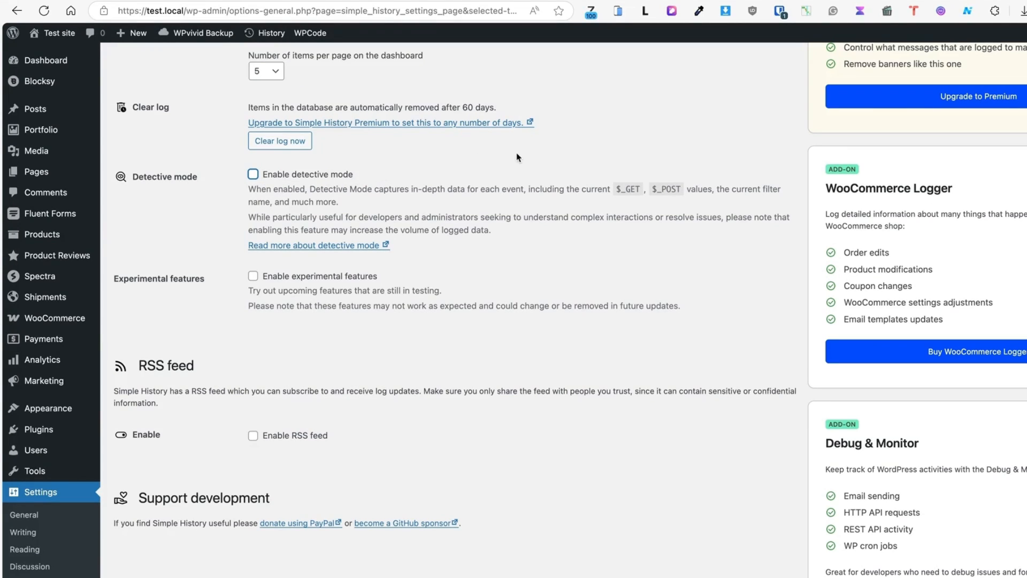
{"action": "mouse_move", "coordinate": [537, 162]}
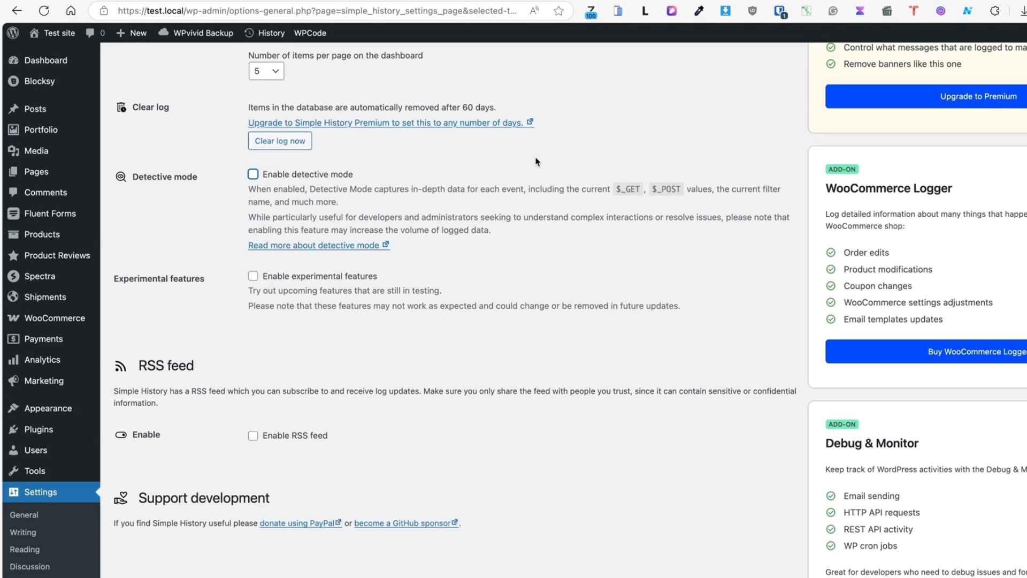
{"action": "mouse_move", "coordinate": [501, 149]}
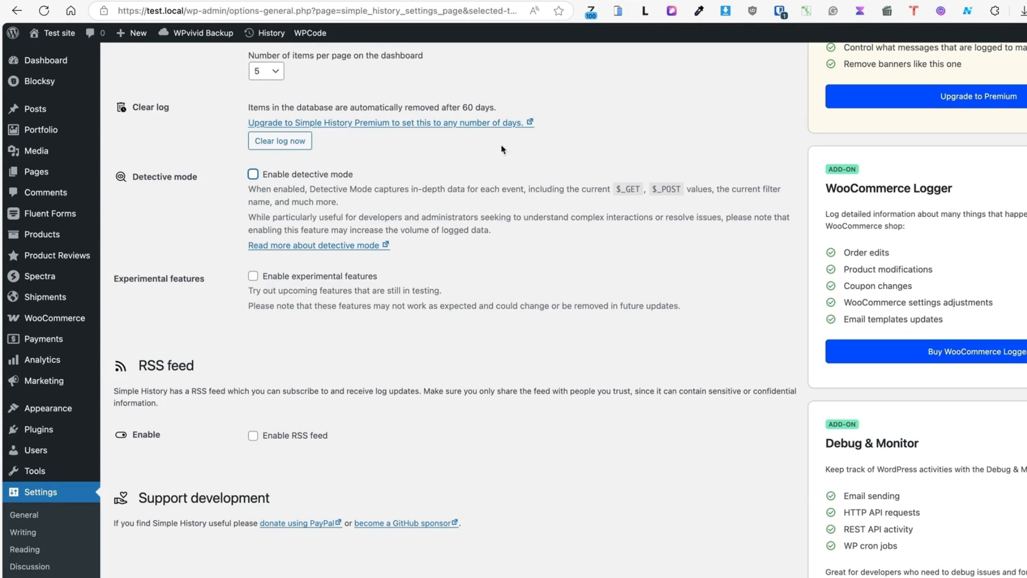
{"action": "left_click", "coordinate": [253, 173]}
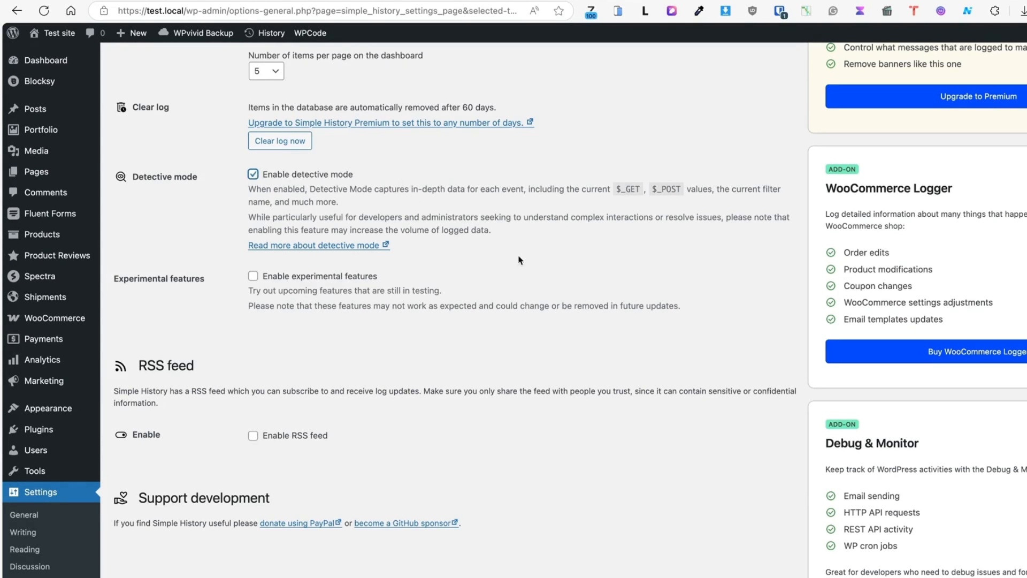
{"action": "scroll", "scroll_direction": "down", "scroll_amount": 3}
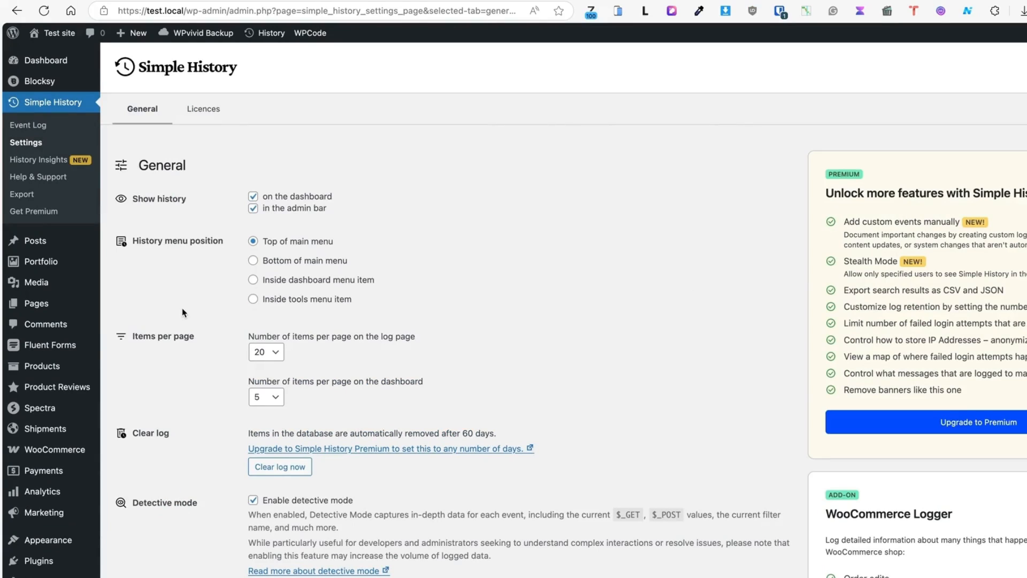
Scroll the Simple History event log and select text in the Gallery page content diff.
{"action": "left_click", "coordinate": [29, 125]}
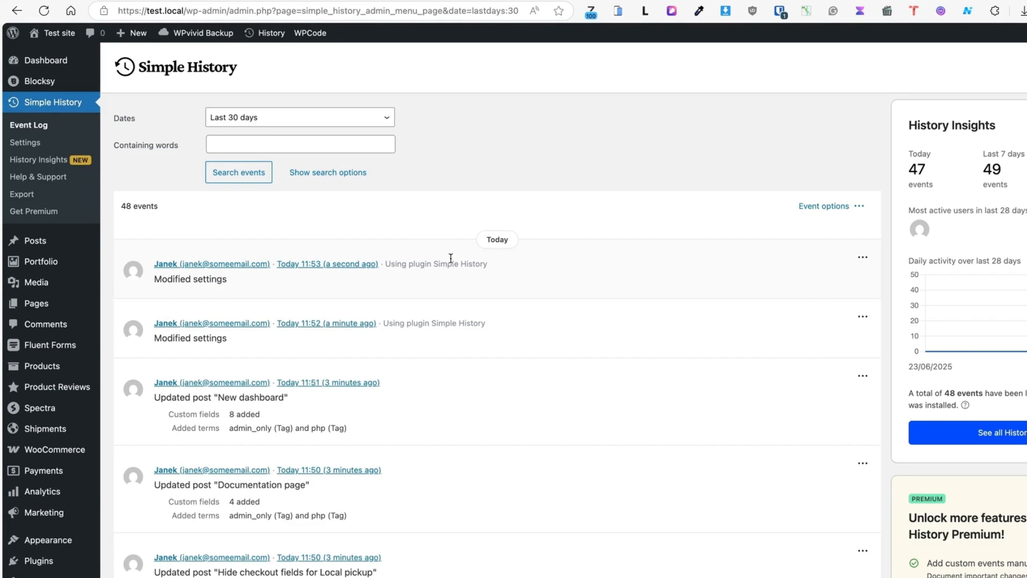
{"action": "scroll", "scroll_direction": "down", "scroll_amount": 3}
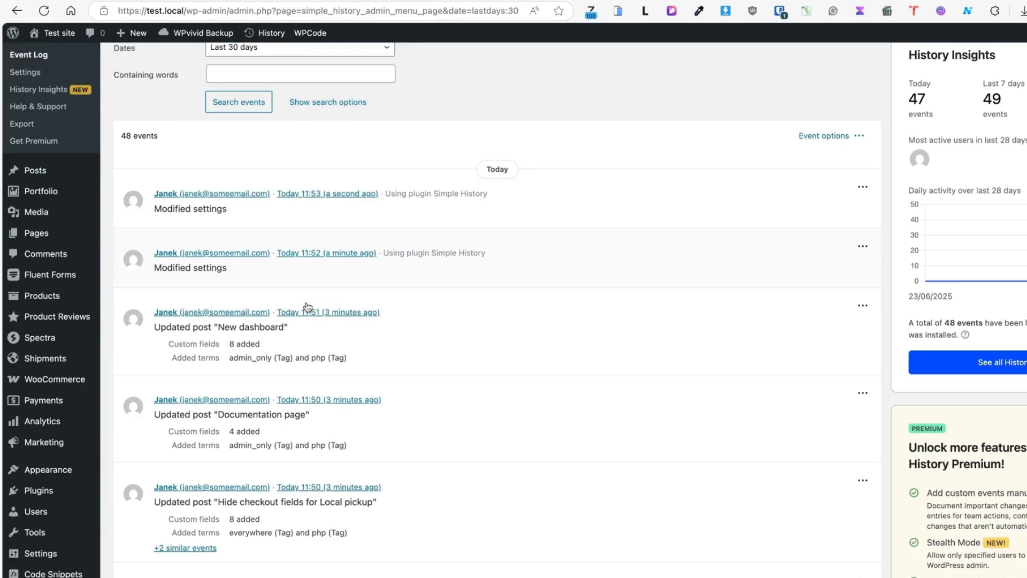
{"action": "scroll", "scroll_direction": "down", "scroll_amount": 3}
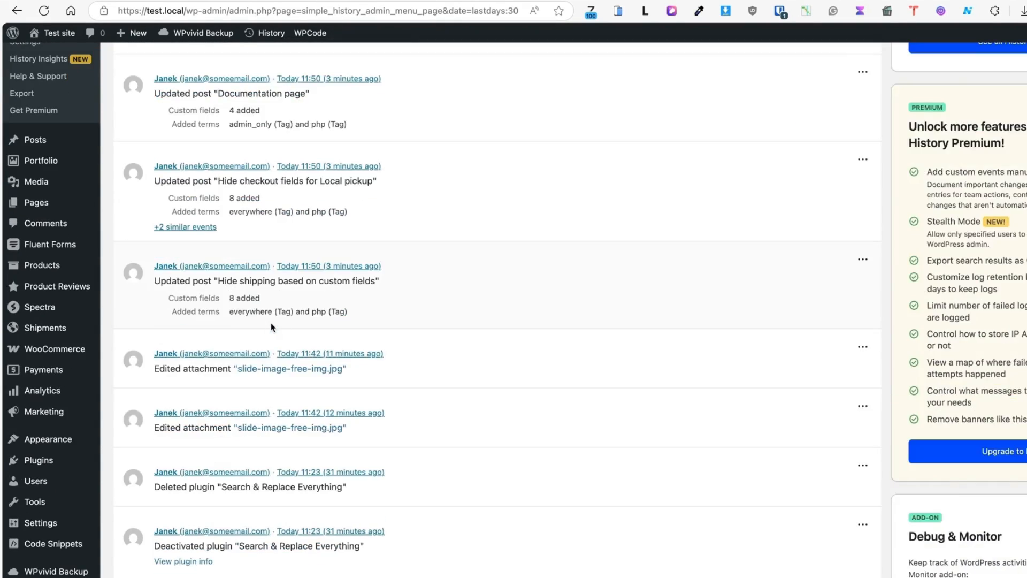
{"action": "scroll", "scroll_direction": "down", "scroll_amount": 3}
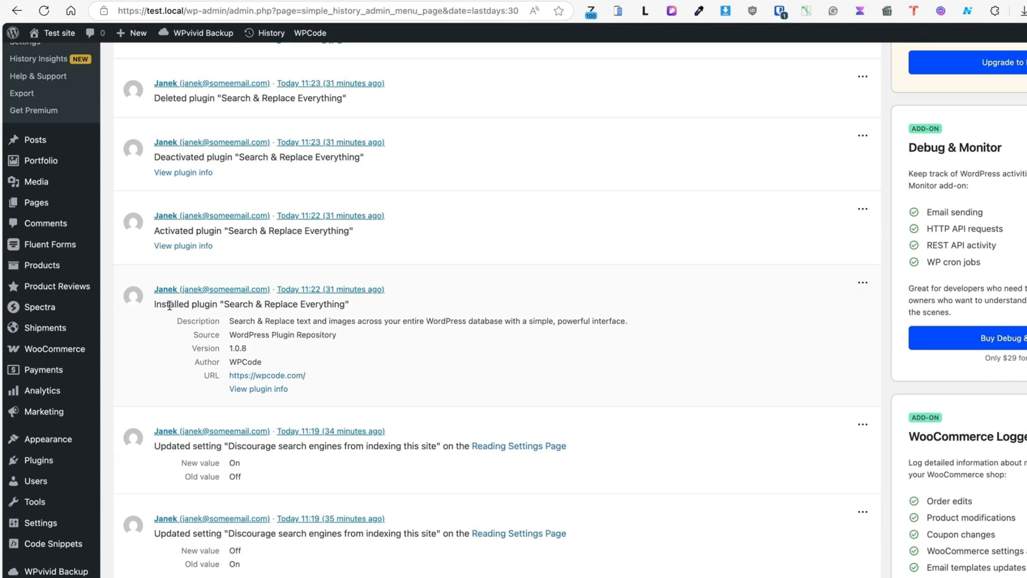
{"action": "scroll", "scroll_direction": "down", "scroll_amount": 3}
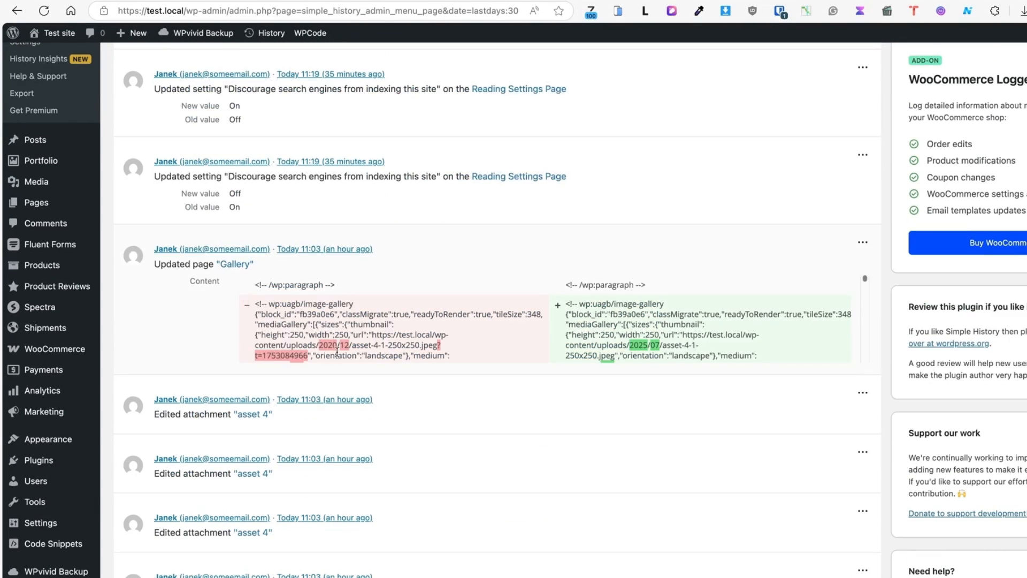
{"action": "left_click_drag", "start_coordinate": [314, 345], "coordinate": [450, 356]}
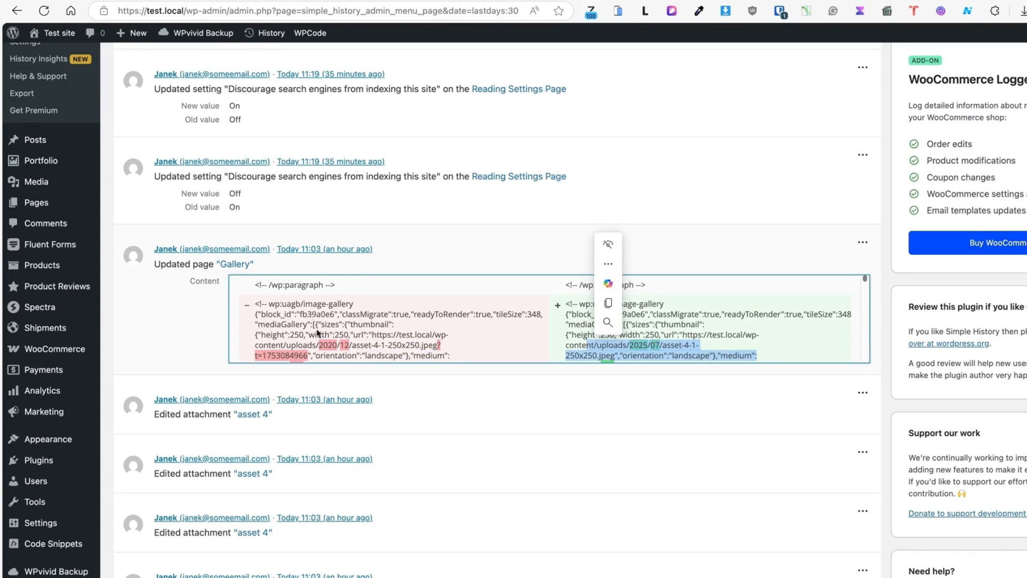
{"action": "mouse_move", "coordinate": [107, 190]}
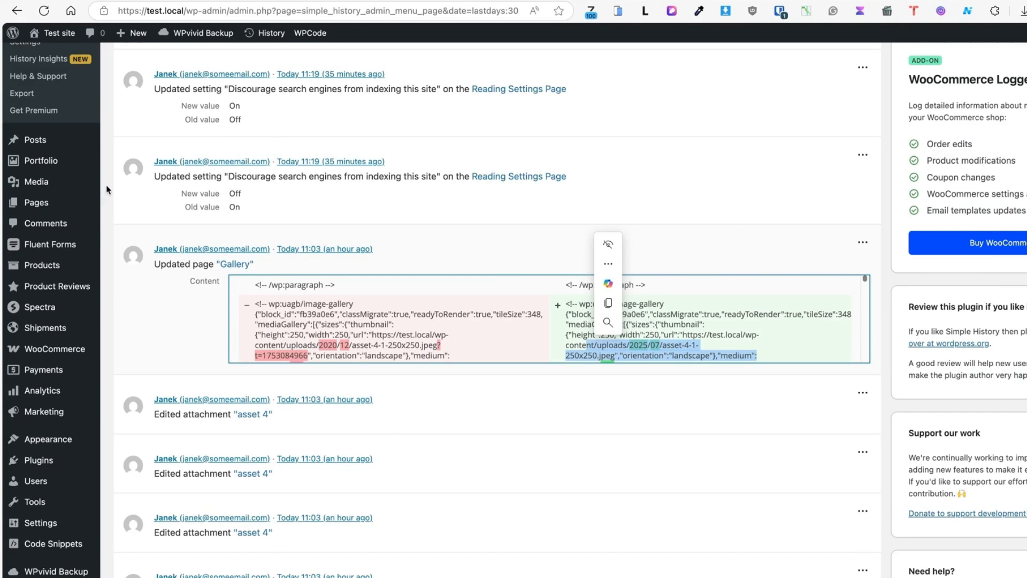
Update the 'Boxed stuff' product and view its event from the admin-bar History menu.
{"action": "left_click", "coordinate": [42, 265]}
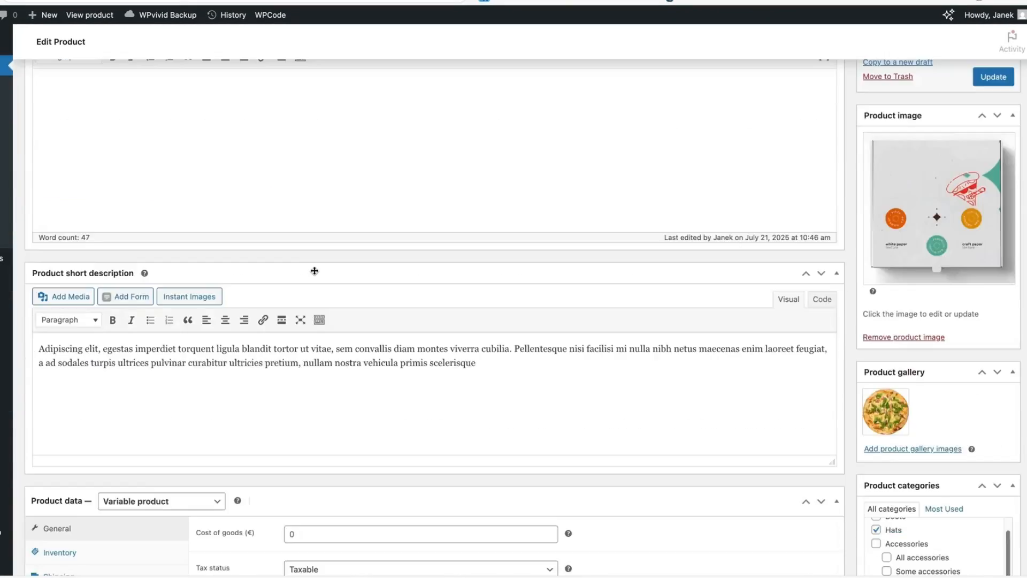
{"action": "scroll", "scroll_direction": "down", "scroll_amount": 3}
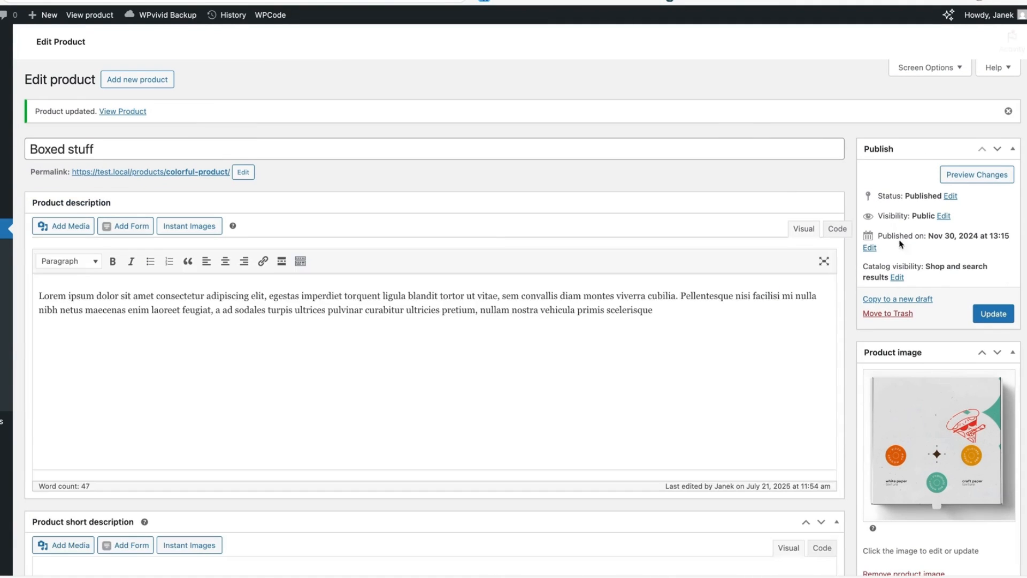
{"action": "left_click", "coordinate": [227, 14]}
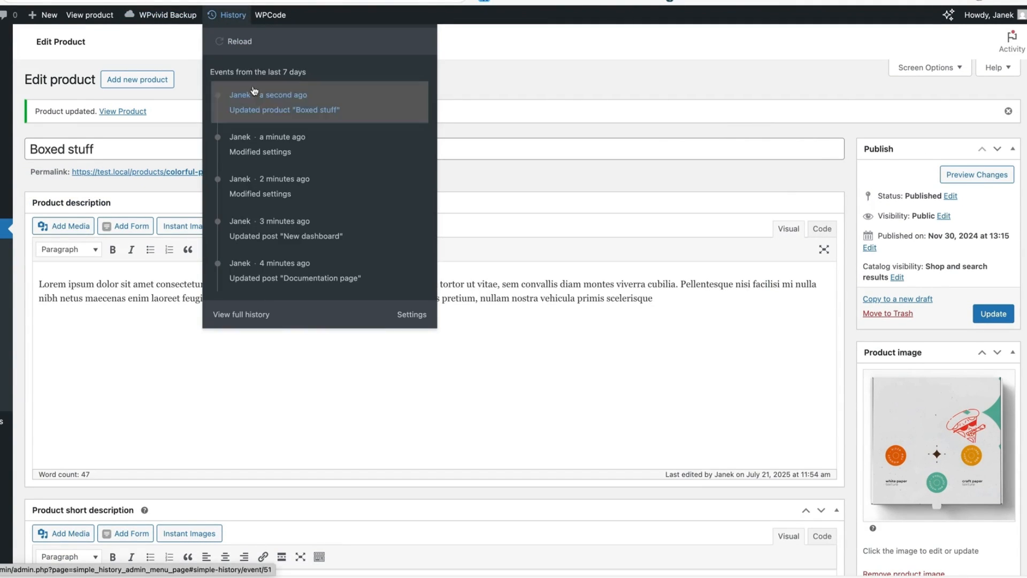
{"action": "mouse_move", "coordinate": [311, 119]}
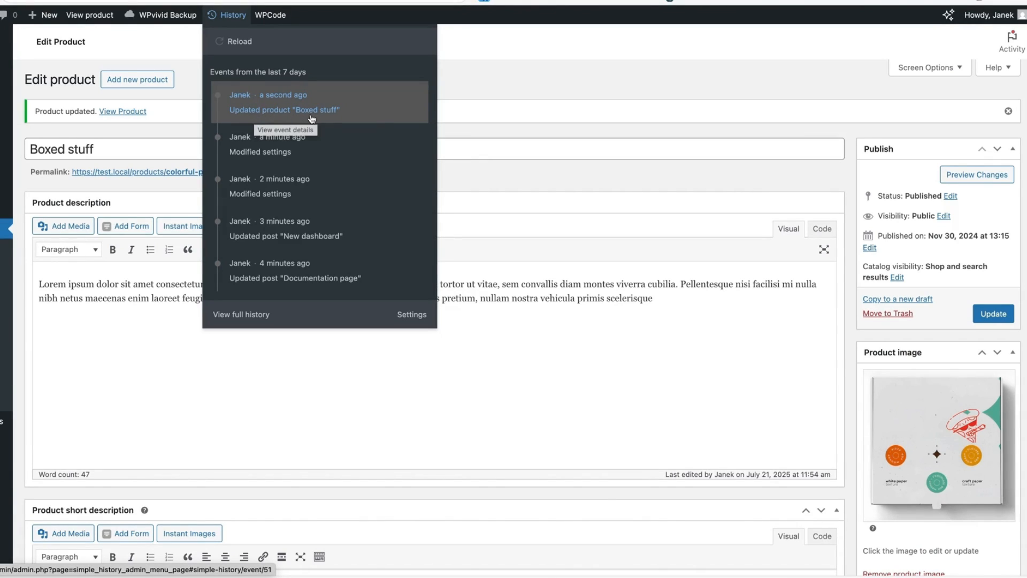
{"action": "left_click", "coordinate": [284, 109]}
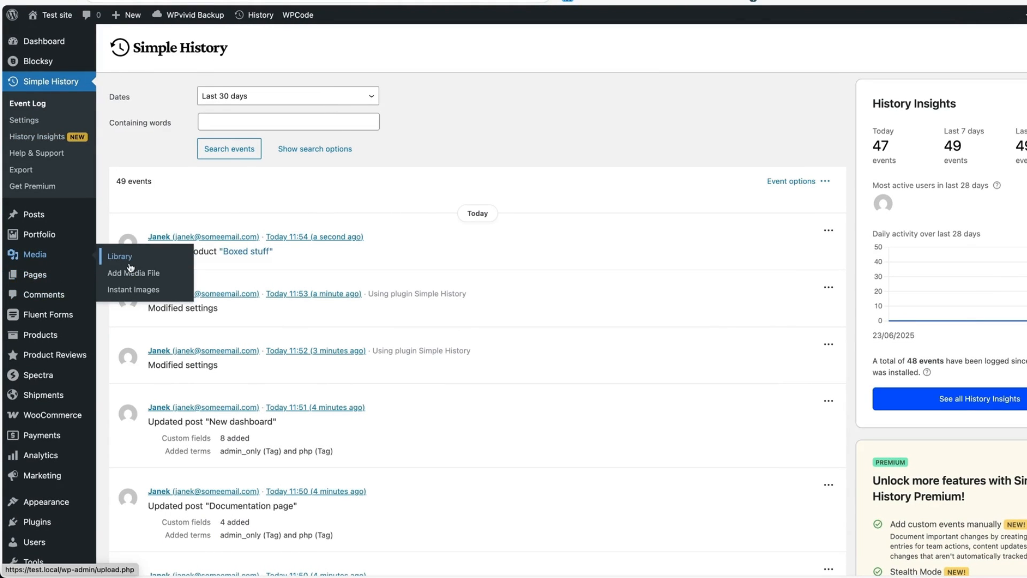
Upload wpsh-skull.png through Add Media File and check the Simple History log.
{"action": "left_click", "coordinate": [133, 273]}
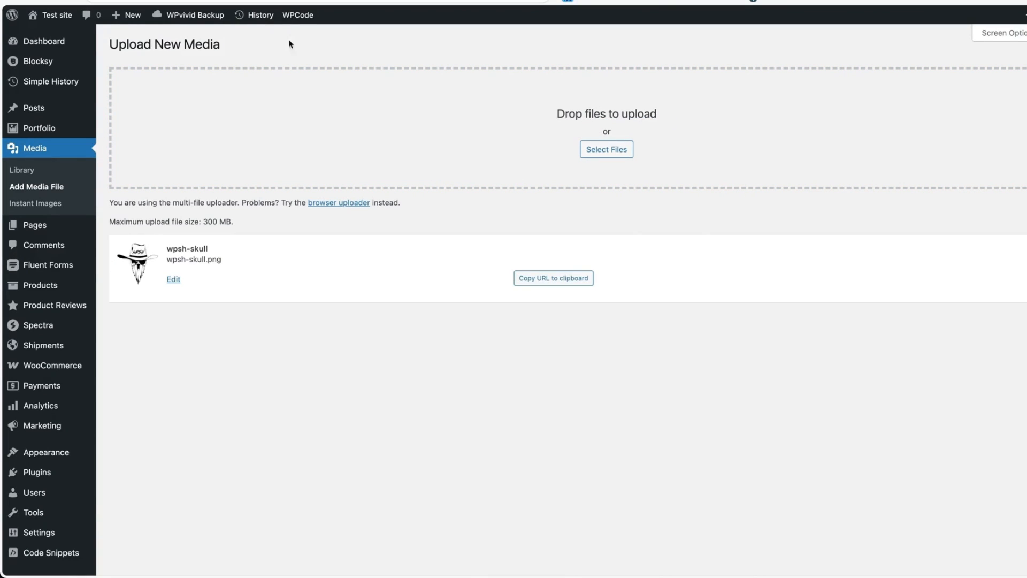
{"action": "left_click", "coordinate": [260, 14]}
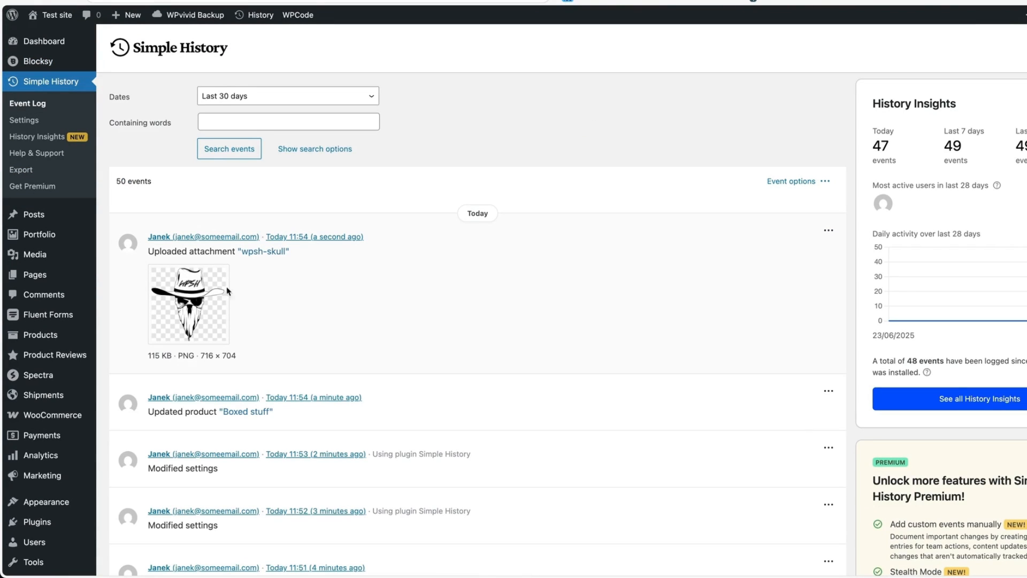
{"action": "mouse_move", "coordinate": [547, 196]}
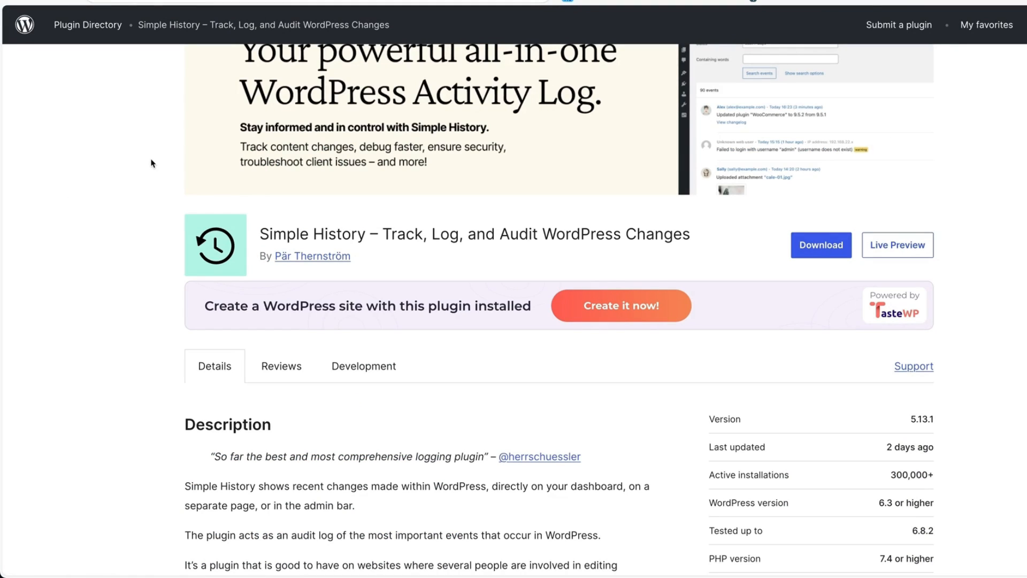
{"action": "mouse_move", "coordinate": [140, 169]}
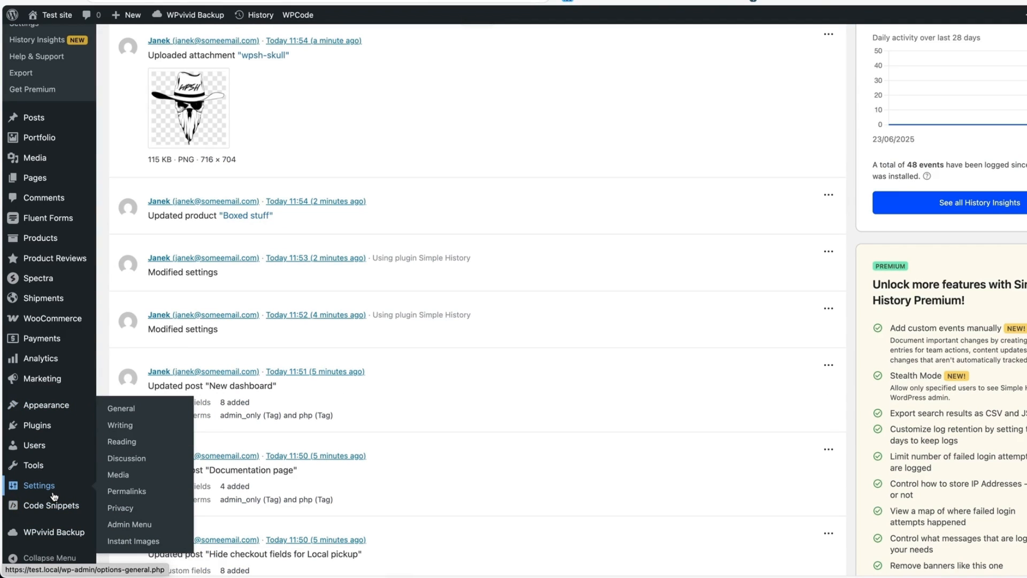
{"action": "mouse_move", "coordinate": [126, 491]}
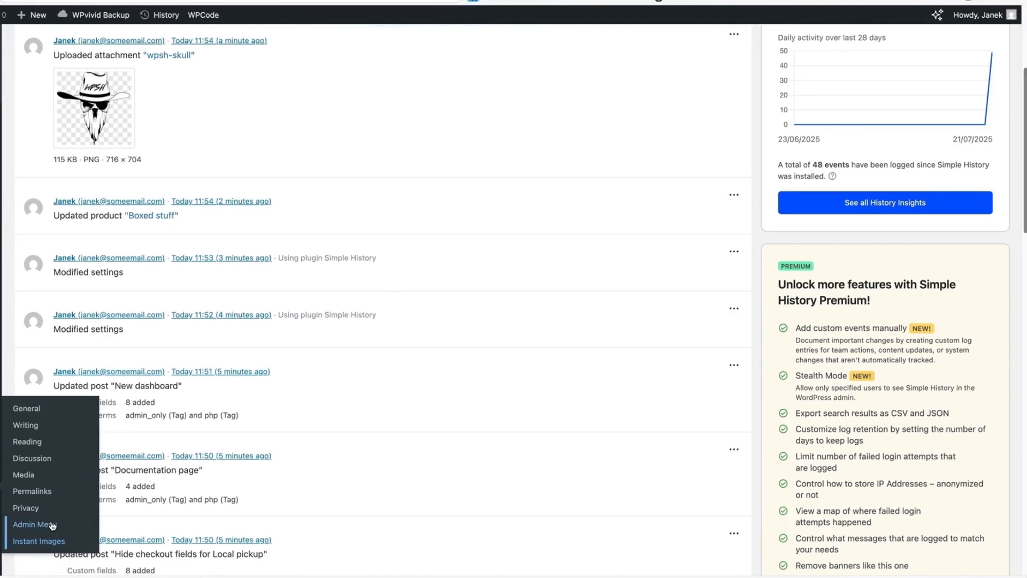
Open Instant Images settings, list default image providers, and scroll through API Keys and What's New.
{"action": "left_click", "coordinate": [38, 541]}
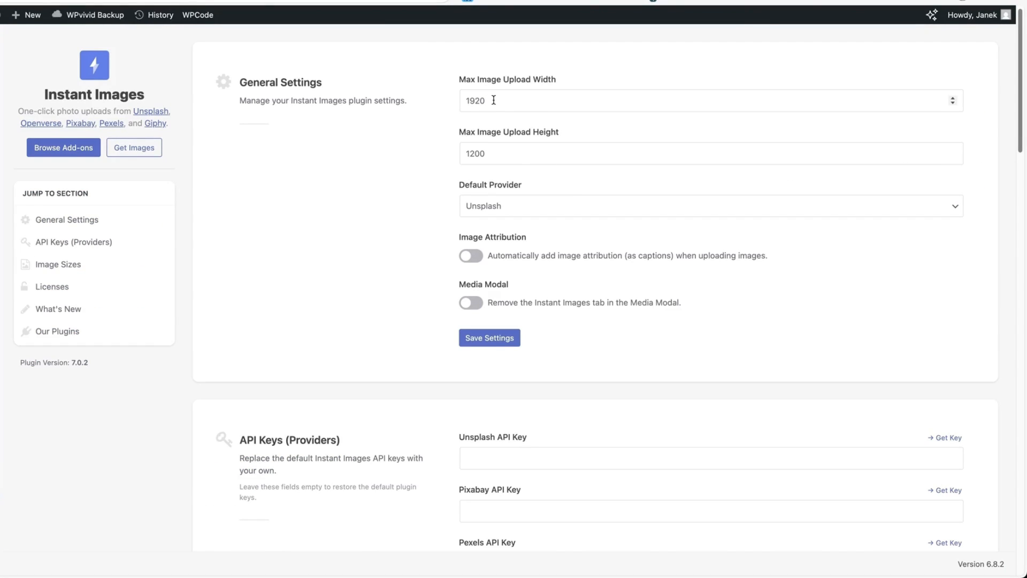
{"action": "left_click", "coordinate": [710, 206]}
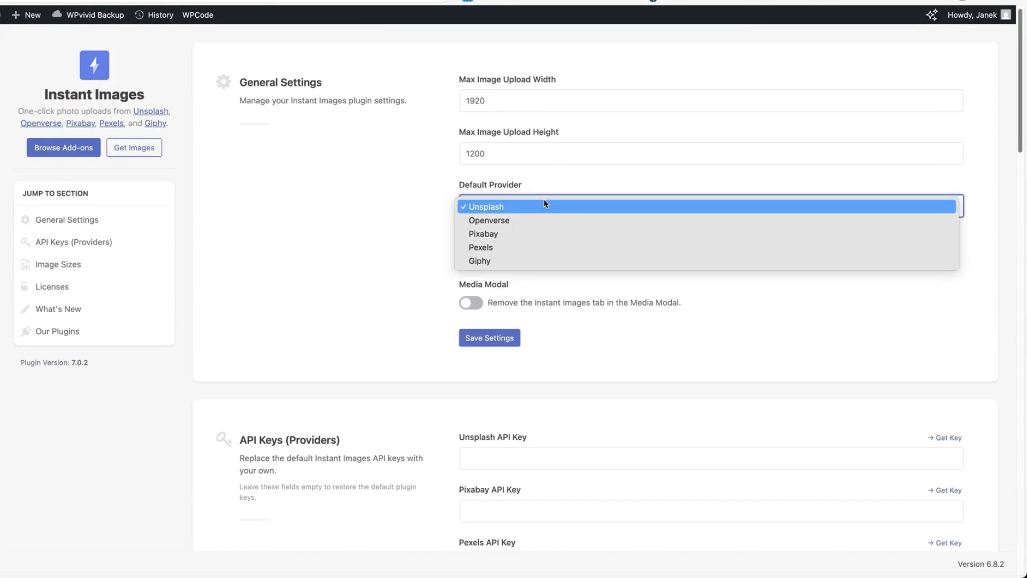
{"action": "mouse_move", "coordinate": [483, 233]}
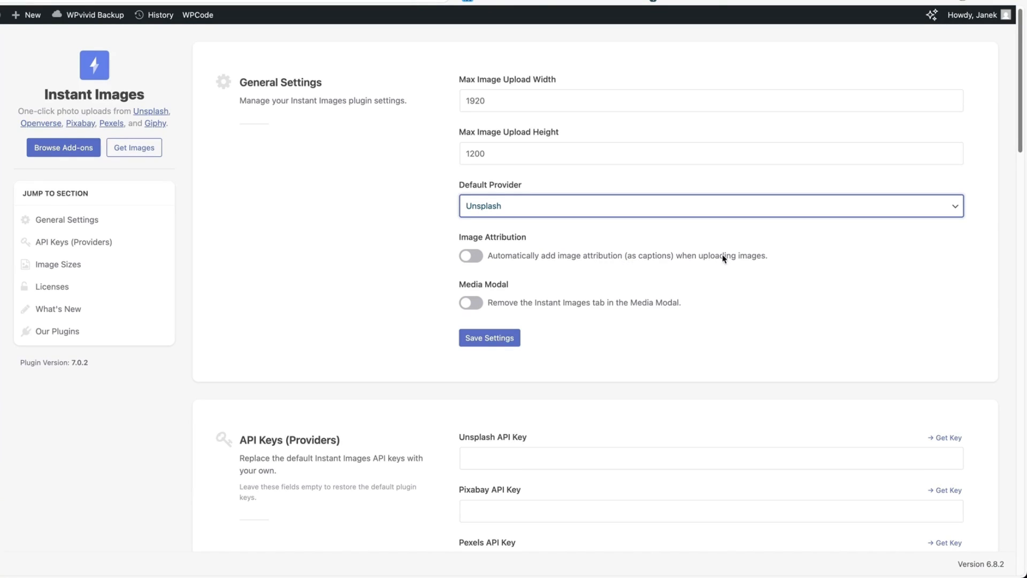
{"action": "mouse_move", "coordinate": [496, 312]}
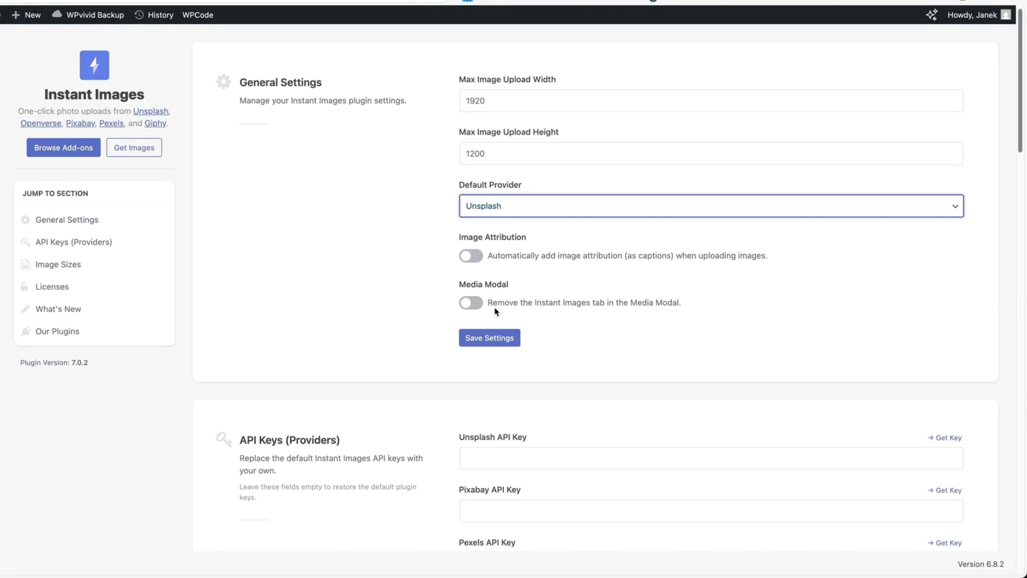
{"action": "mouse_move", "coordinate": [539, 311]}
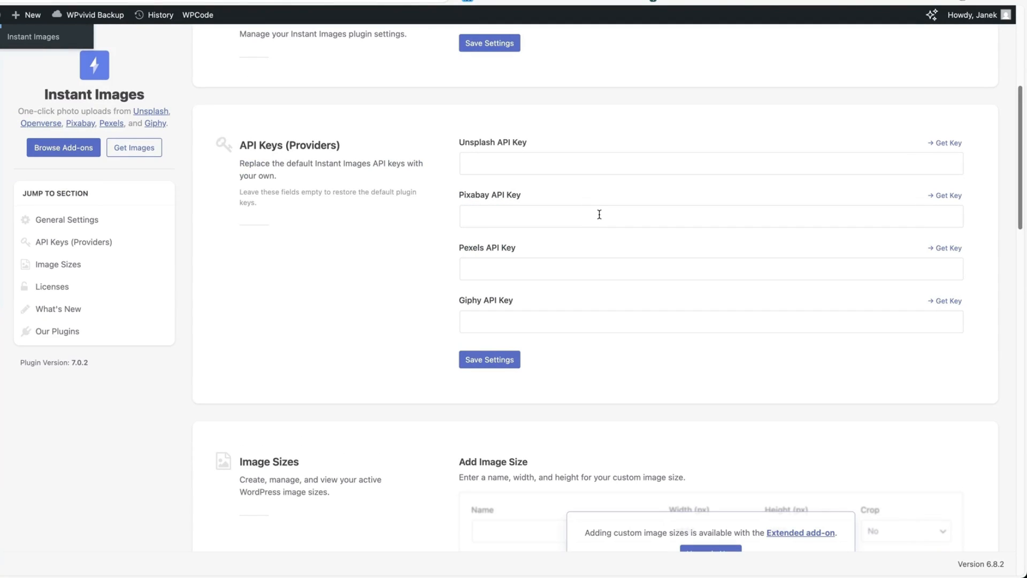
{"action": "mouse_move", "coordinate": [560, 340]}
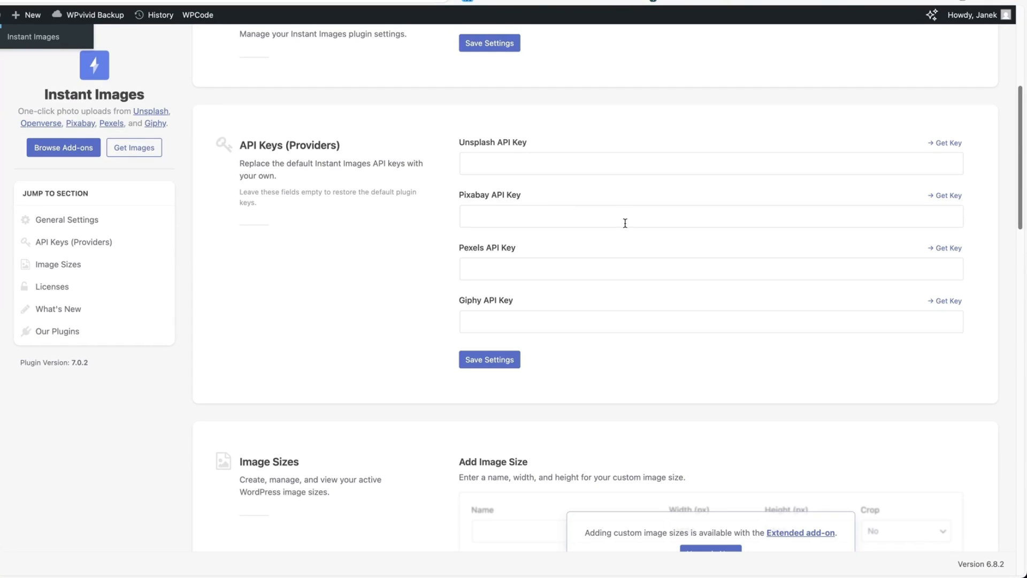
{"action": "mouse_move", "coordinate": [620, 237]}
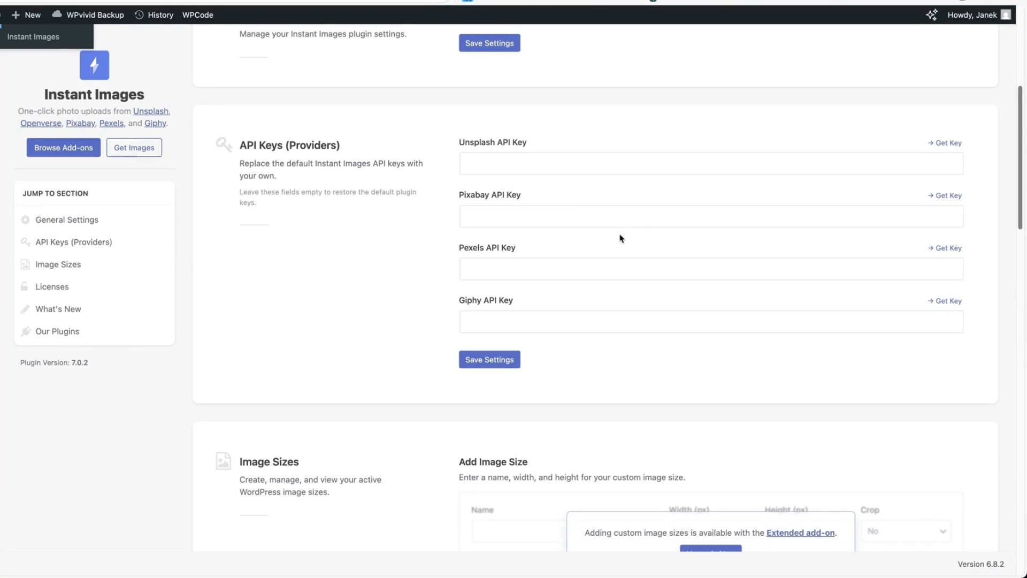
{"action": "scroll", "scroll_direction": "down", "scroll_amount": 3}
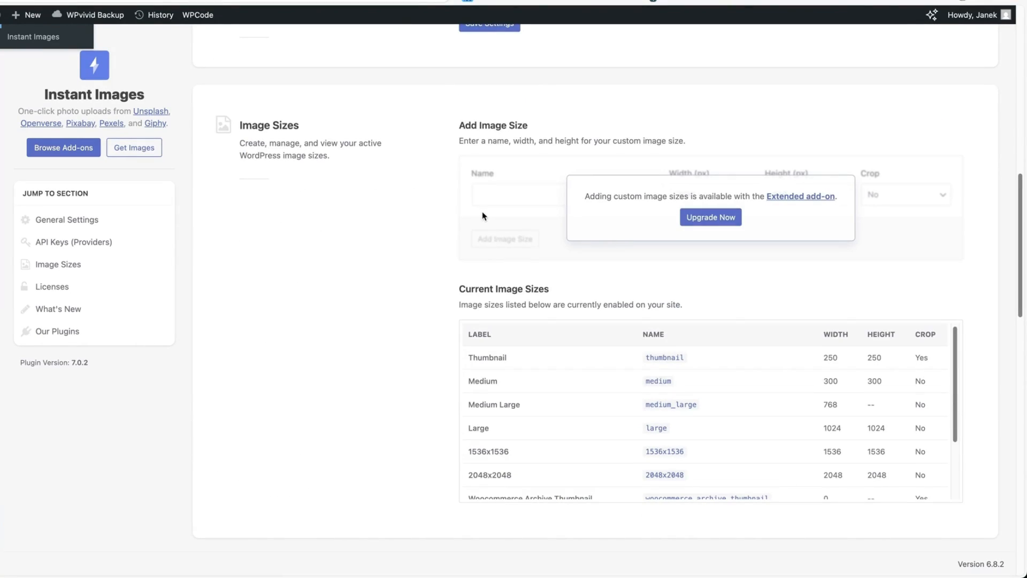
{"action": "mouse_move", "coordinate": [512, 209]}
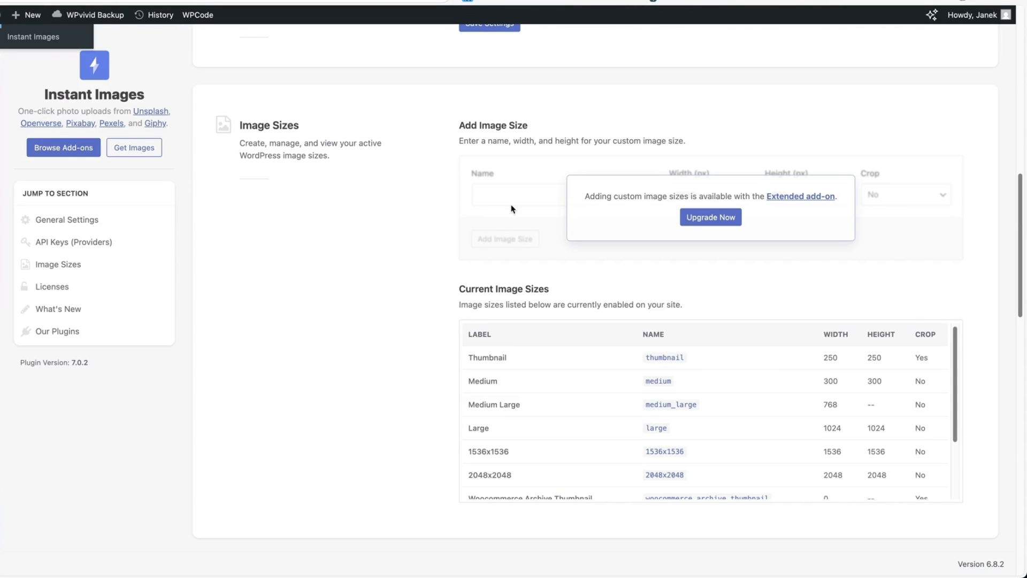
{"action": "scroll", "scroll_direction": "down", "scroll_amount": 3}
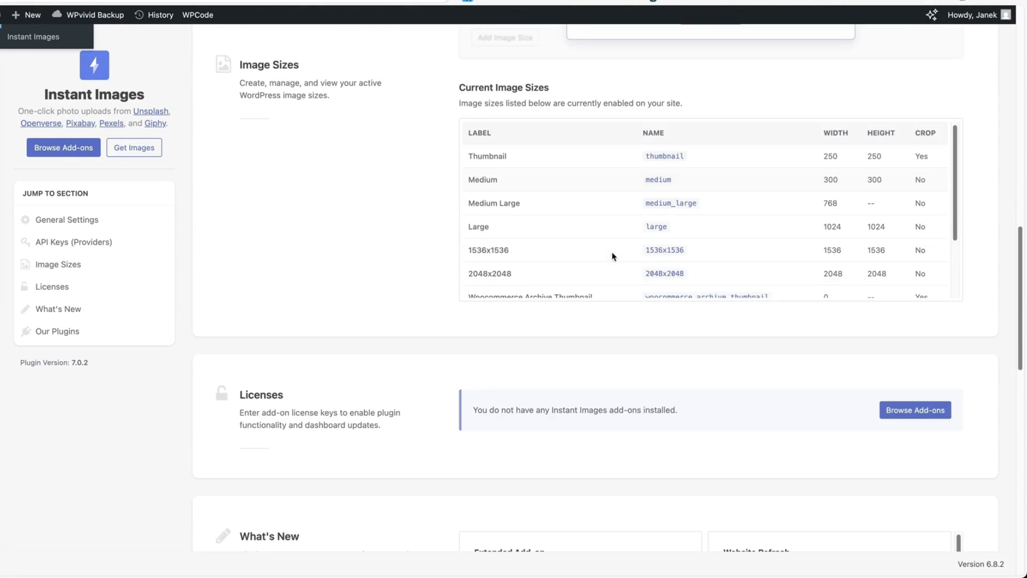
{"action": "scroll", "scroll_direction": "down", "scroll_amount": 3}
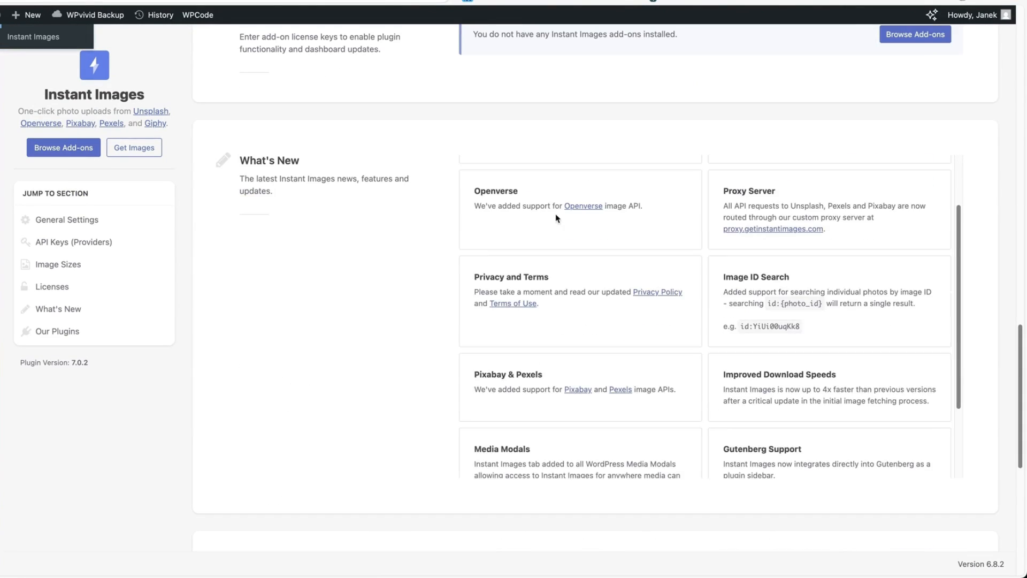
{"action": "scroll", "scroll_direction": "down", "scroll_amount": 3}
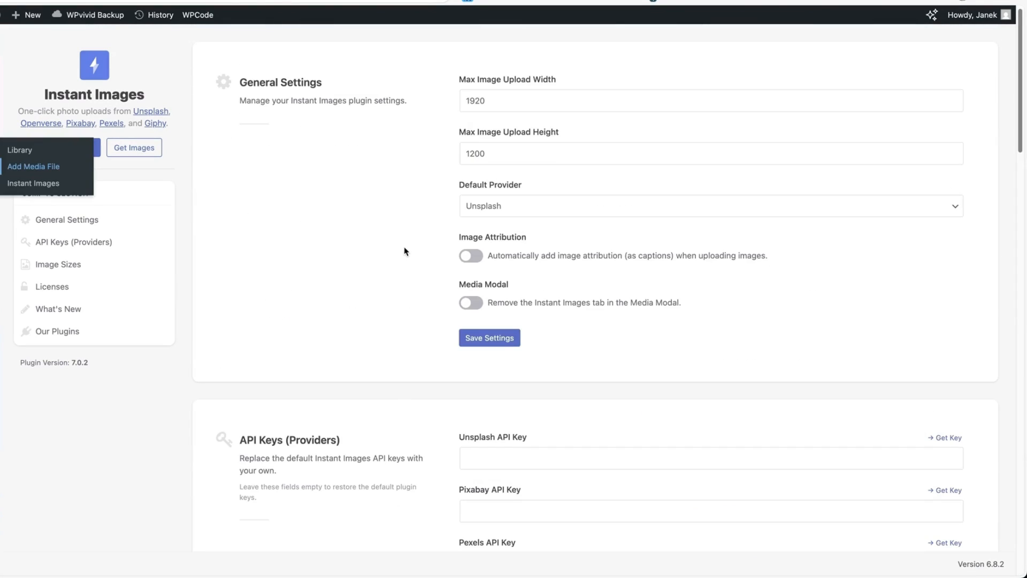
Delete the empty image block and insert a new Image block using /im.
{"action": "left_click", "coordinate": [33, 167]}
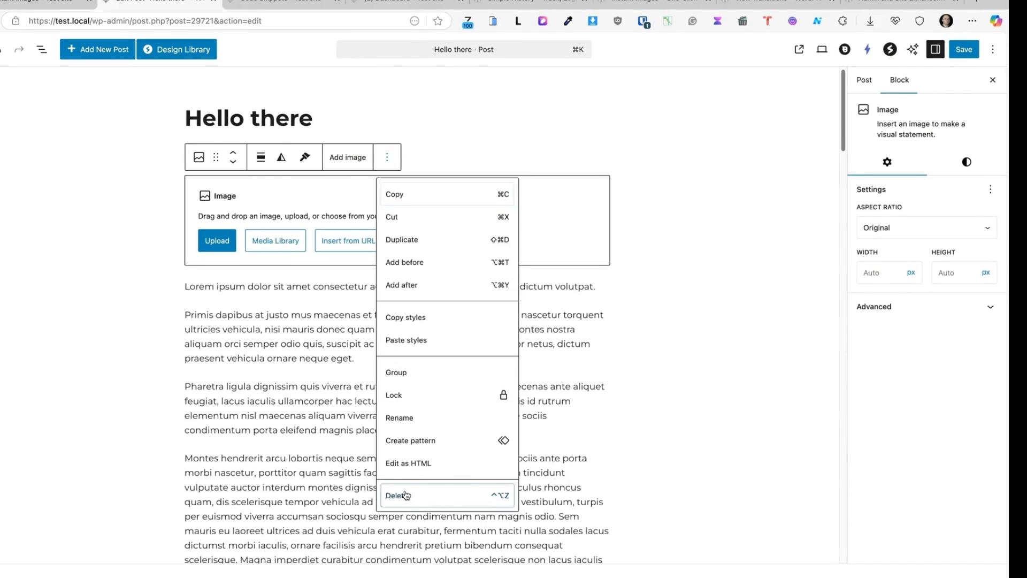
{"action": "left_click", "coordinate": [396, 495]}
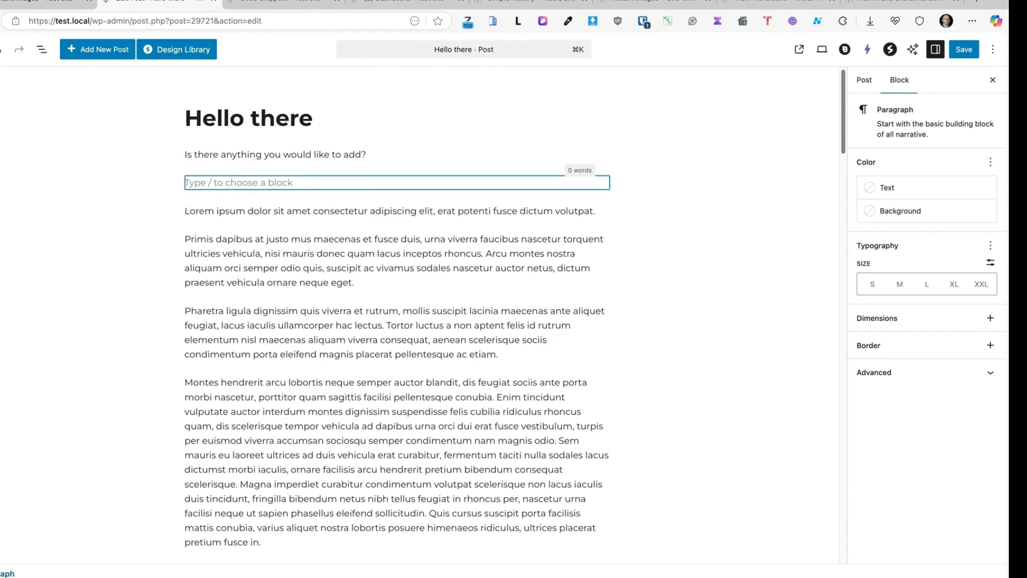
{"action": "type", "text": "/im"}
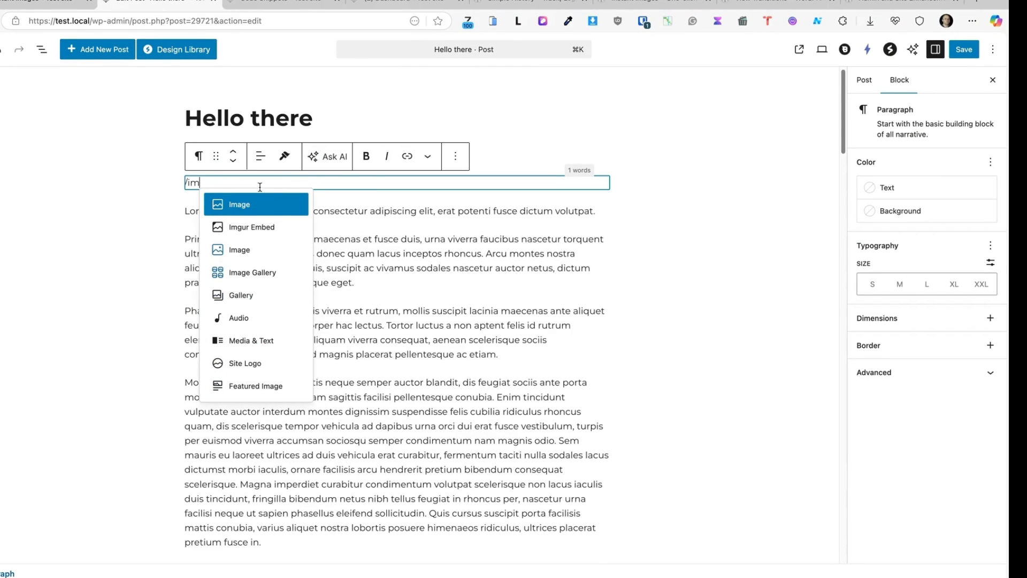
{"action": "left_click", "coordinate": [239, 204]}
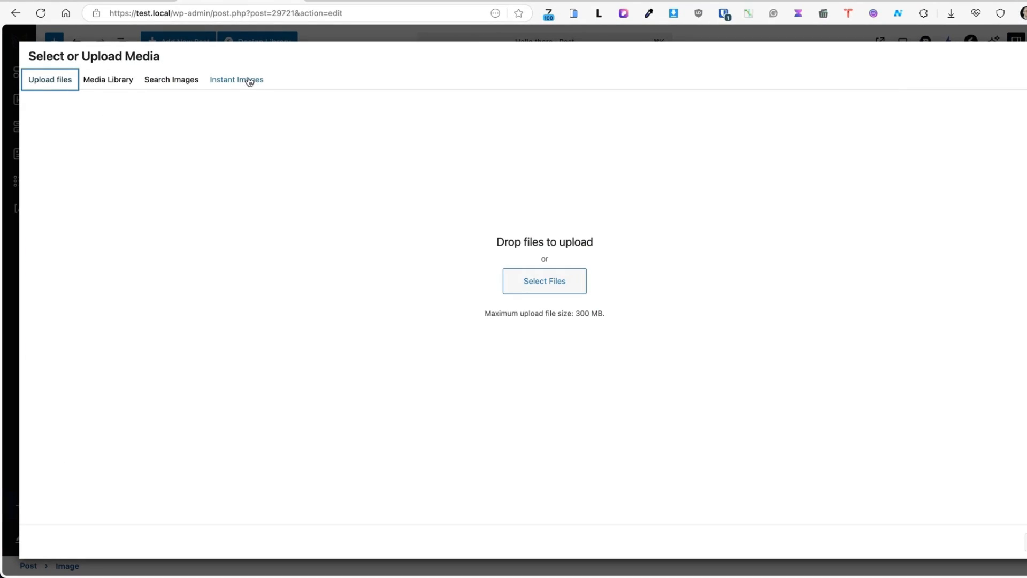
Browse Instant Images providers Openverse, Pexels and Giphy, returning to Unsplash.
{"action": "left_click", "coordinate": [236, 79]}
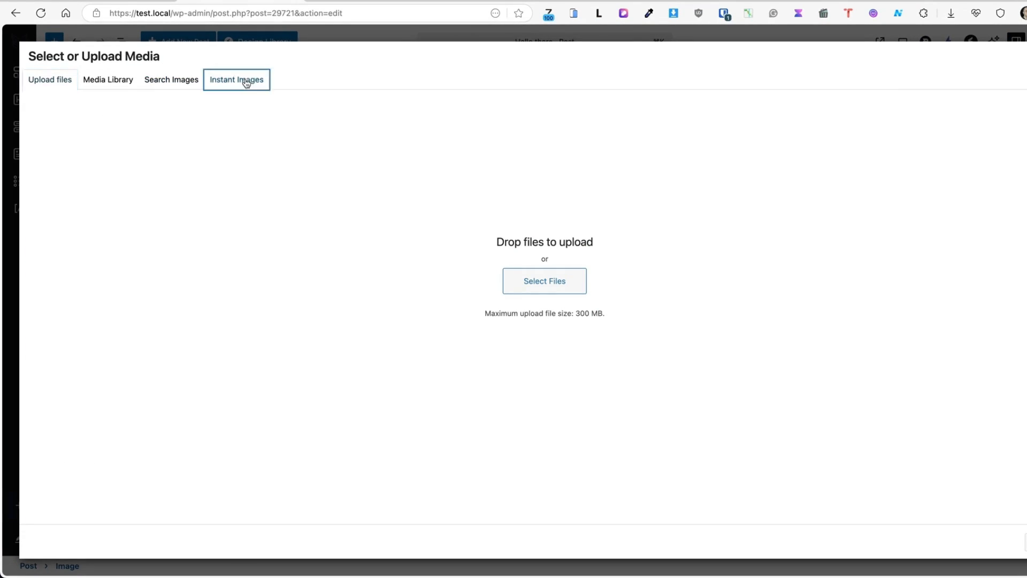
{"action": "left_click", "coordinate": [236, 79]}
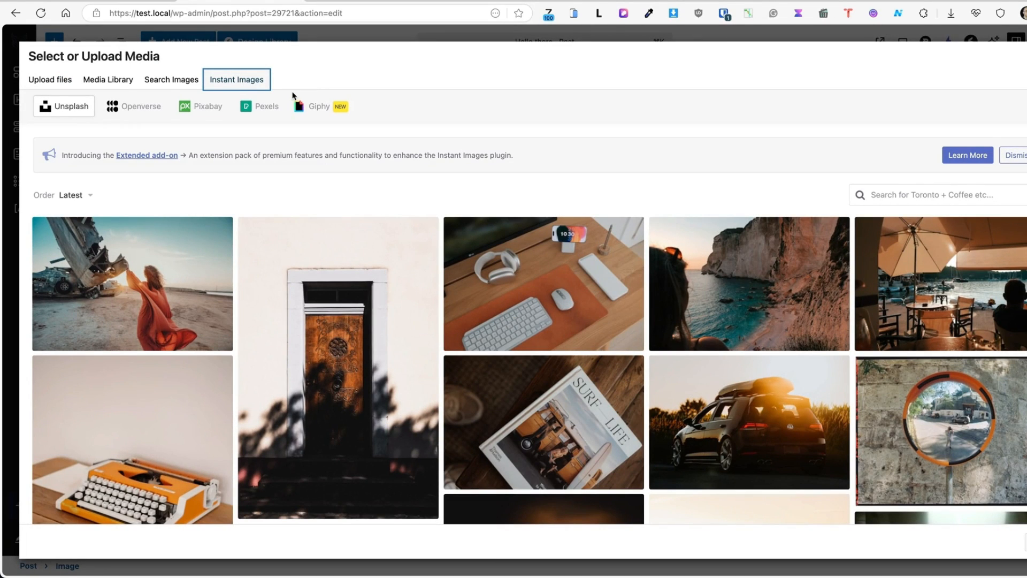
{"action": "mouse_move", "coordinate": [140, 111]}
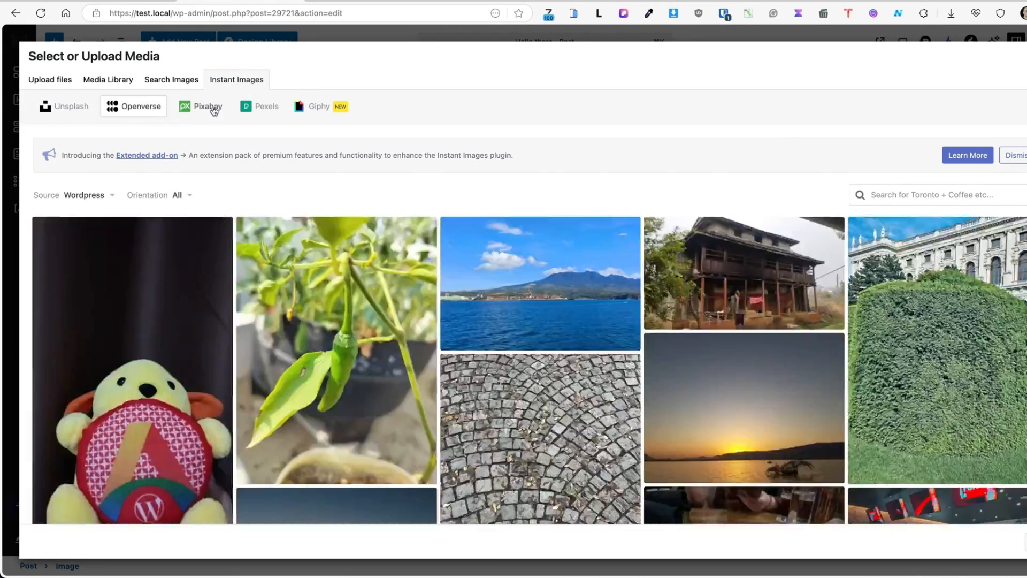
{"action": "left_click", "coordinate": [266, 106]}
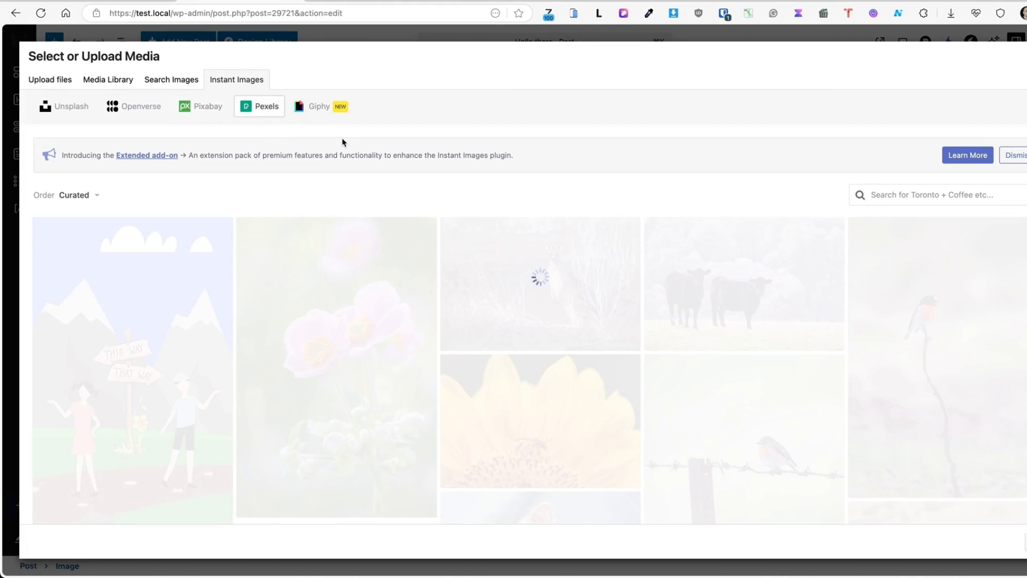
{"action": "left_click", "coordinate": [313, 106]}
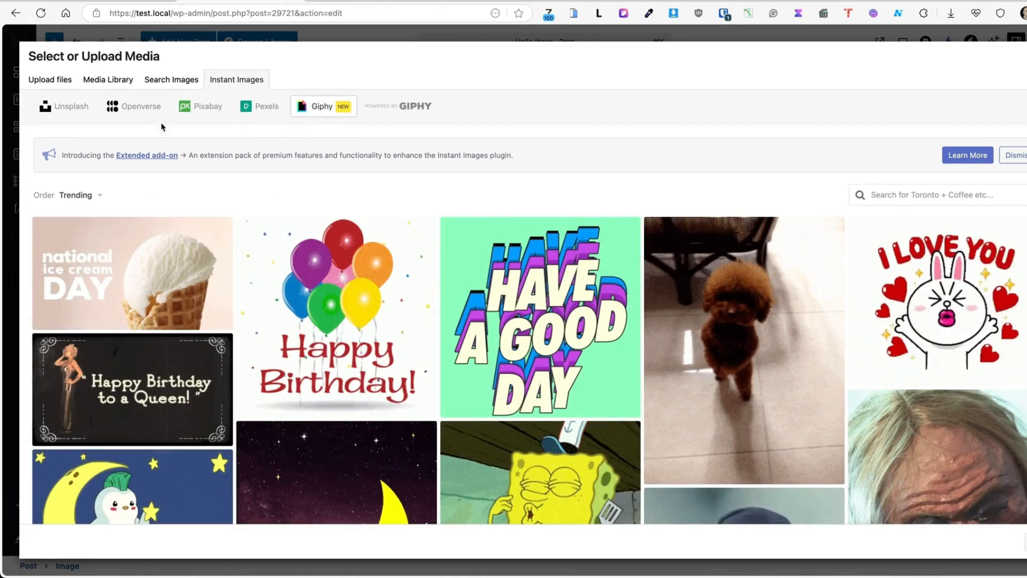
{"action": "left_click", "coordinate": [63, 106]}
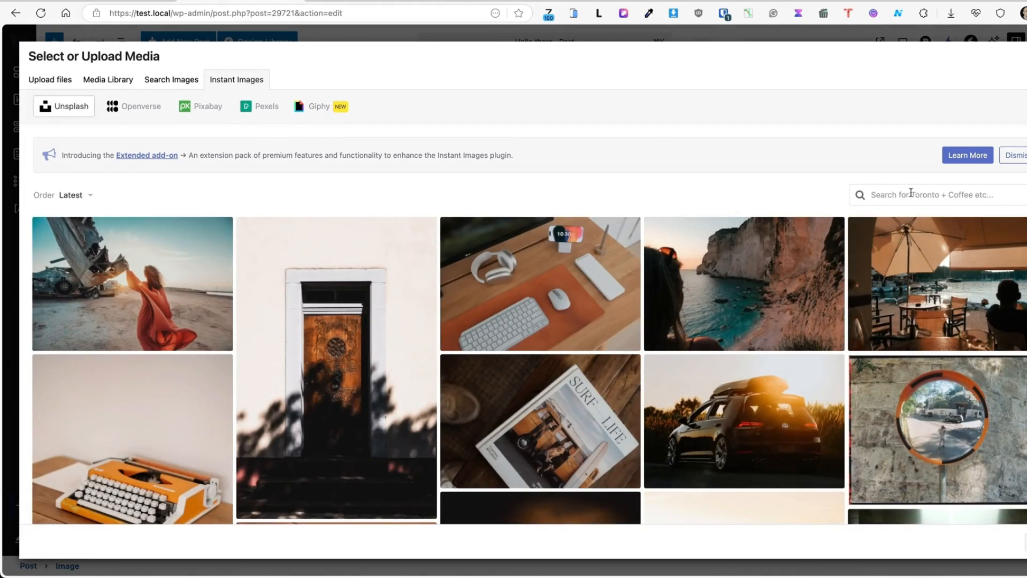
Search Unsplash for 'laptop' and import the overhead photo of laptops on a table.
{"action": "type", "text": "comput"}
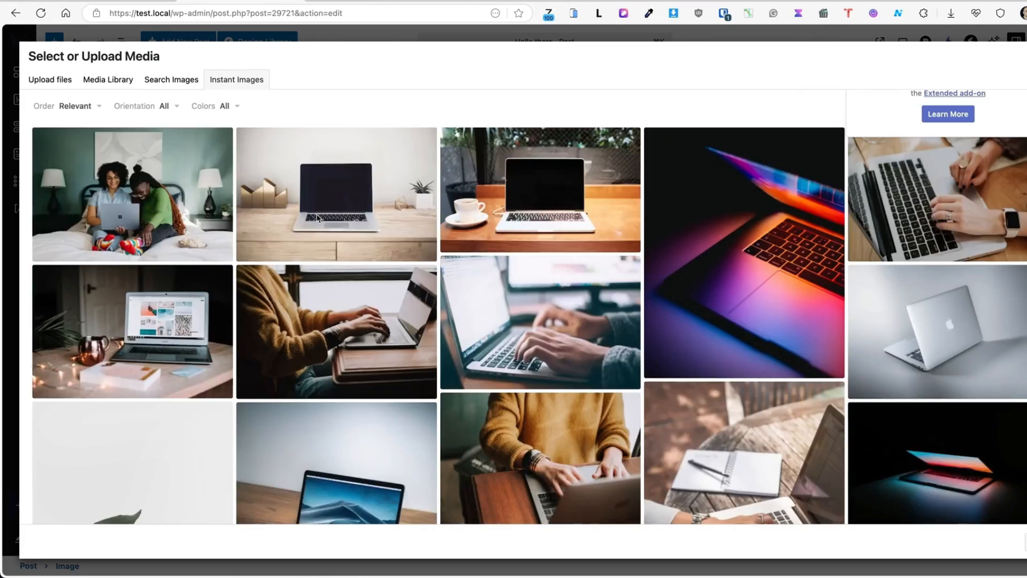
{"action": "type", "text": "laptop"}
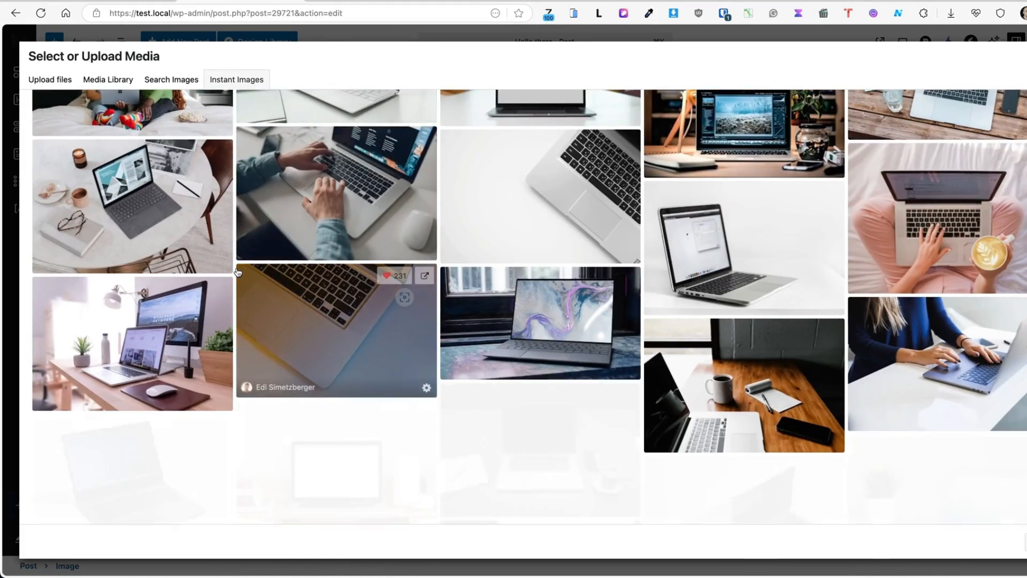
{"action": "scroll", "scroll_direction": "down", "scroll_amount": 3}
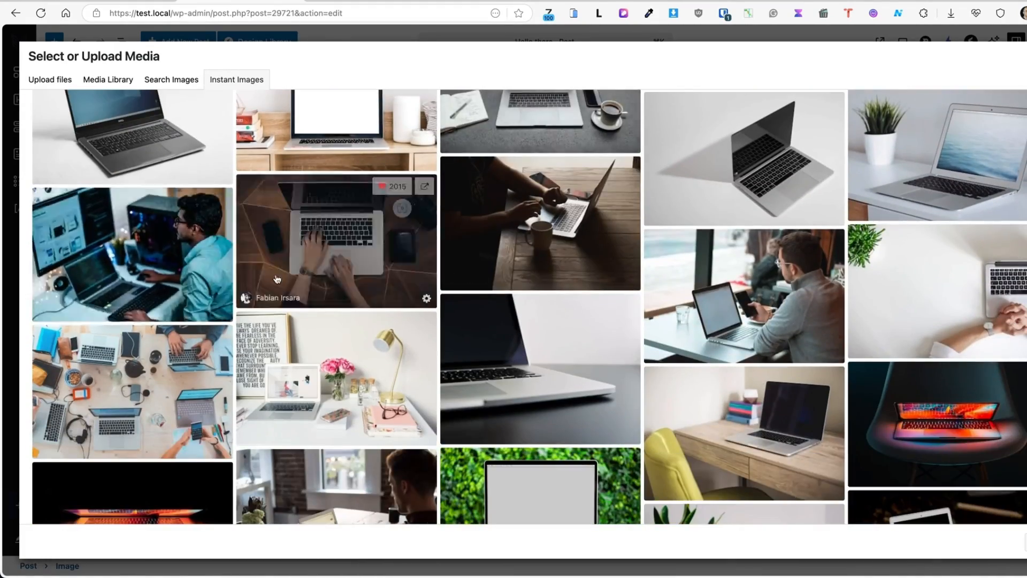
{"action": "left_click", "coordinate": [108, 79]}
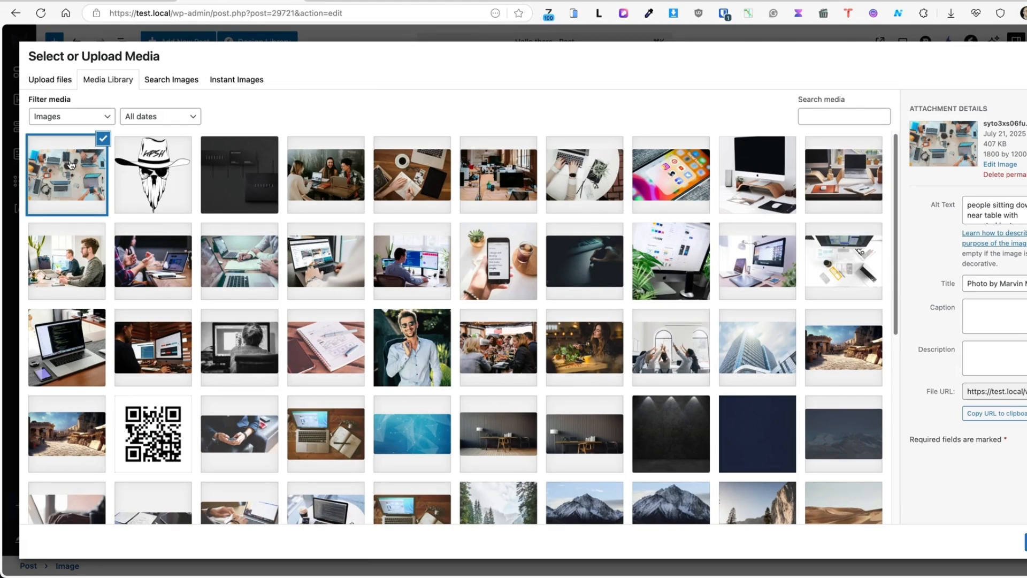
{"action": "mouse_move", "coordinate": [107, 159]}
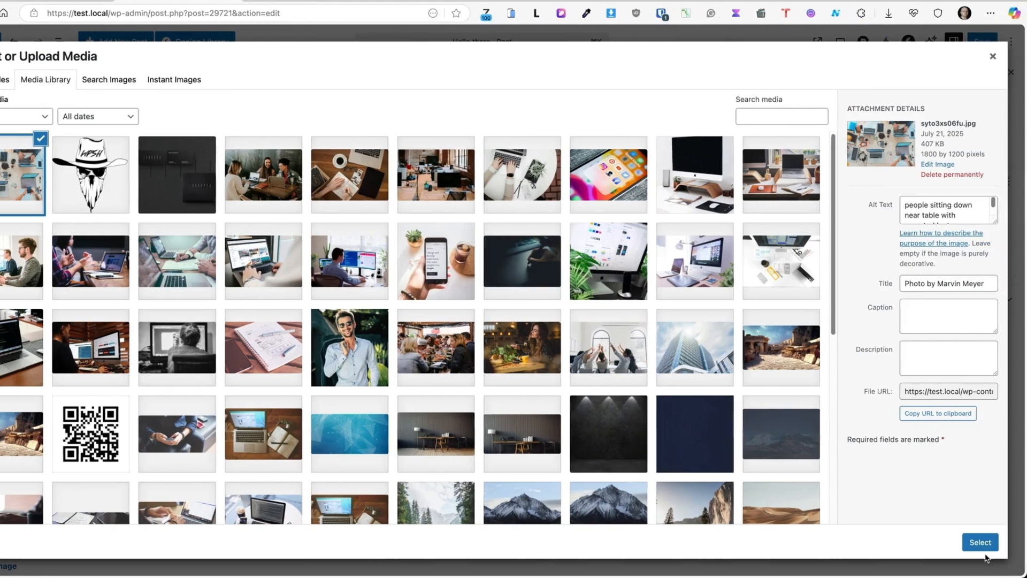
Insert the laptop photo into the post and set it to enlarge on click.
{"action": "left_click", "coordinate": [980, 542]}
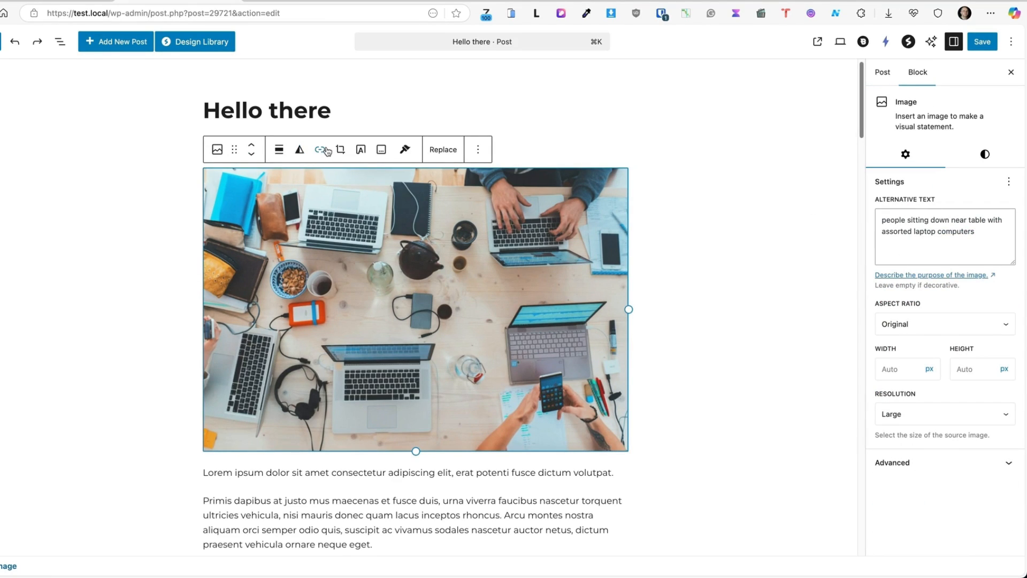
{"action": "left_click", "coordinate": [320, 150]}
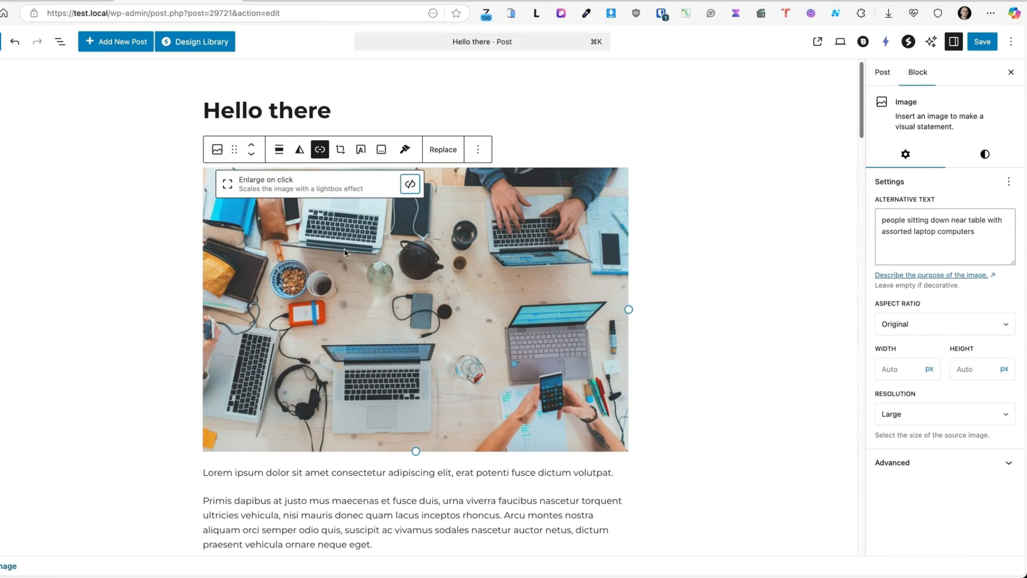
{"action": "left_click", "coordinate": [982, 41]}
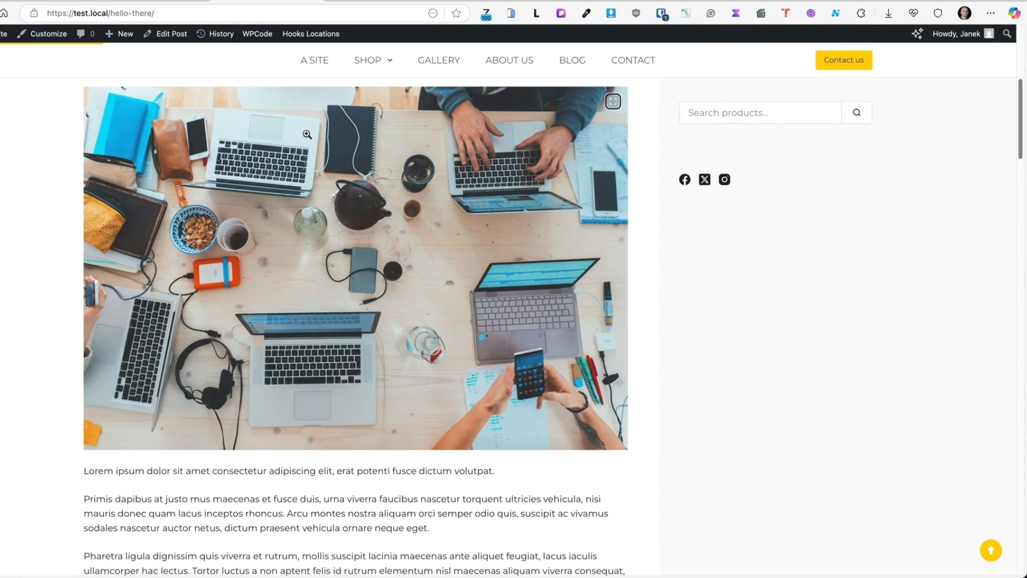
Enlarge the laptop photo on the live Hello there post, then open the View Transitions plugin listing.
{"action": "left_click", "coordinate": [171, 33]}
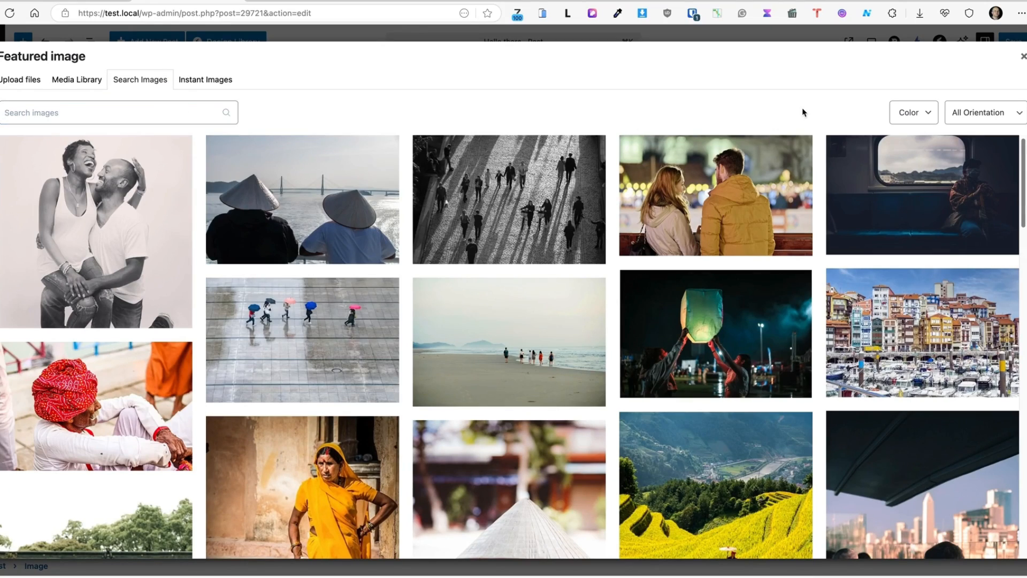
{"action": "left_click", "coordinate": [982, 112]}
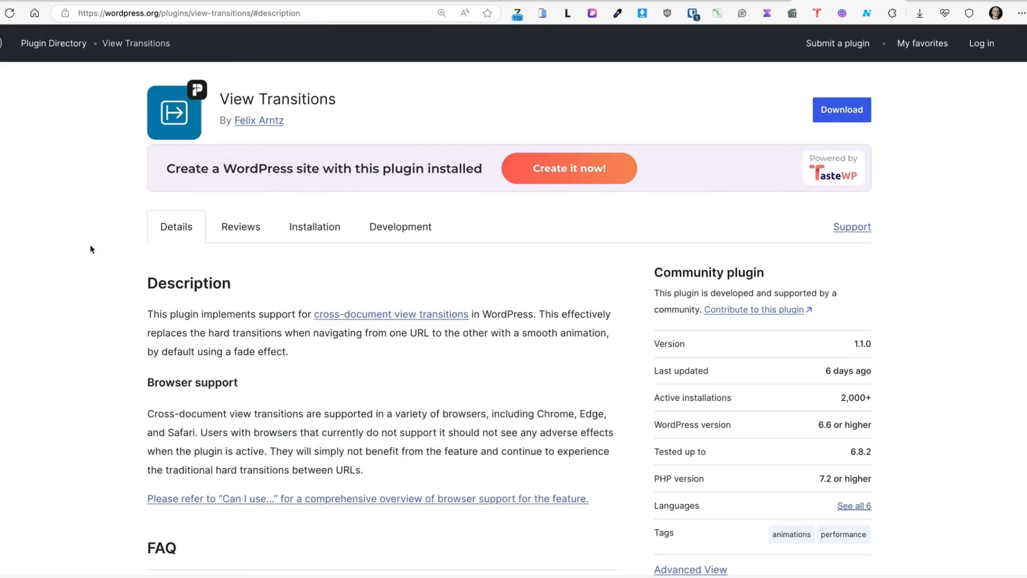
Scroll through the View Transitions plugin description on WordPress.org.
{"action": "scroll", "scroll_direction": "down", "scroll_amount": 3}
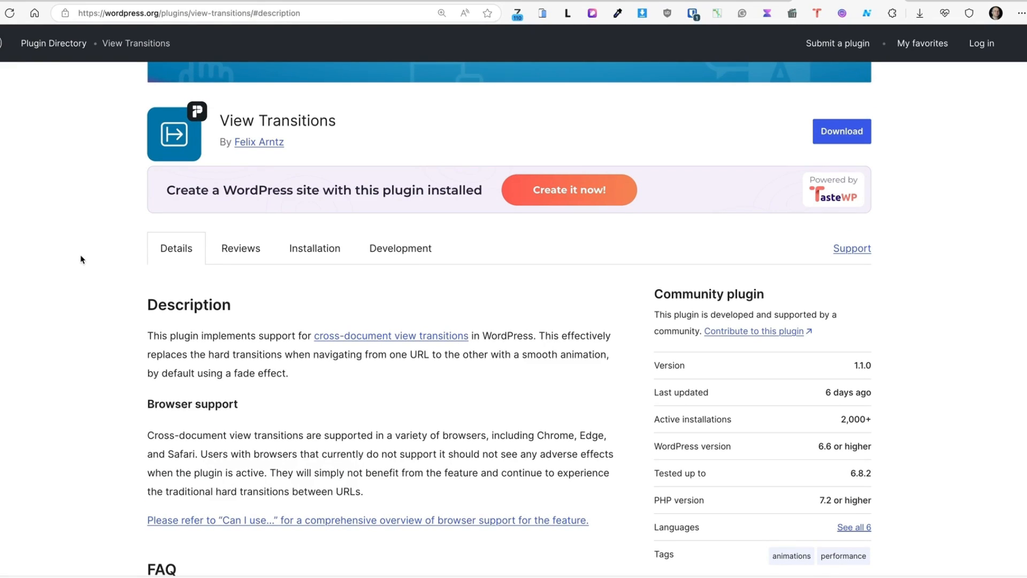
{"action": "mouse_move", "coordinate": [827, 424]}
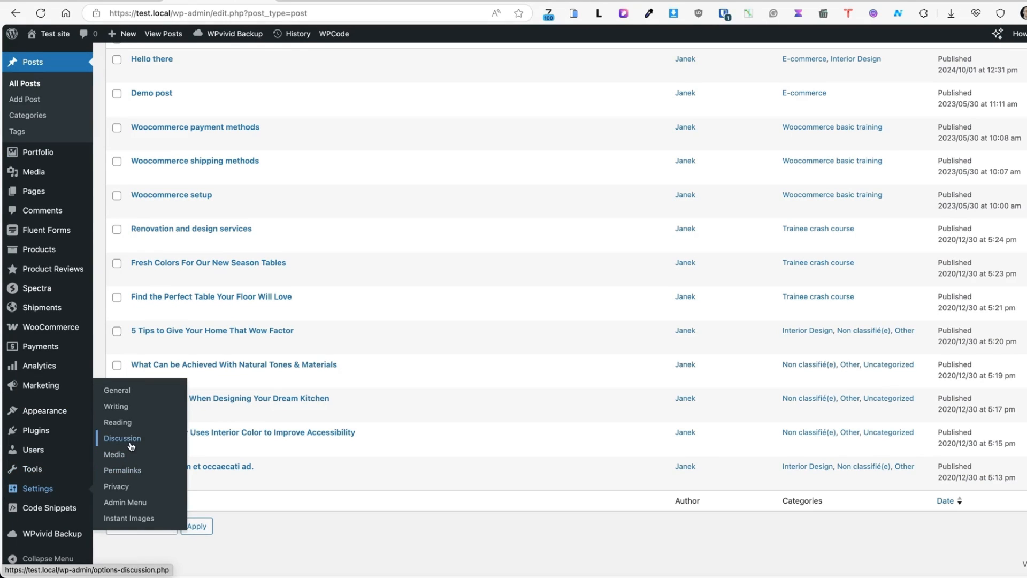
Set the View Transitions default animation to Slide (from right) in Reading Settings and save.
{"action": "left_click", "coordinate": [117, 422]}
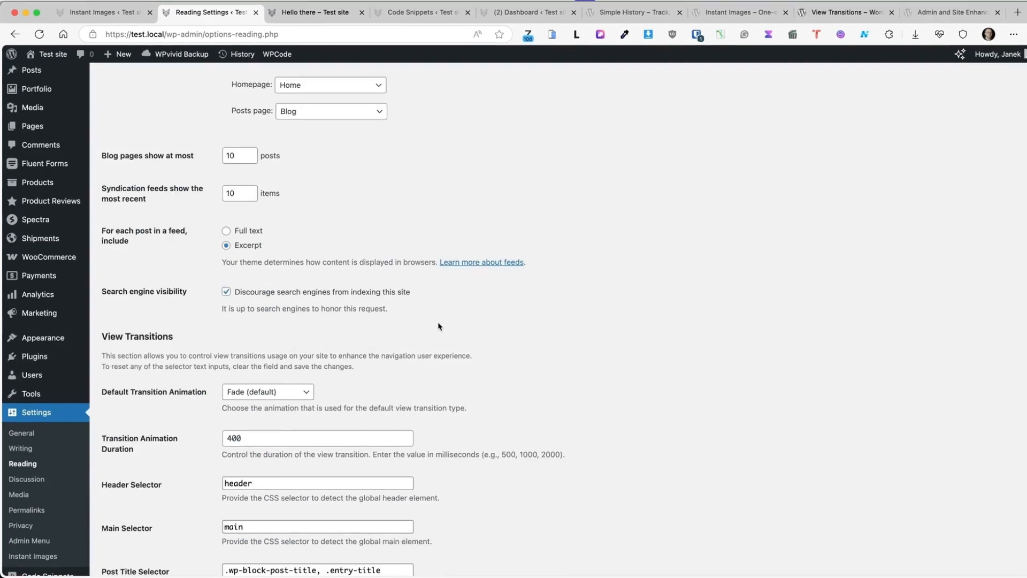
{"action": "scroll", "scroll_direction": "down", "scroll_amount": 3}
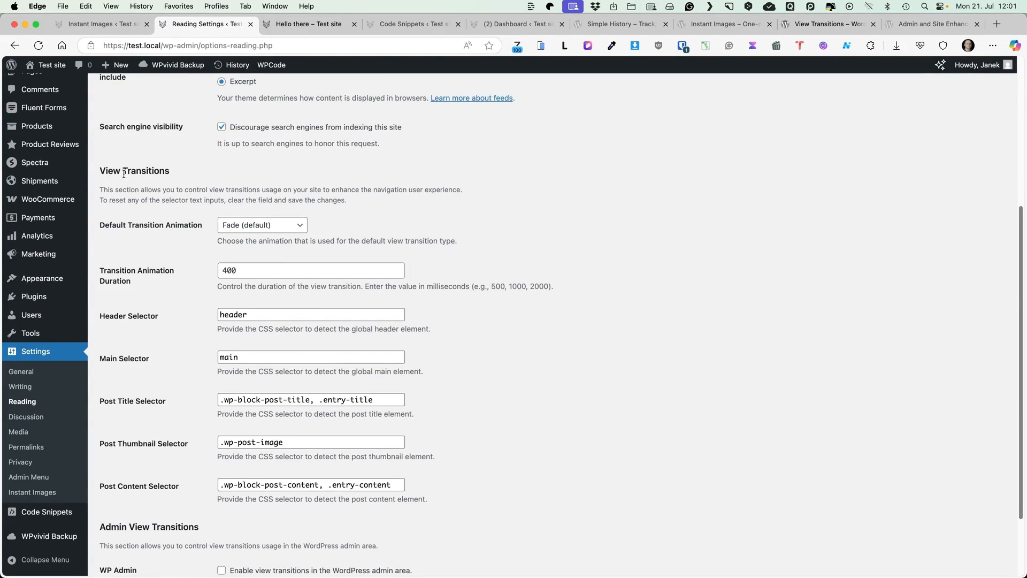
{"action": "scroll", "scroll_direction": "down", "scroll_amount": 3}
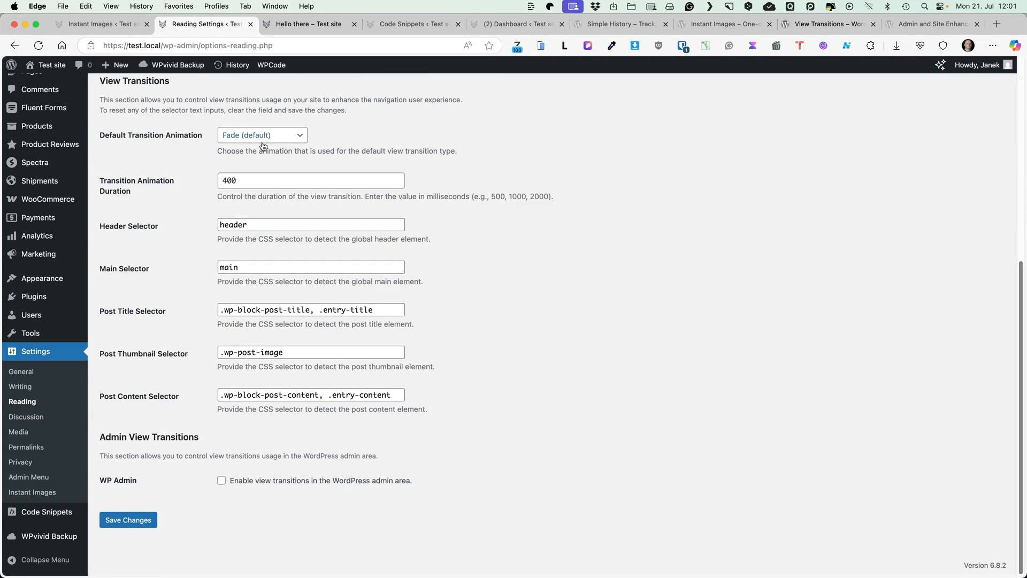
{"action": "left_click", "coordinate": [306, 23]}
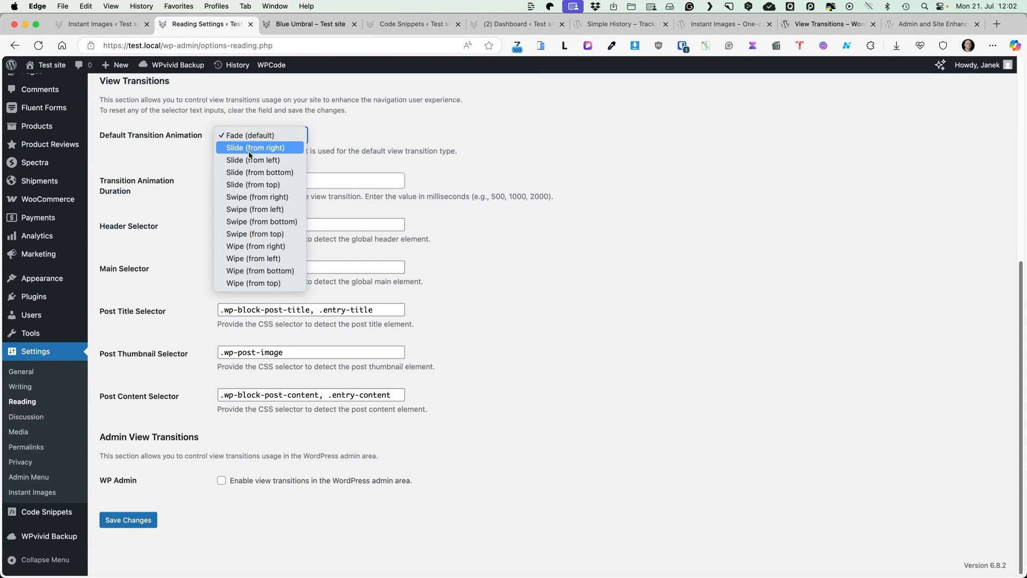
{"action": "left_click", "coordinate": [128, 519]}
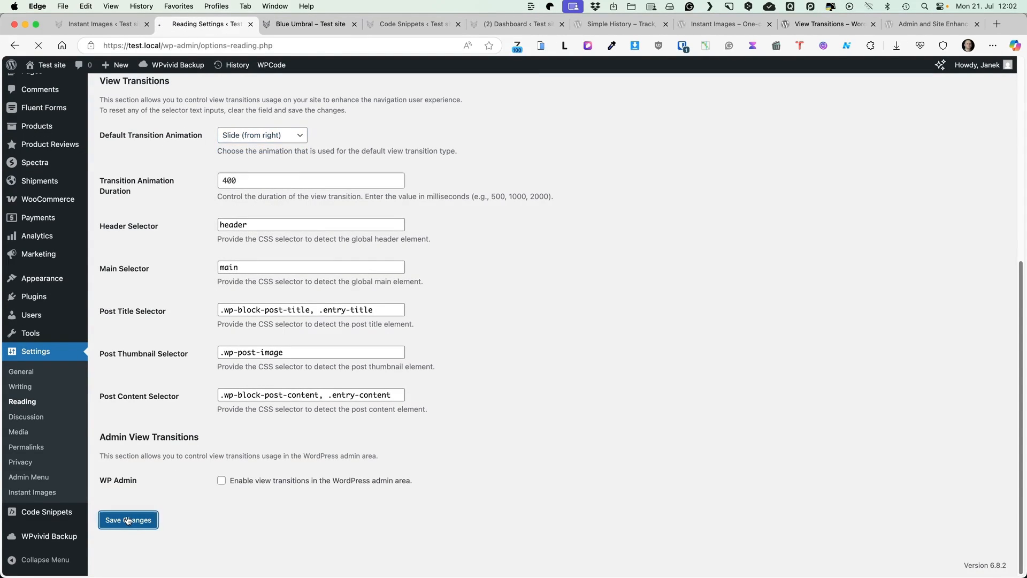
Glance at the storefront product page, then return to the Reading Settings View Transitions section.
{"action": "left_click", "coordinate": [309, 24]}
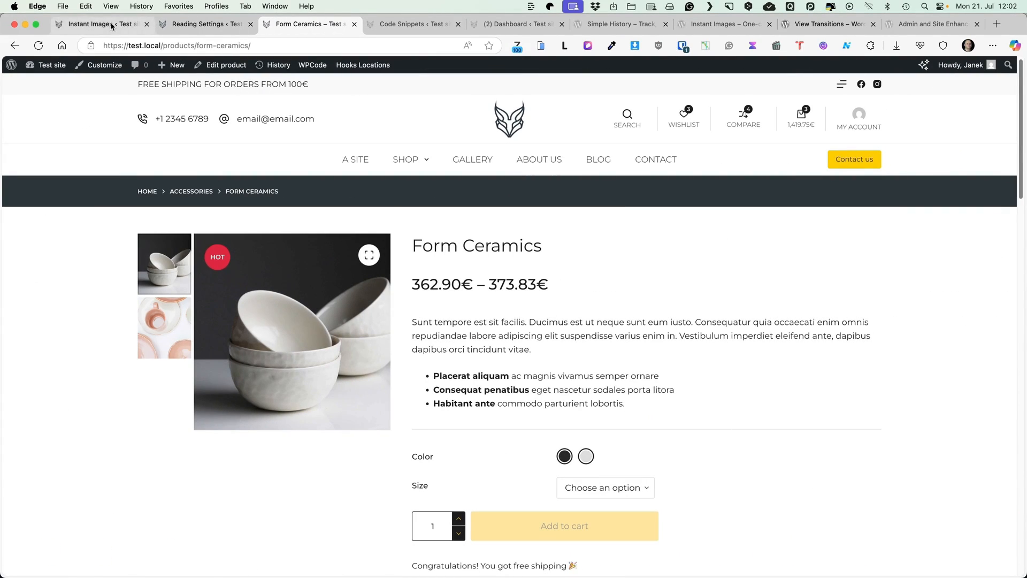
{"action": "left_click", "coordinate": [204, 24]}
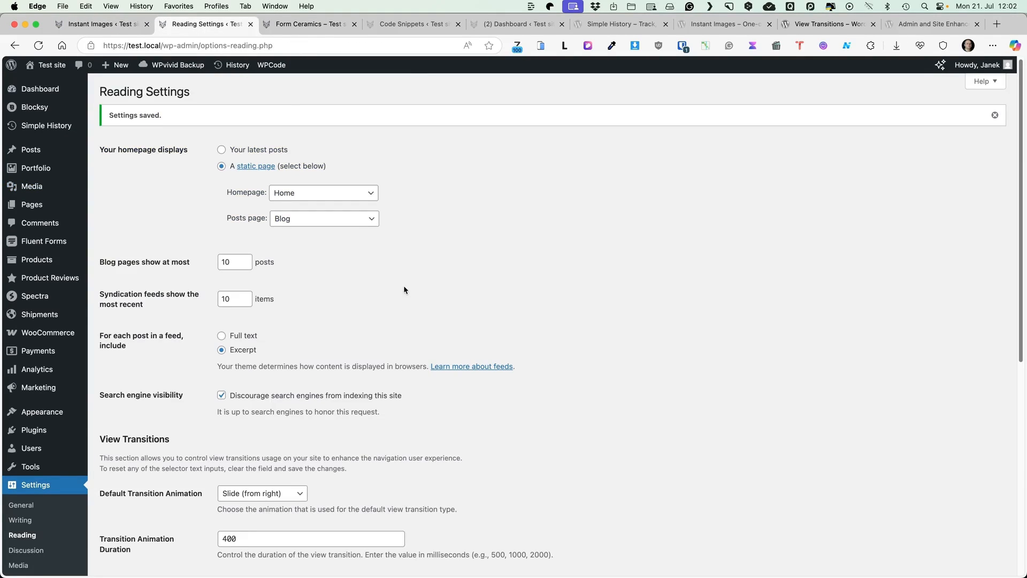
{"action": "scroll", "scroll_direction": "down", "scroll_amount": 3}
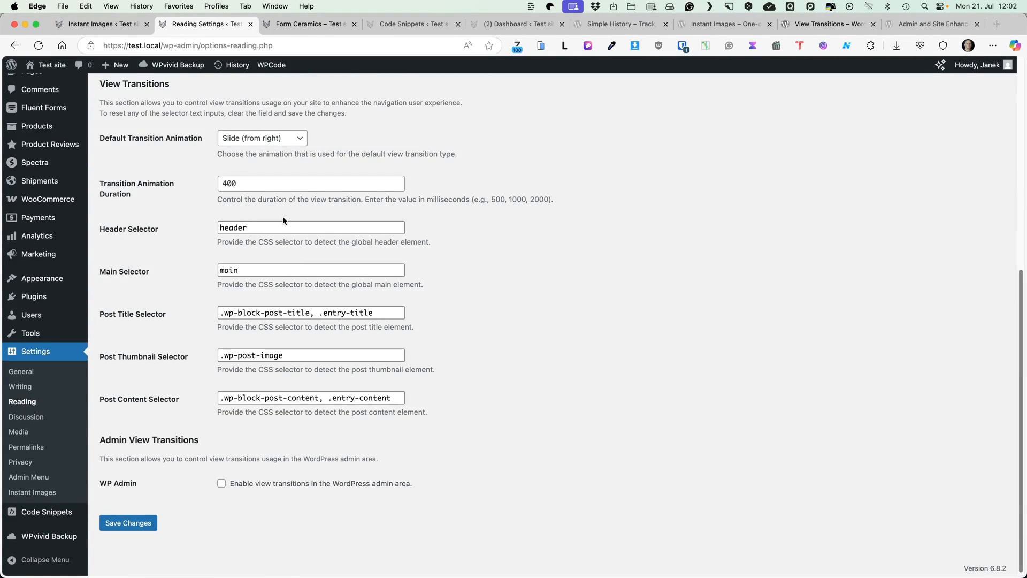
{"action": "mouse_move", "coordinate": [380, 167]}
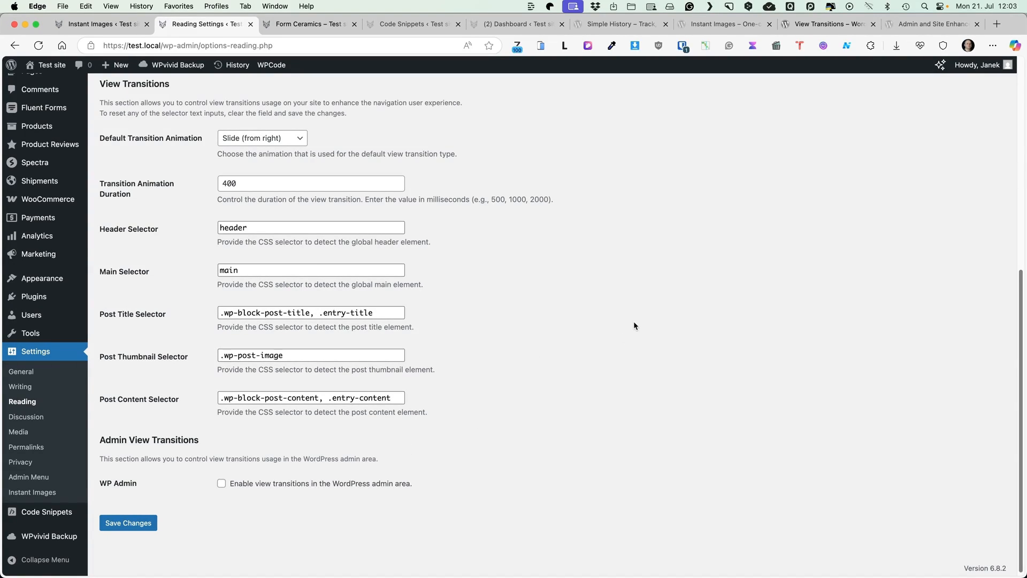
{"action": "mouse_move", "coordinate": [226, 509]}
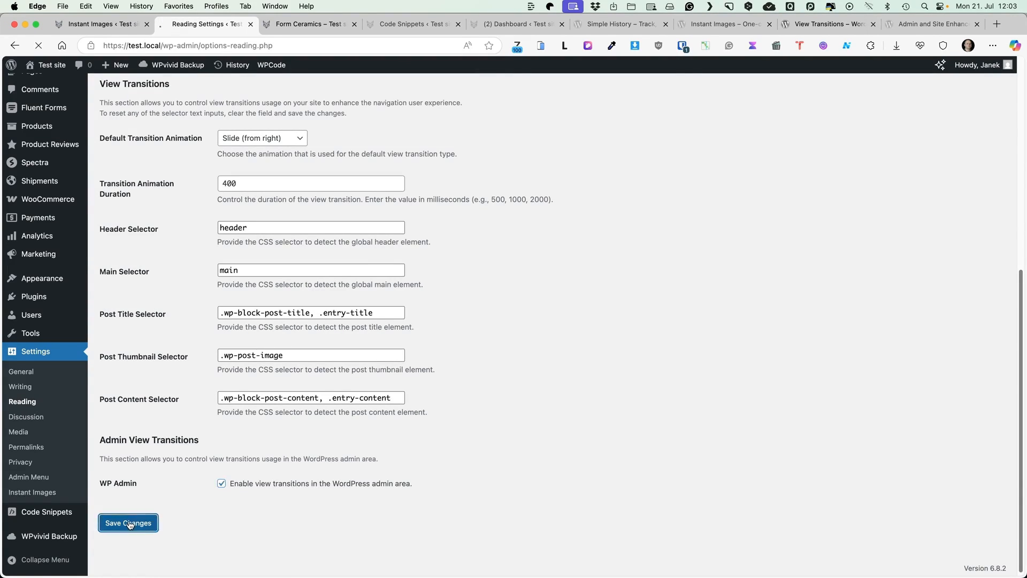
Enable admin view transitions with Fade as default, then open the Home Edit Stacking Pantry Bin product.
{"action": "left_click", "coordinate": [128, 522]}
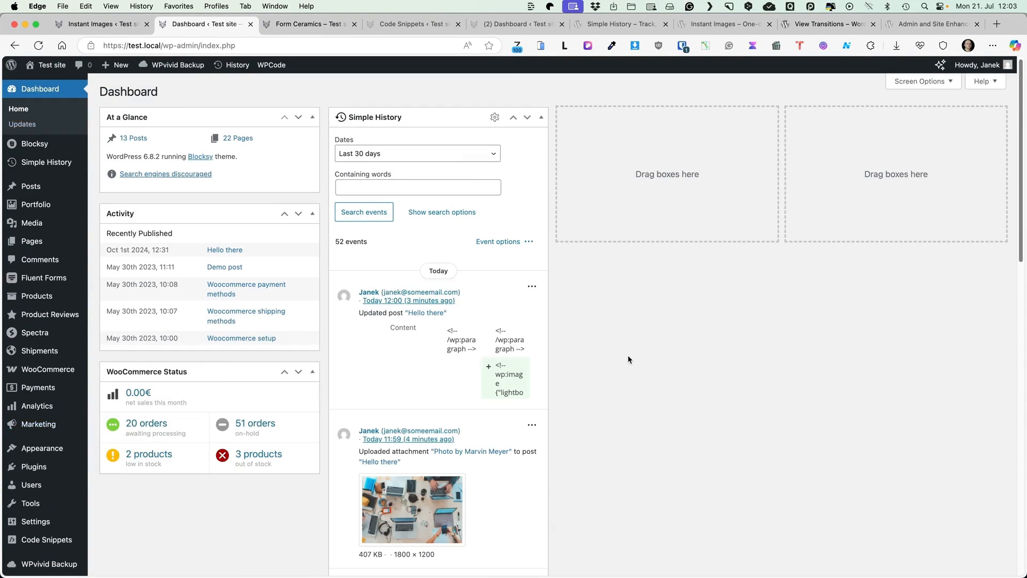
{"action": "mouse_move", "coordinate": [562, 106]}
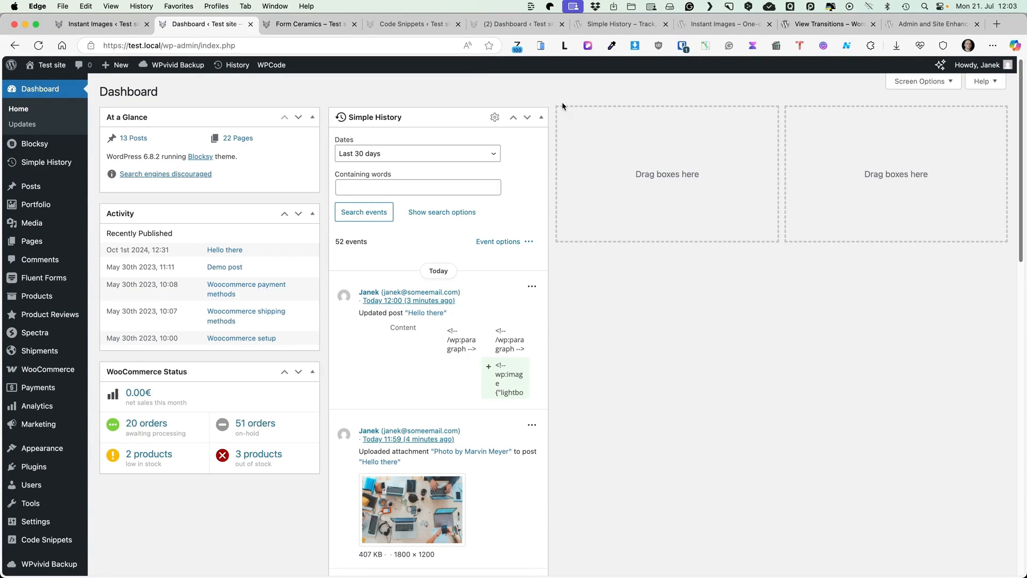
{"action": "left_click", "coordinate": [308, 24]}
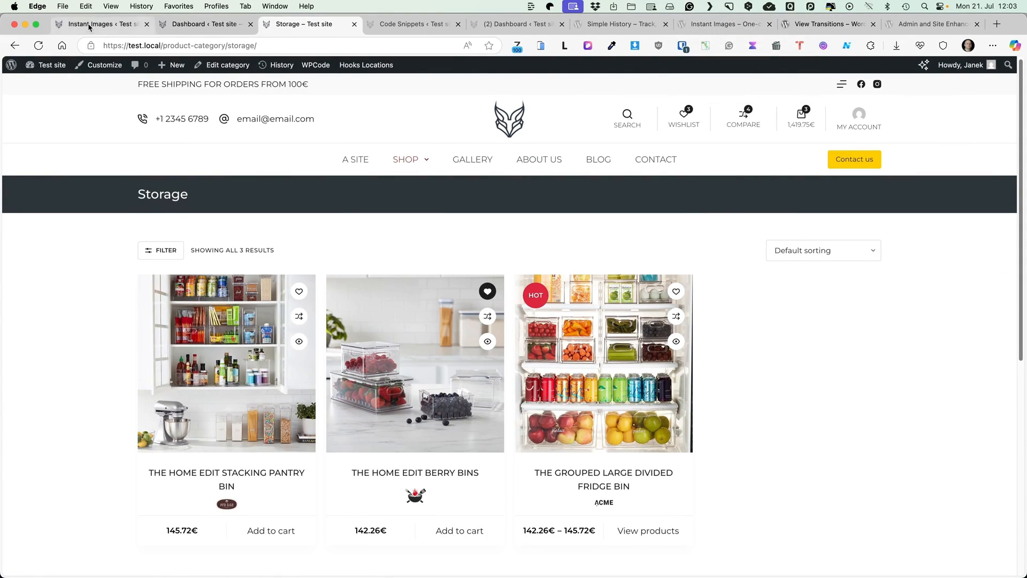
{"action": "left_click", "coordinate": [98, 24]}
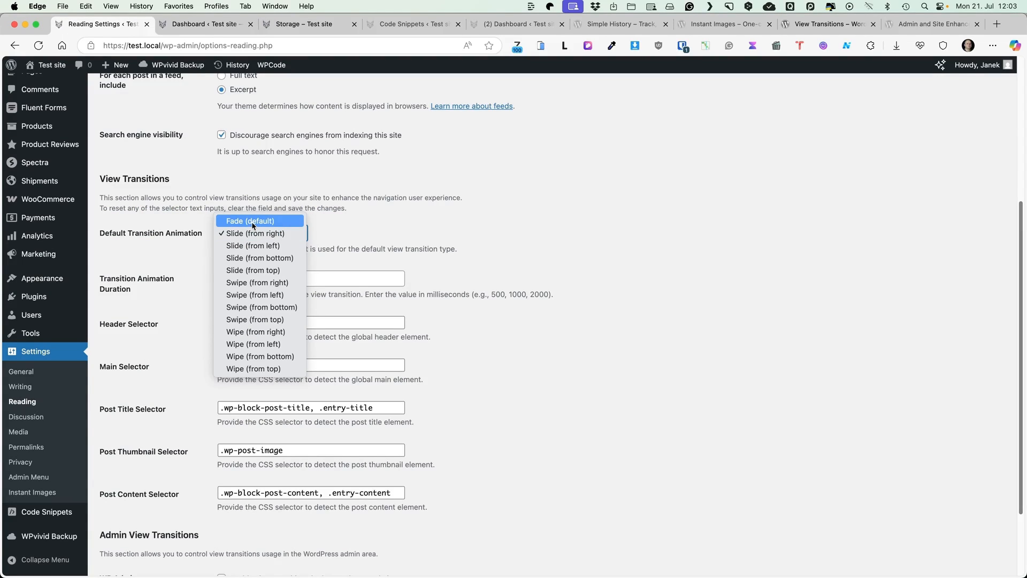
{"action": "left_click", "coordinate": [249, 221]}
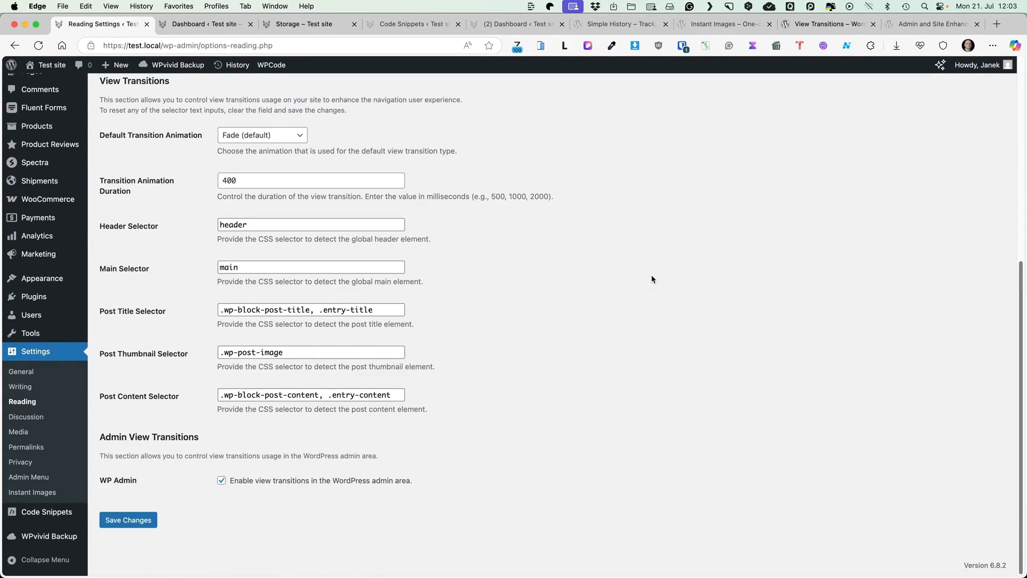
{"action": "left_click", "coordinate": [304, 24]}
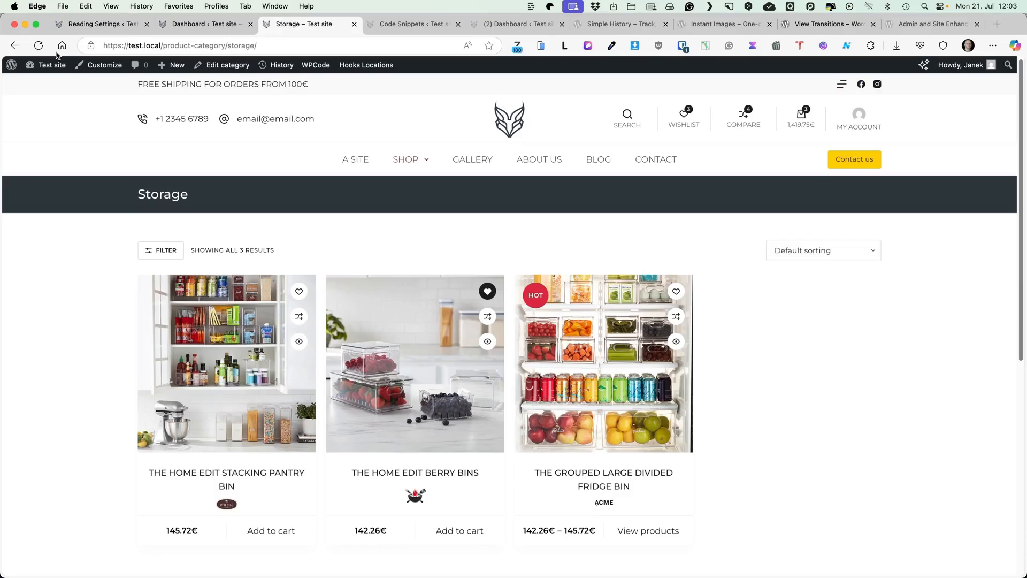
{"action": "left_click", "coordinate": [226, 479]}
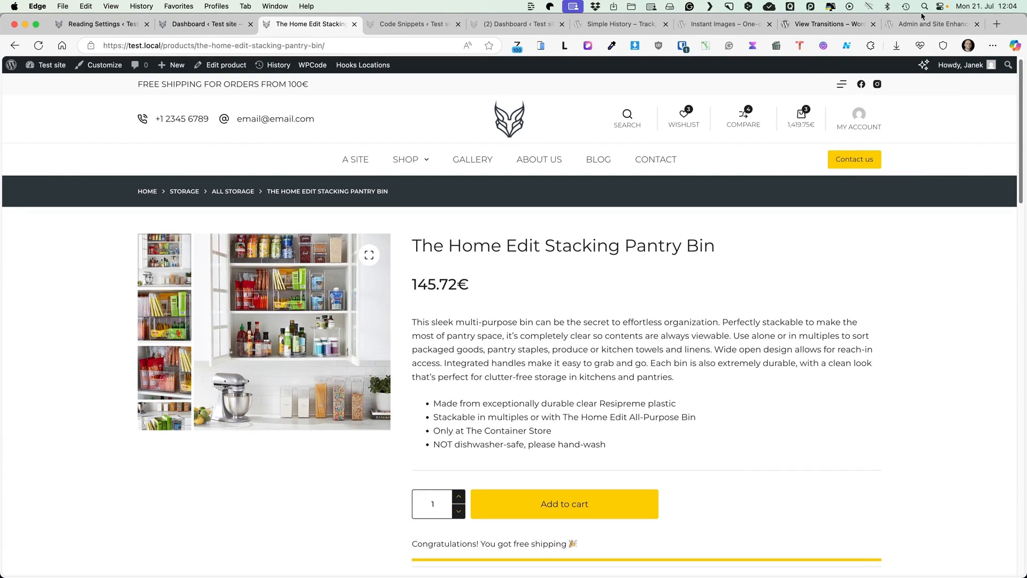
Browse the ASE plugin listing, then open Tools > Enhancements at the Content Management options.
{"action": "left_click", "coordinate": [930, 24]}
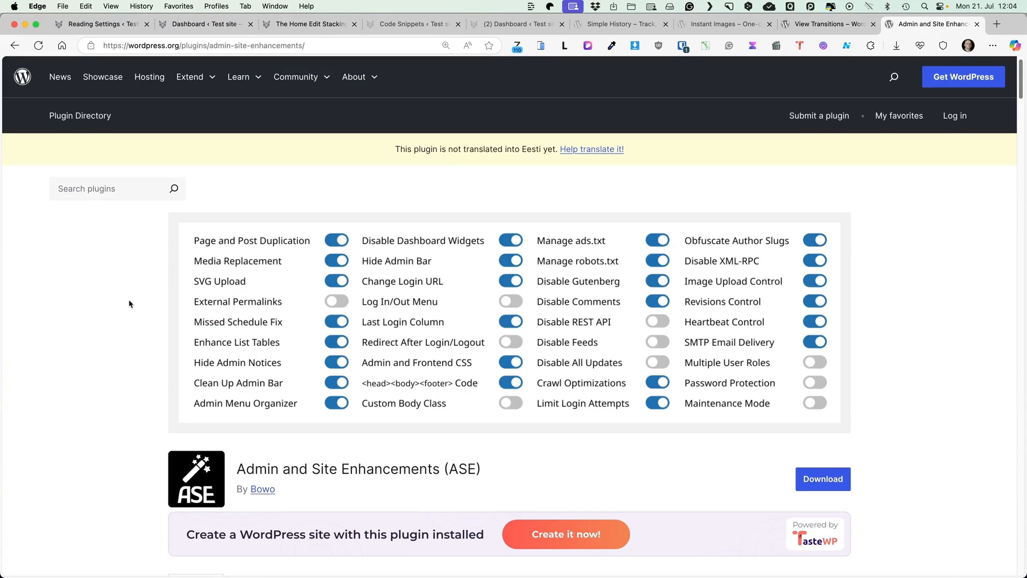
{"action": "scroll", "scroll_direction": "down", "scroll_amount": 3}
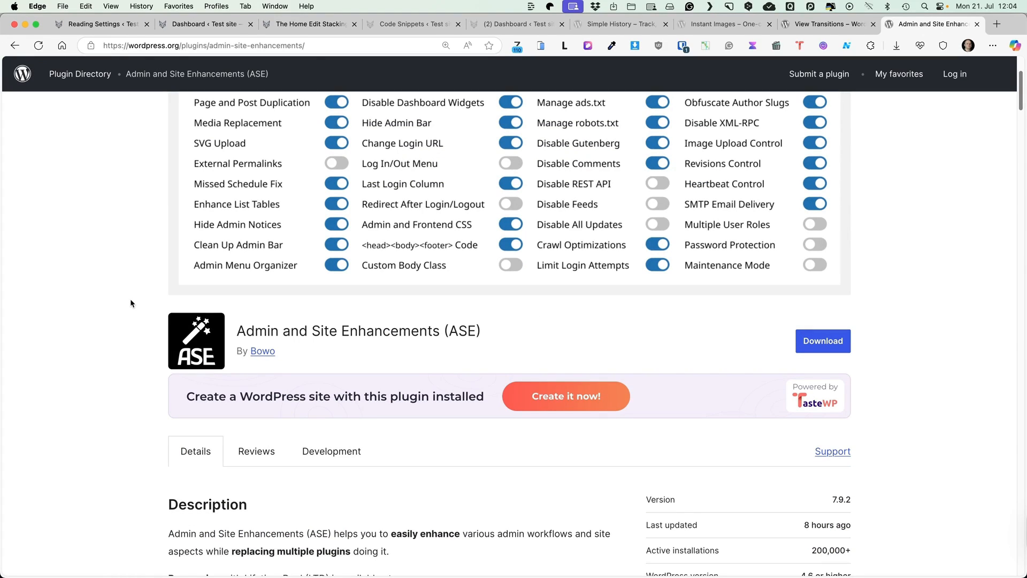
{"action": "left_click", "coordinate": [102, 24]}
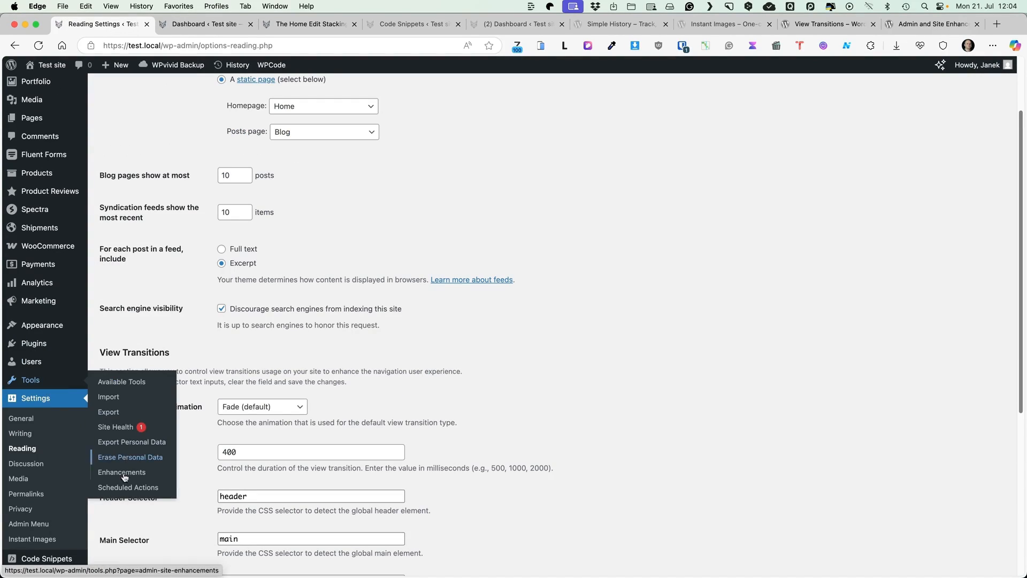
{"action": "left_click", "coordinate": [121, 472]}
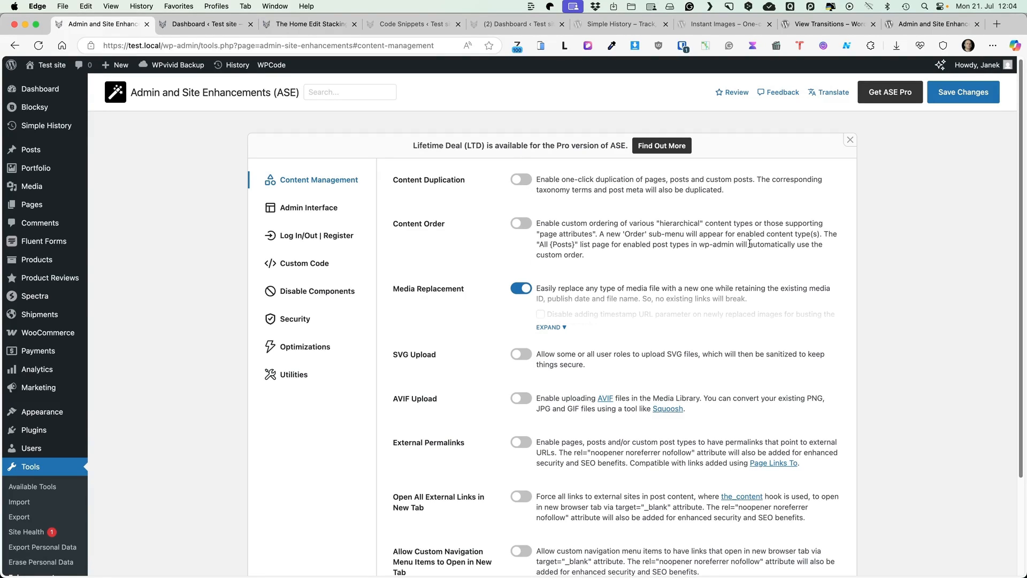
{"action": "mouse_move", "coordinate": [434, 200]}
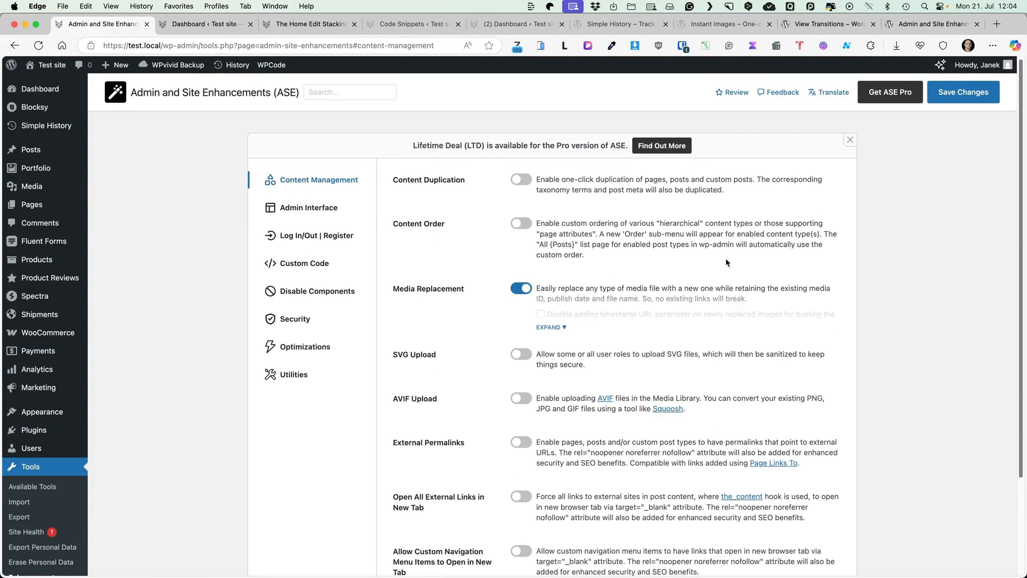
{"action": "mouse_move", "coordinate": [740, 253]}
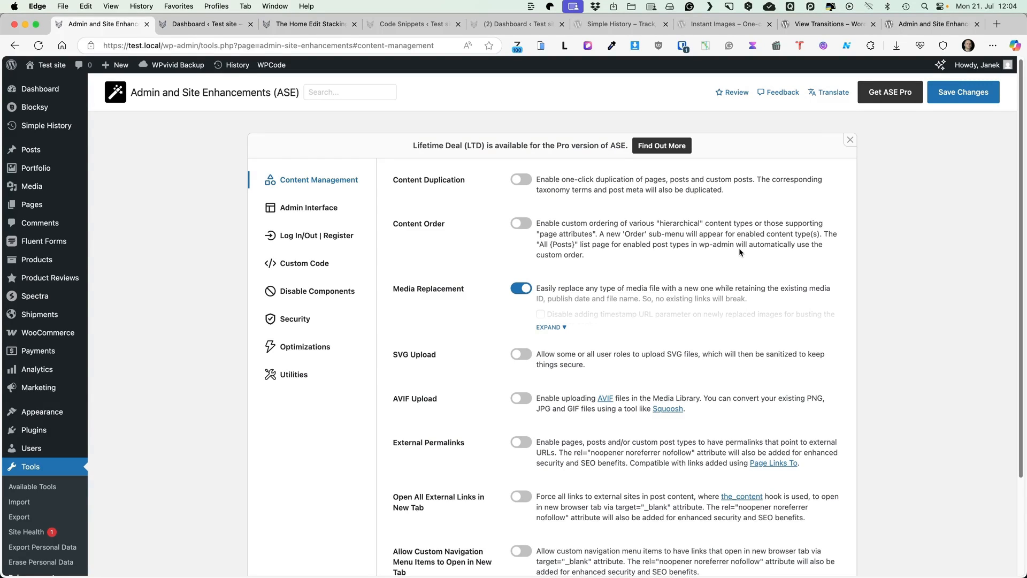
{"action": "scroll", "scroll_direction": "down", "scroll_amount": 3}
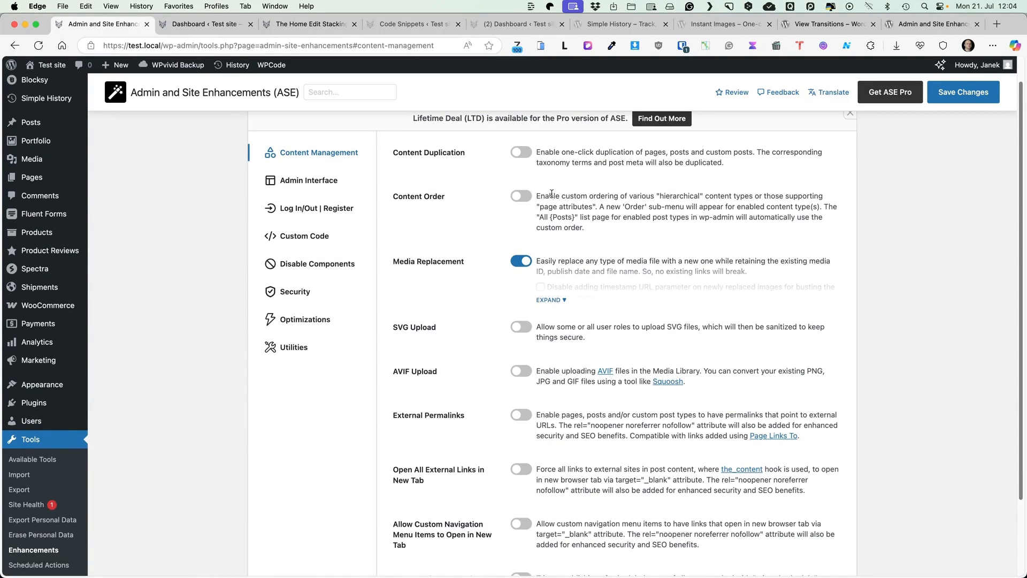
{"action": "mouse_move", "coordinate": [31, 158]}
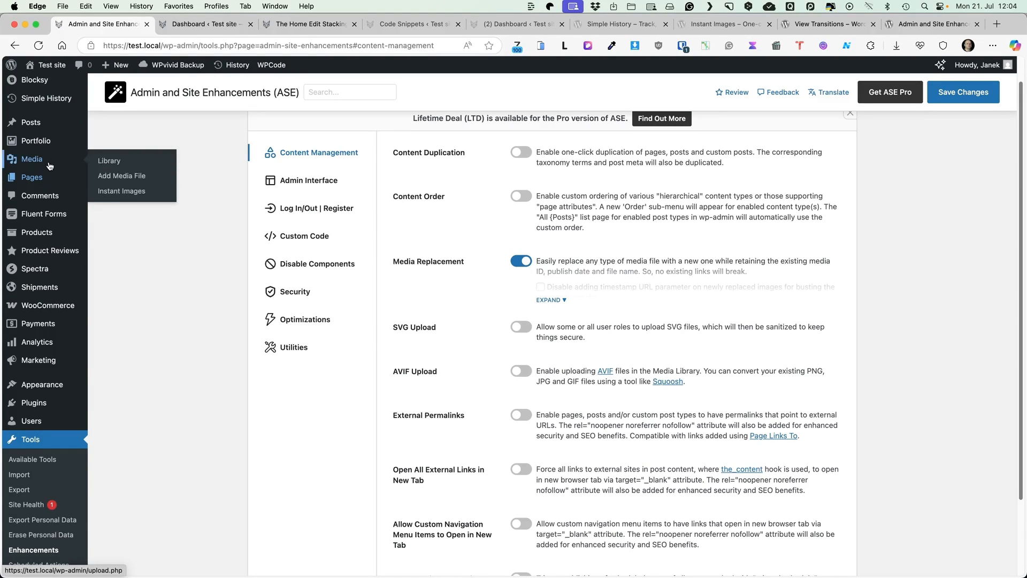
Open the Media Library to reach the laptop photo's Edit Media page.
{"action": "left_click", "coordinate": [108, 161]}
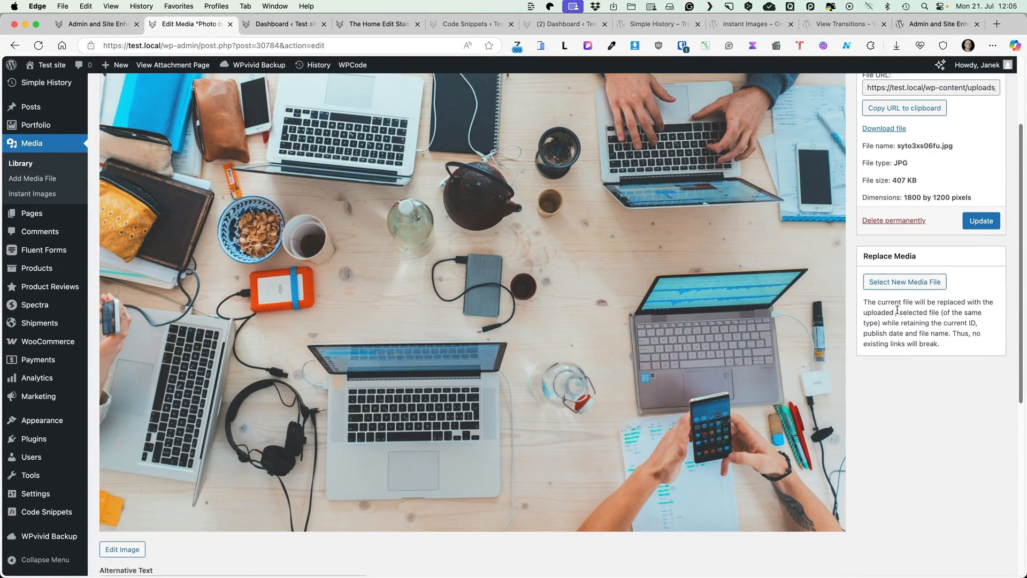
{"action": "mouse_move", "coordinate": [496, 252]}
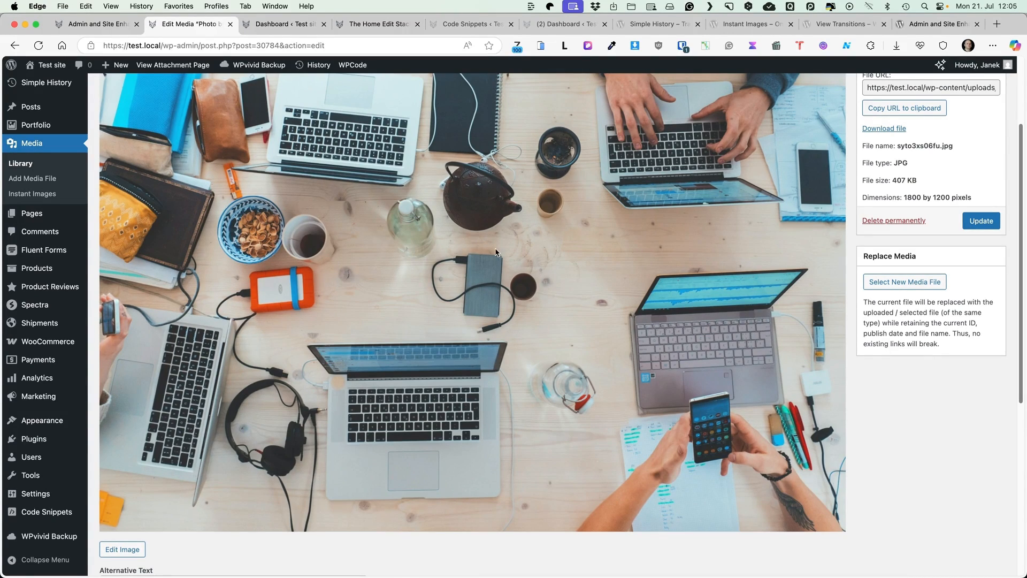
{"action": "mouse_move", "coordinate": [667, 303]}
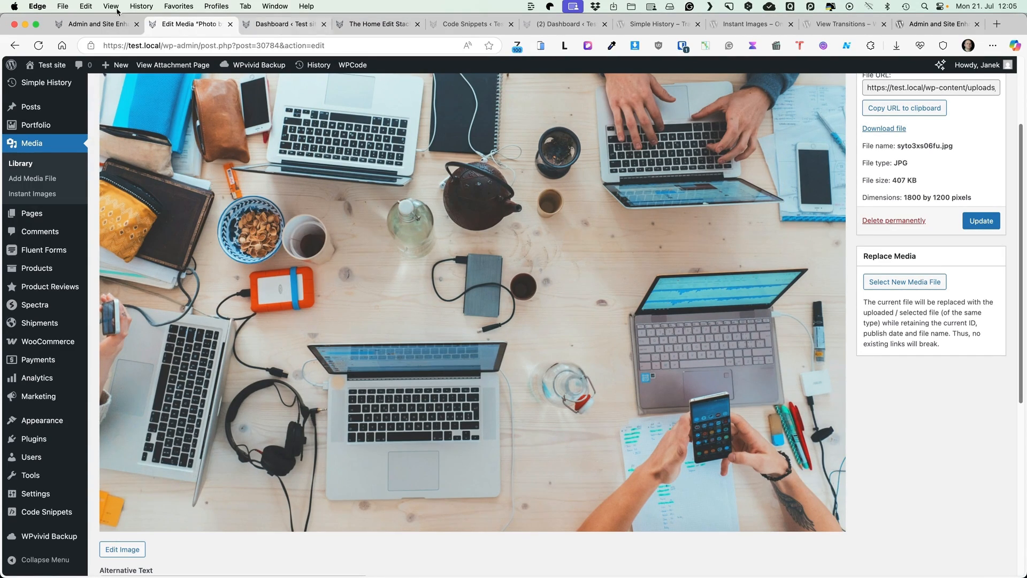
{"action": "left_click", "coordinate": [97, 24]}
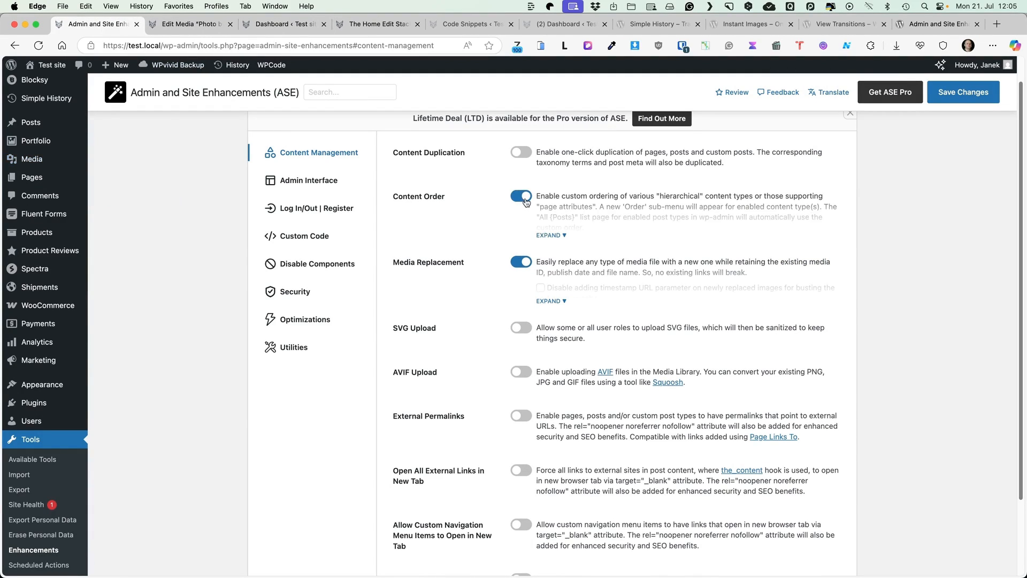
{"action": "left_click", "coordinate": [549, 236]}
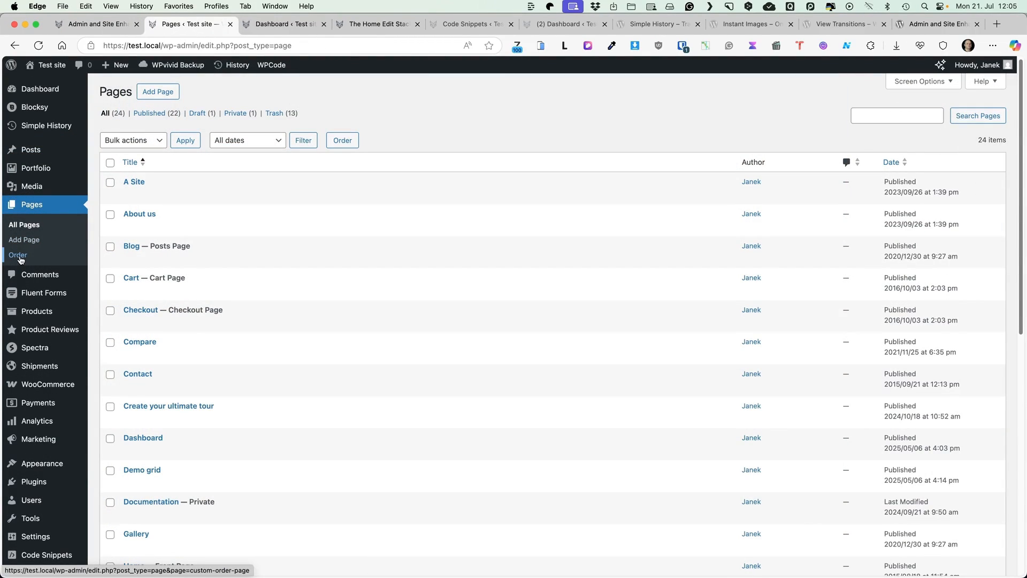
{"action": "left_click", "coordinate": [18, 255]}
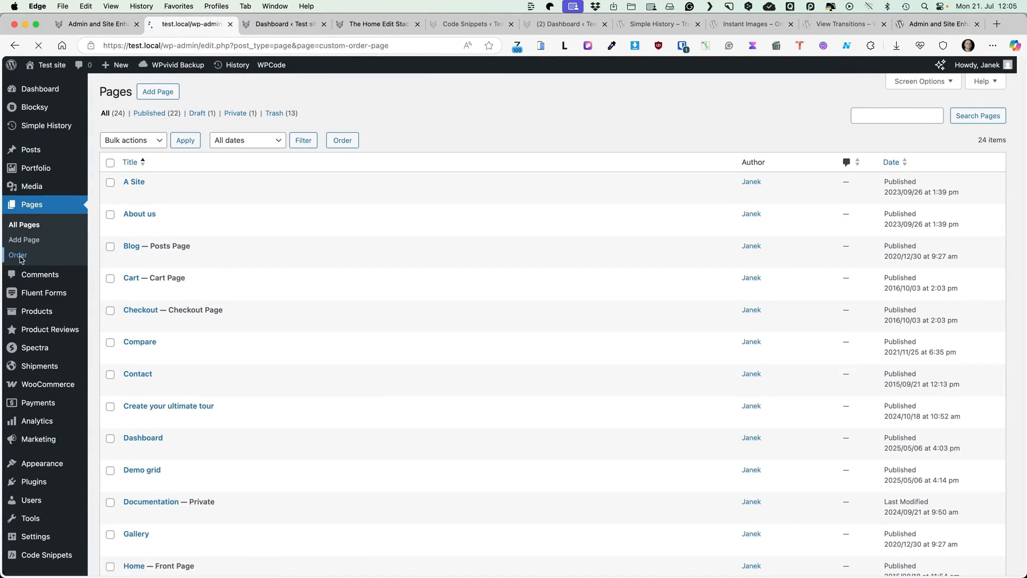
{"action": "left_click", "coordinate": [18, 255]}
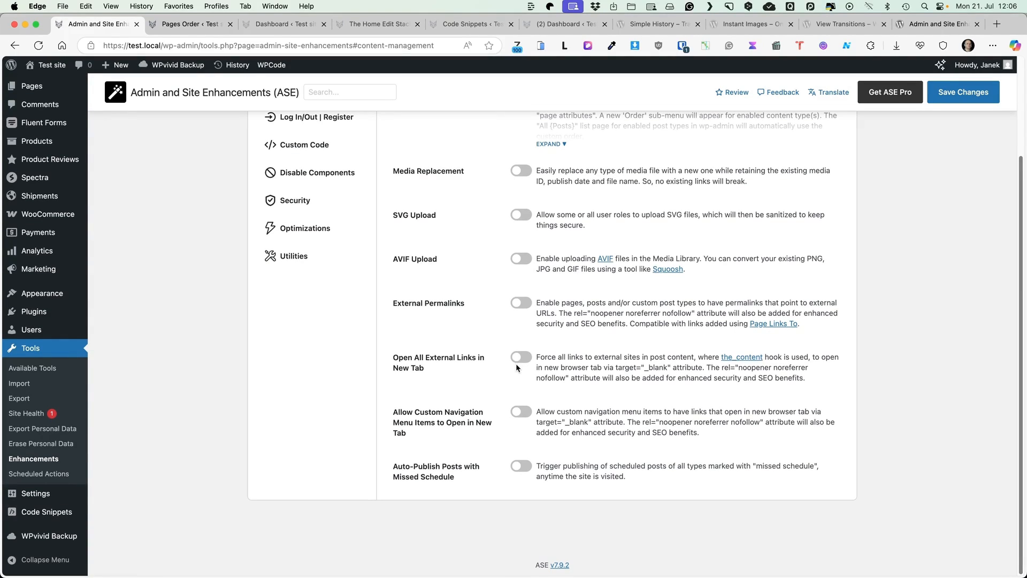
{"action": "mouse_move", "coordinate": [521, 472]}
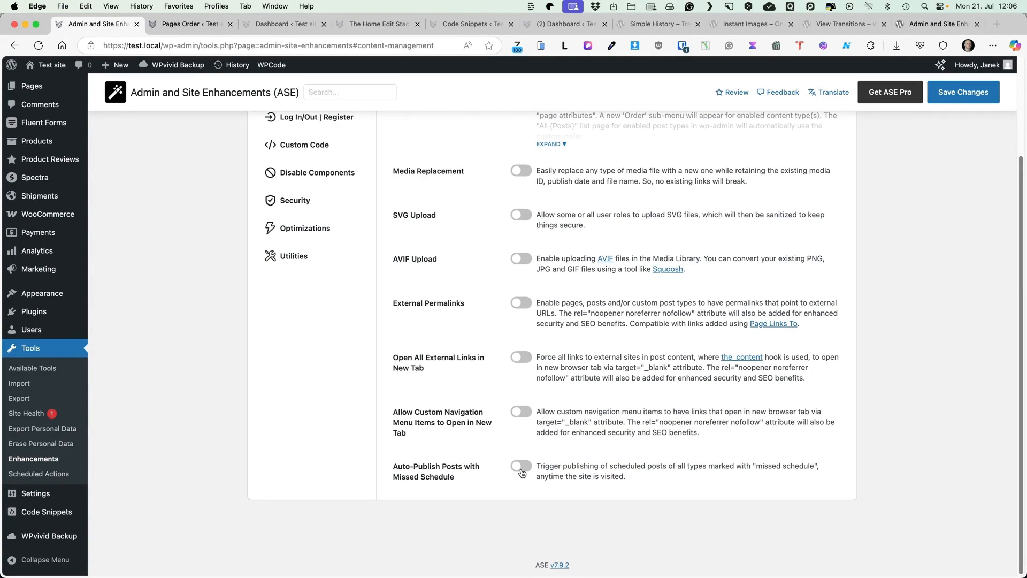
Try Clean Up Admin Bar options (logo, updates, comments, Howdy), then turn it back off.
{"action": "left_click", "coordinate": [309, 207]}
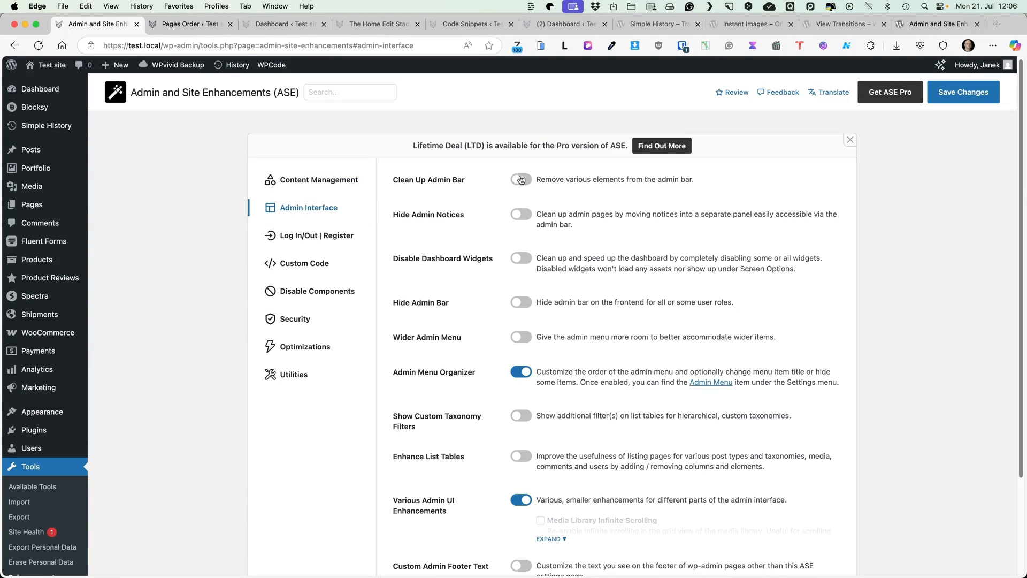
{"action": "left_click", "coordinate": [521, 180]}
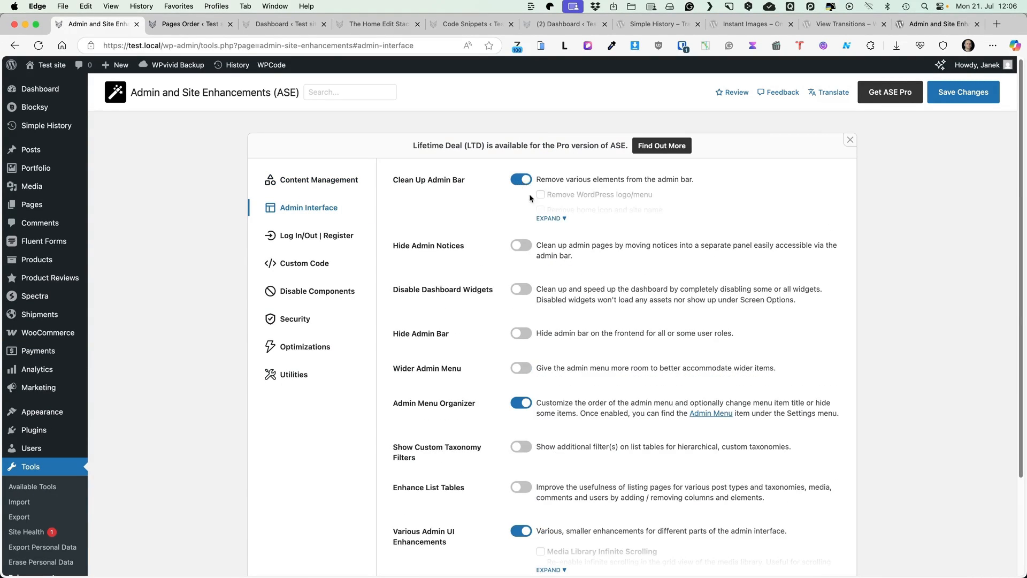
{"action": "left_click", "coordinate": [550, 219]}
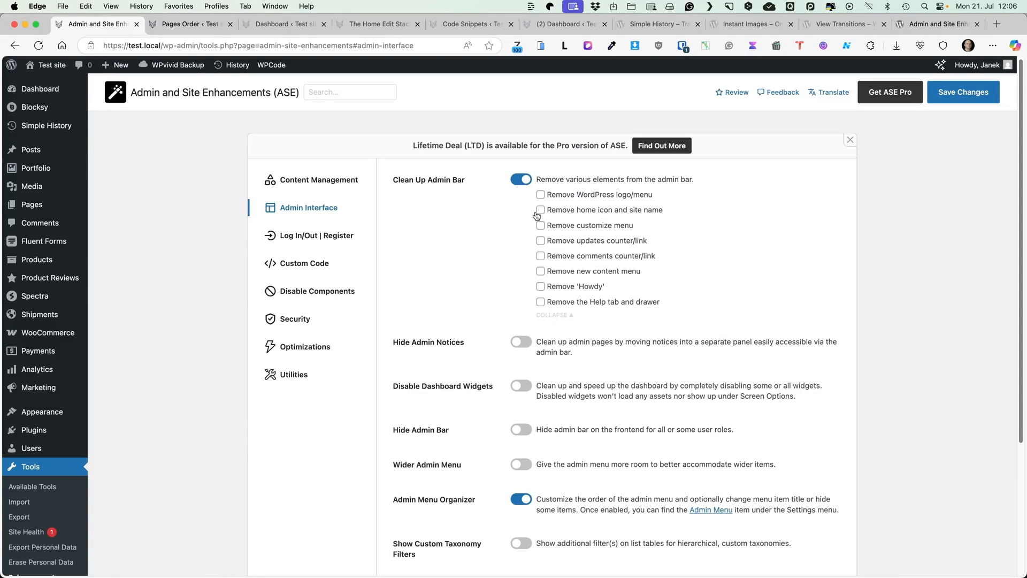
{"action": "left_click", "coordinate": [540, 195]}
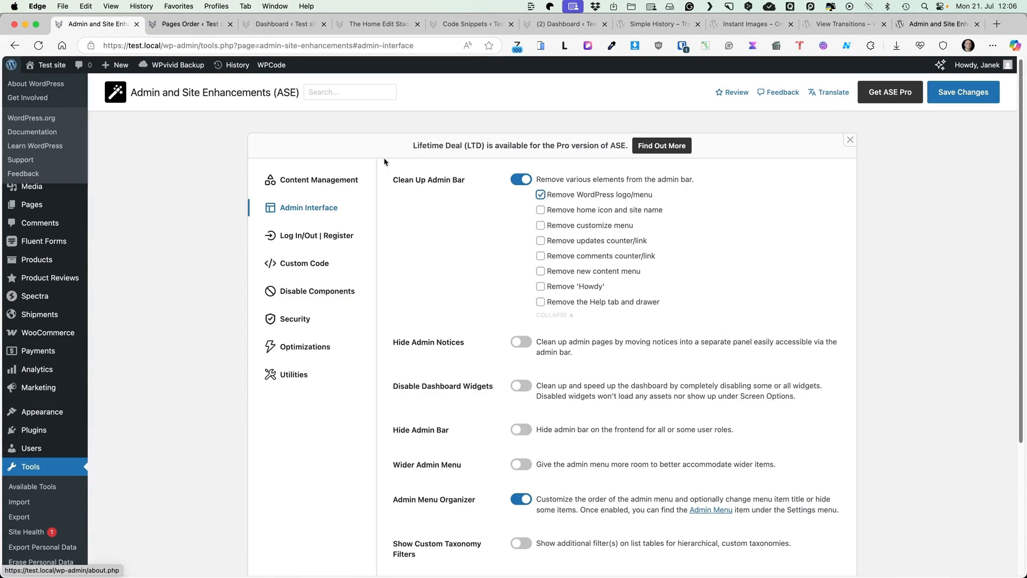
{"action": "left_click", "coordinate": [541, 256]}
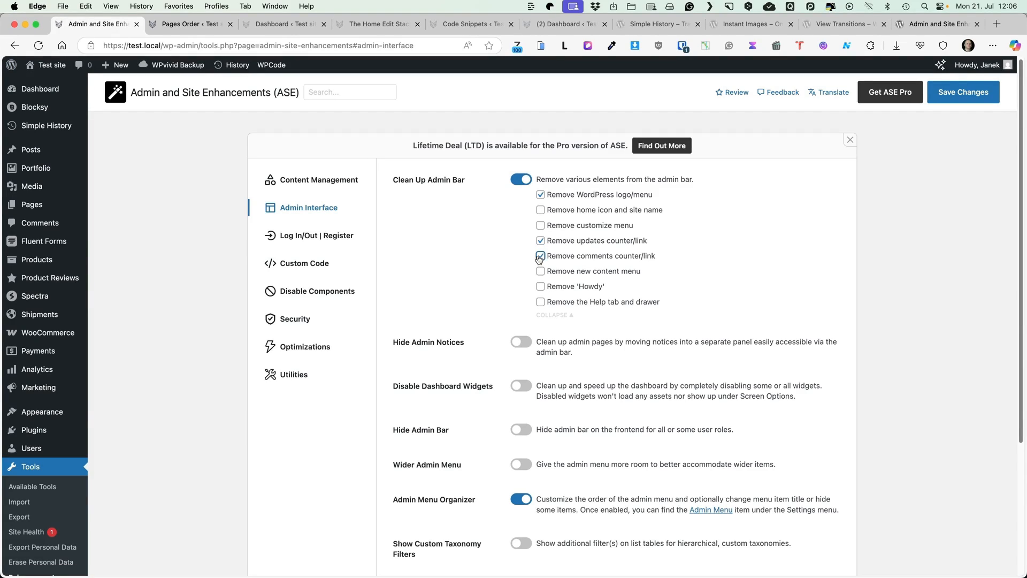
{"action": "left_click", "coordinate": [540, 286]}
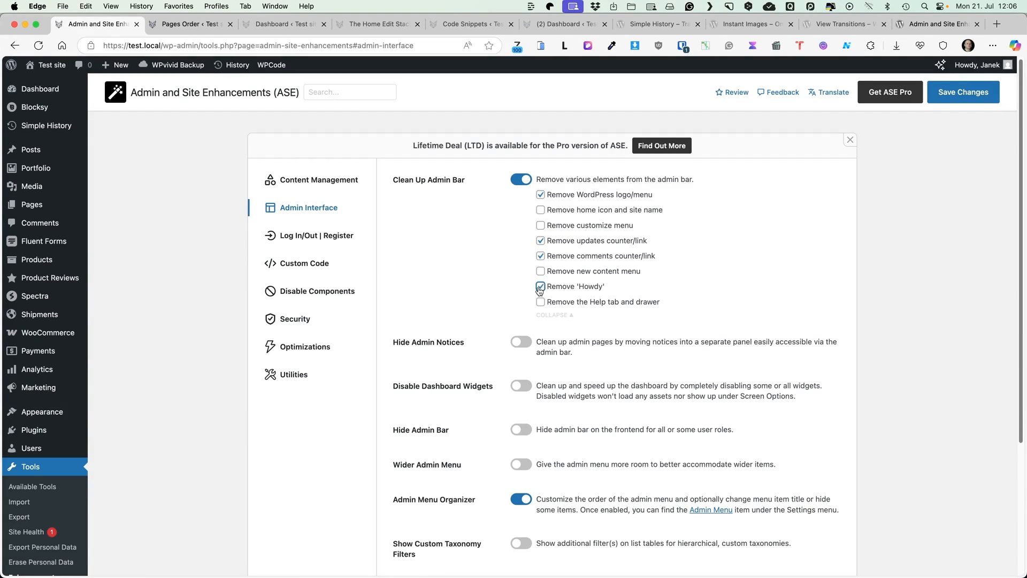
{"action": "left_click", "coordinate": [962, 91]}
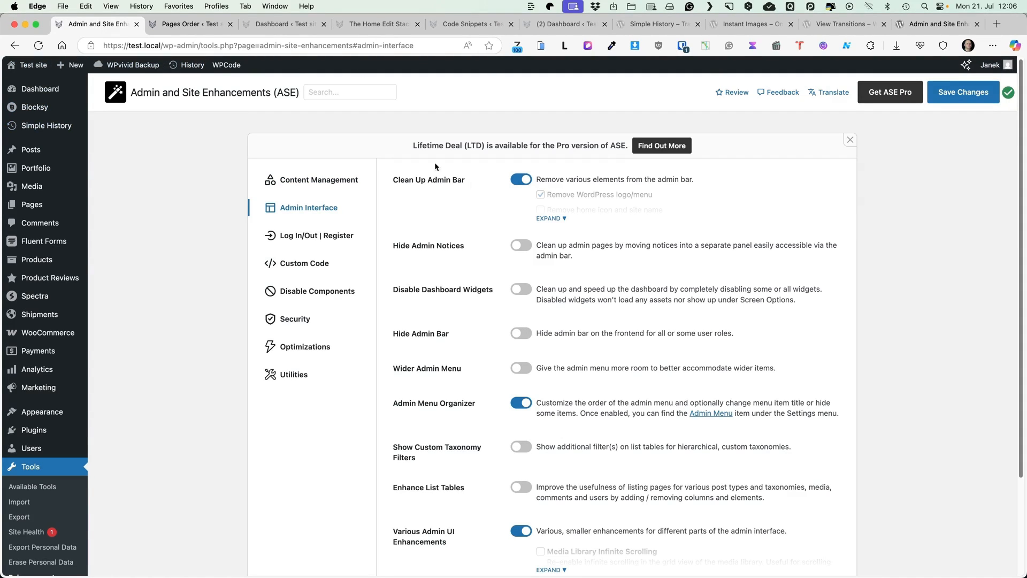
{"action": "left_click", "coordinate": [521, 178]}
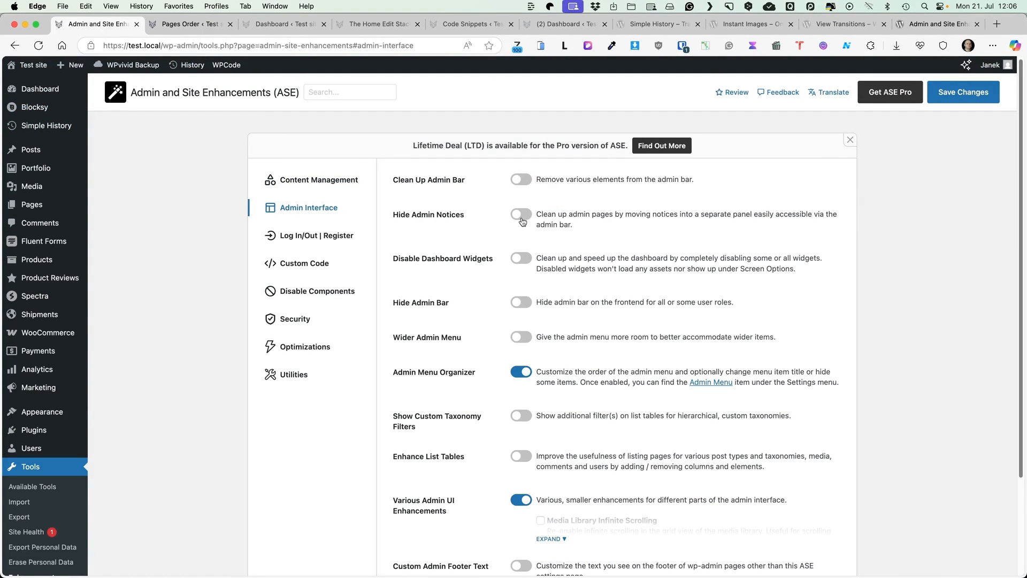
{"action": "mouse_move", "coordinate": [701, 228]}
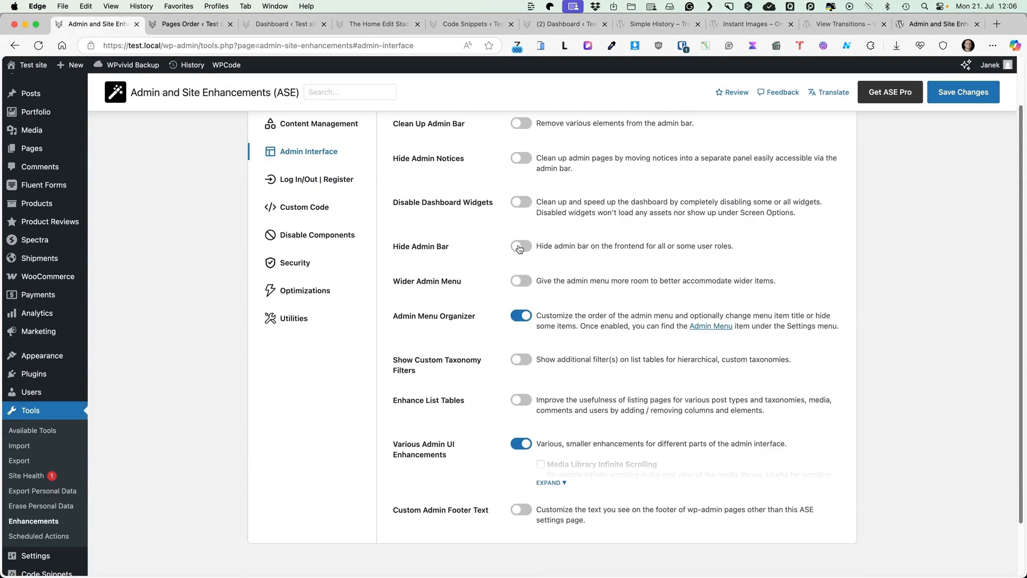
Enable Wider Admin Menu at 300px and save the settings.
{"action": "left_click", "coordinate": [520, 280]}
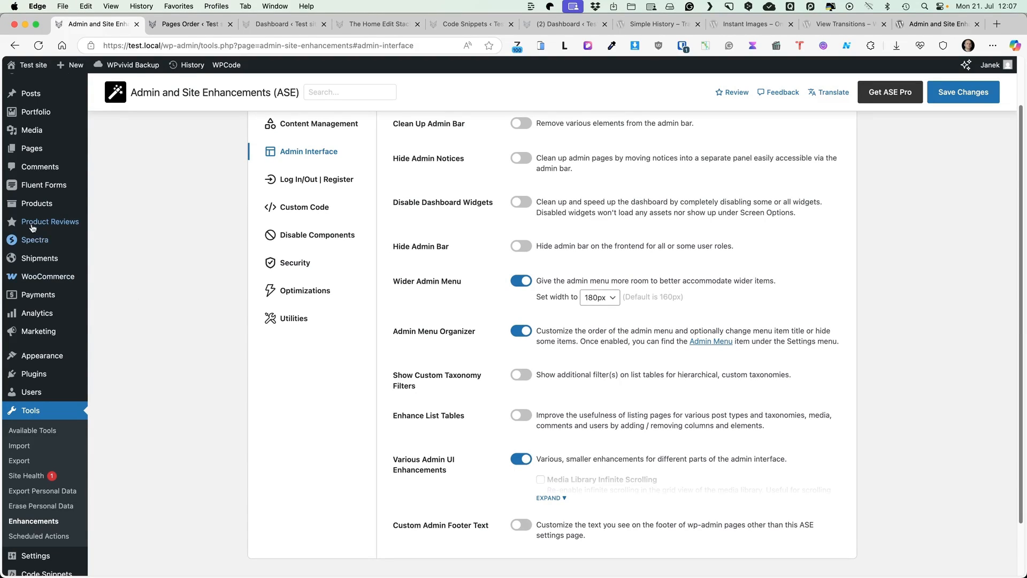
{"action": "left_click", "coordinate": [597, 297]}
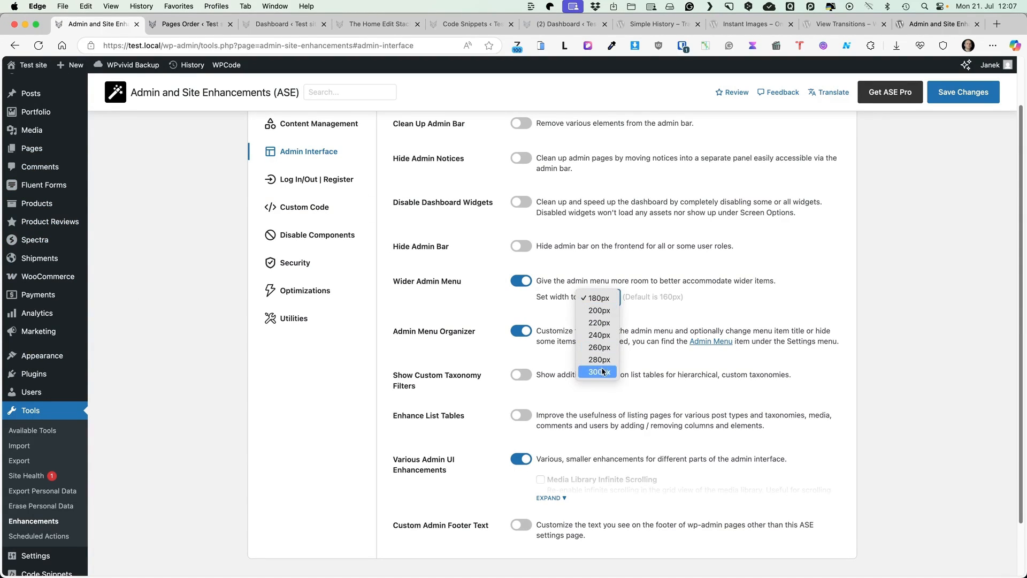
{"action": "left_click", "coordinate": [595, 371]}
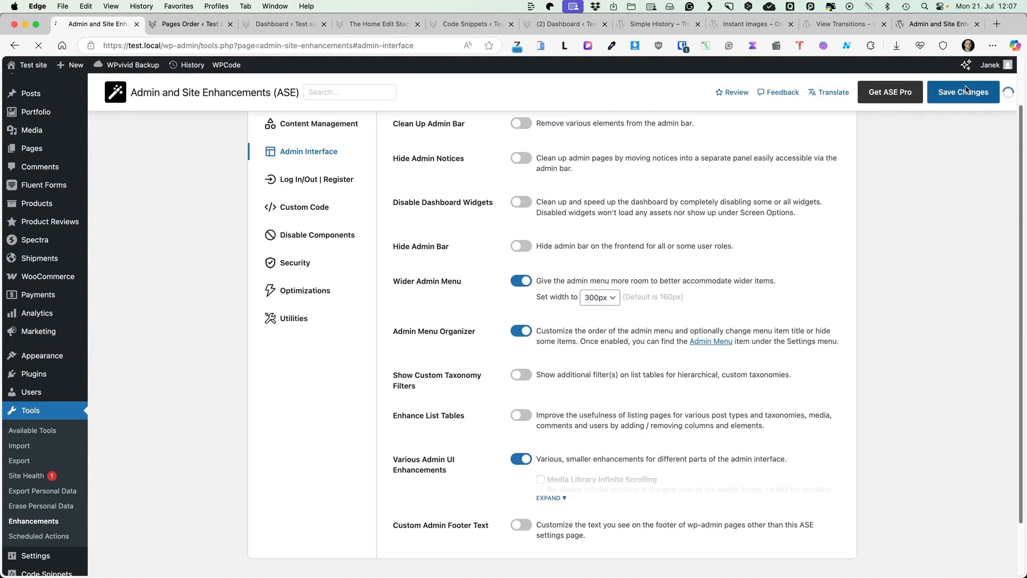
{"action": "left_click", "coordinate": [597, 297]}
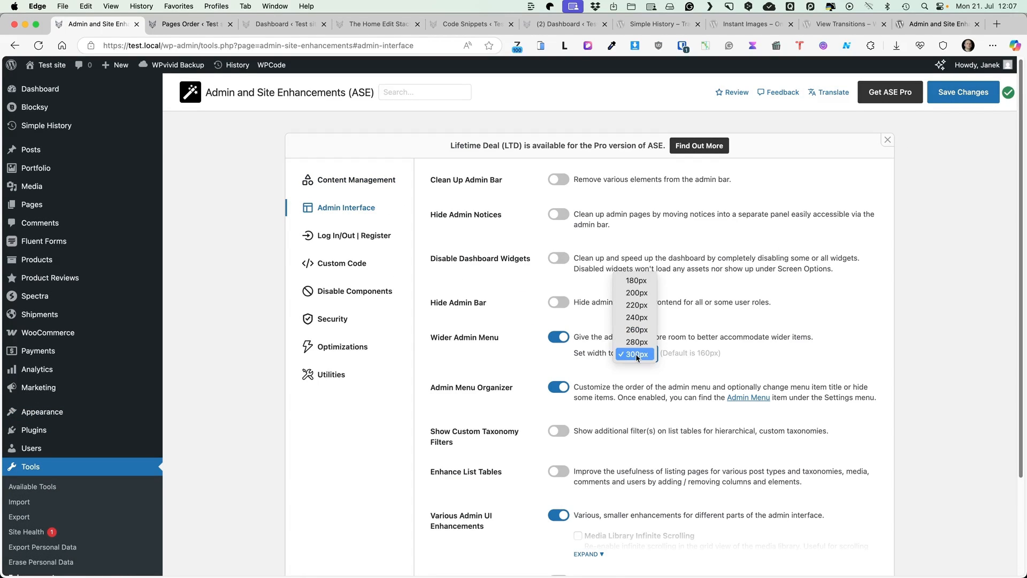
{"action": "left_click", "coordinate": [558, 336]}
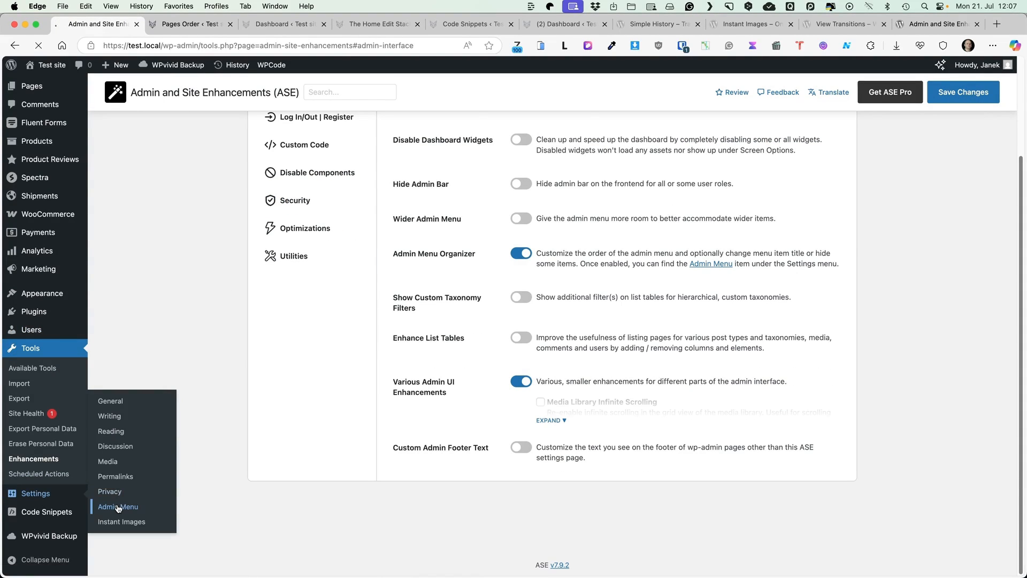
In Admin Menu, move Posts below Media and hide Simple History and Blocksy until toggled.
{"action": "left_click", "coordinate": [118, 506]}
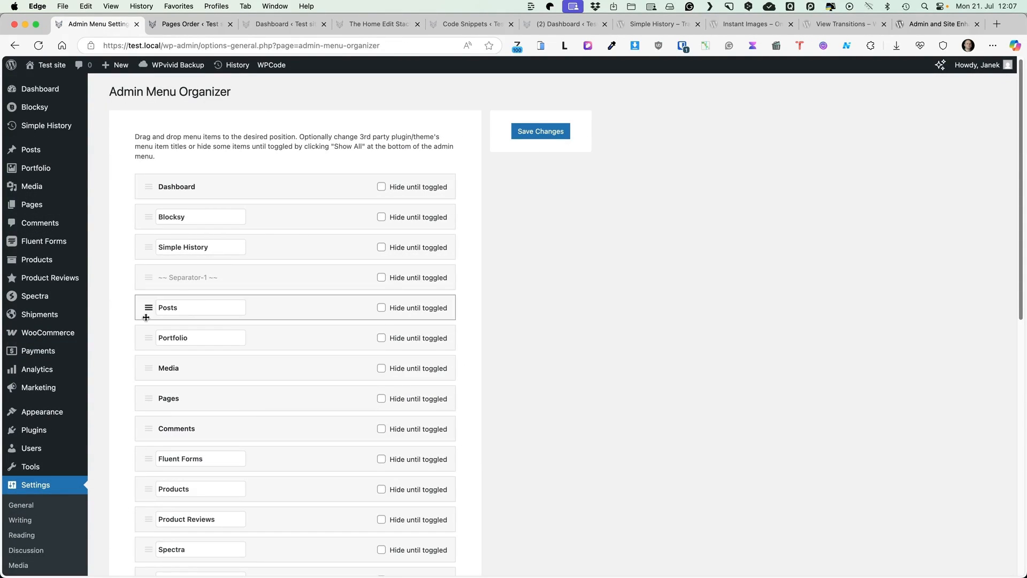
{"action": "left_click_drag", "start_coordinate": [146, 317], "coordinate": [146, 365]}
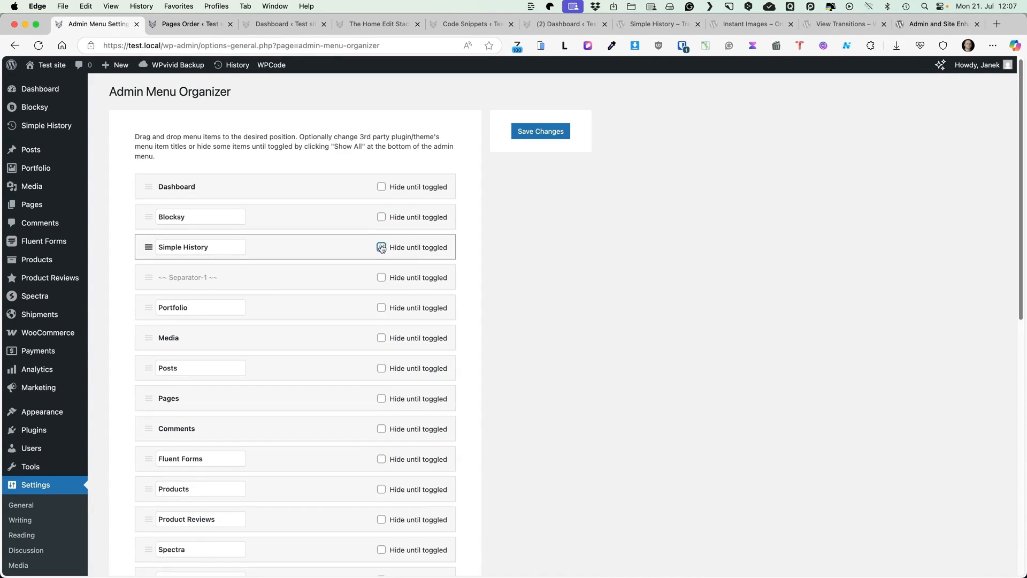
{"action": "left_click", "coordinate": [382, 217]}
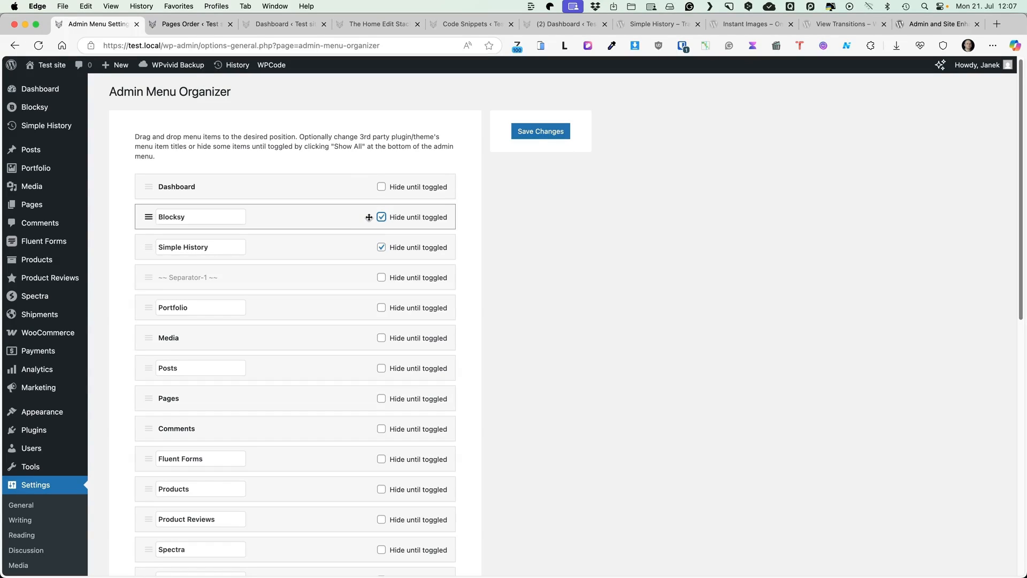
{"action": "left_click", "coordinate": [539, 132]}
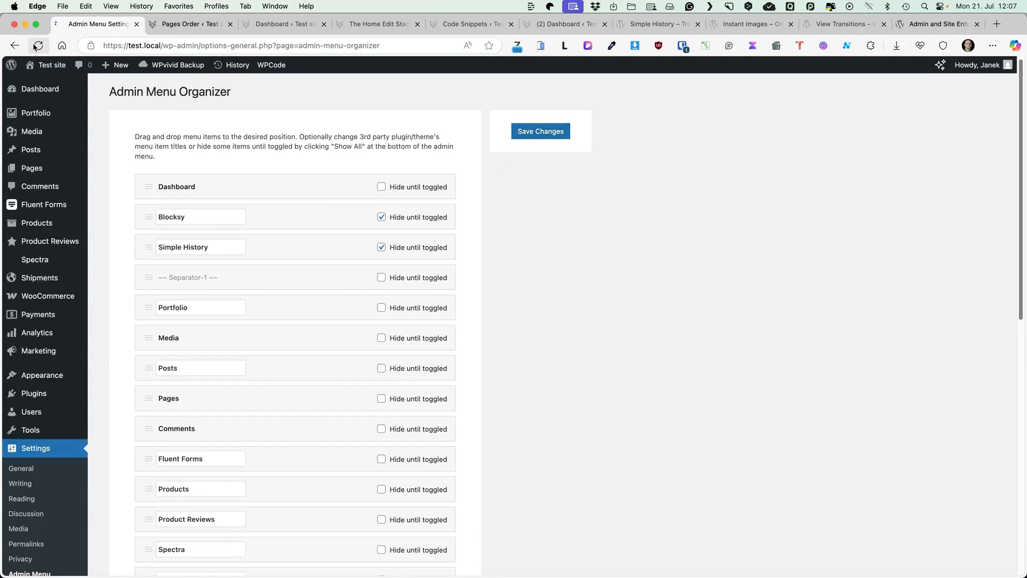
{"action": "mouse_move", "coordinate": [31, 411]}
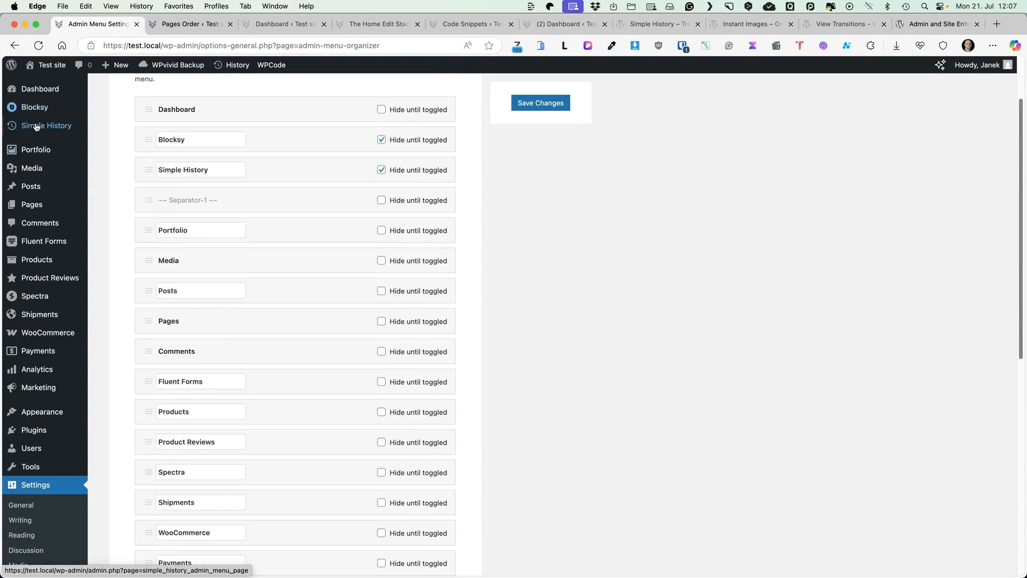
{"action": "scroll", "scroll_direction": "down", "scroll_amount": 3}
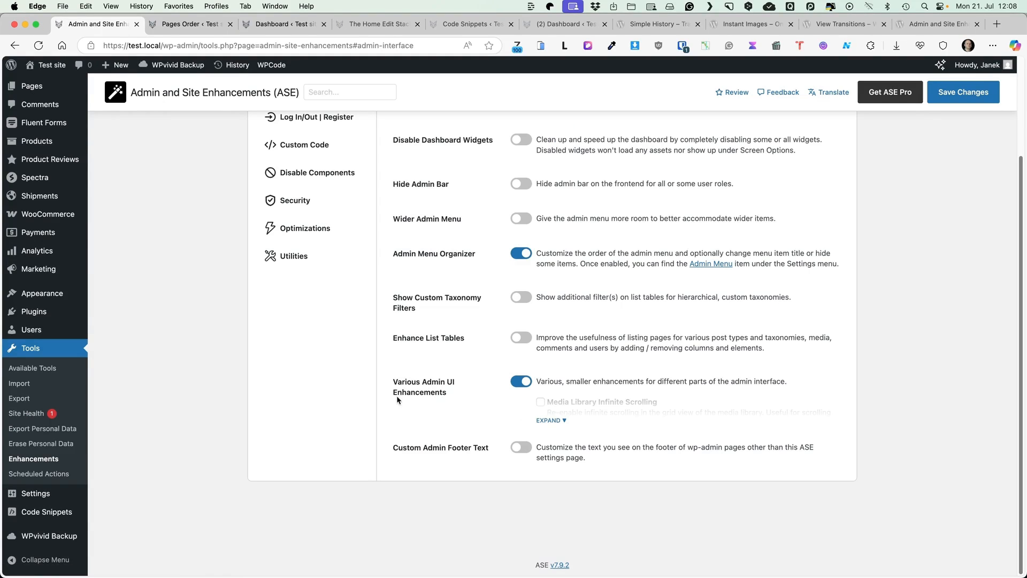
{"action": "mouse_move", "coordinate": [491, 428]}
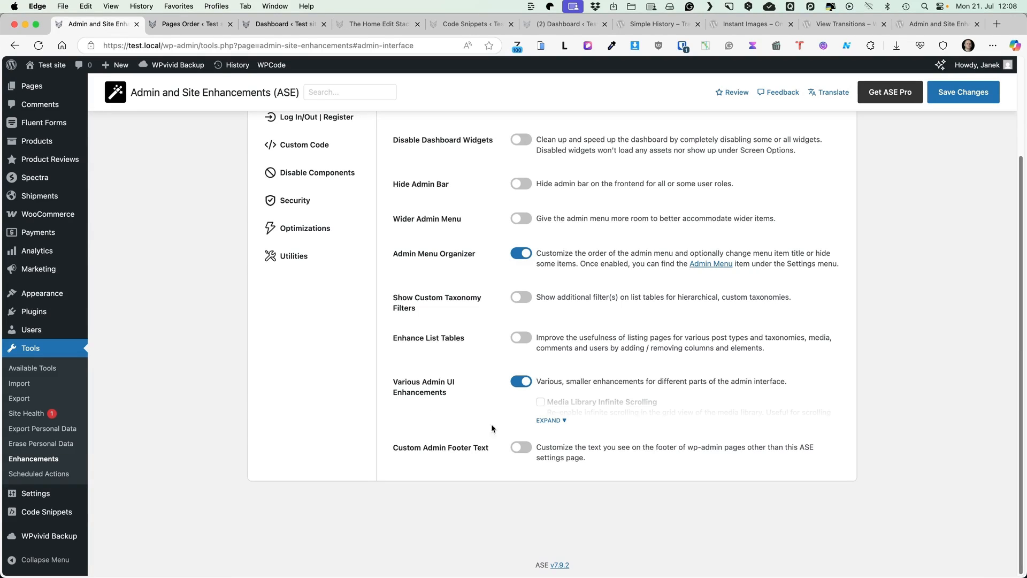
Expand Various Admin UI Enhancements to reveal options like Display Active Plugins First.
{"action": "left_click", "coordinate": [551, 420]}
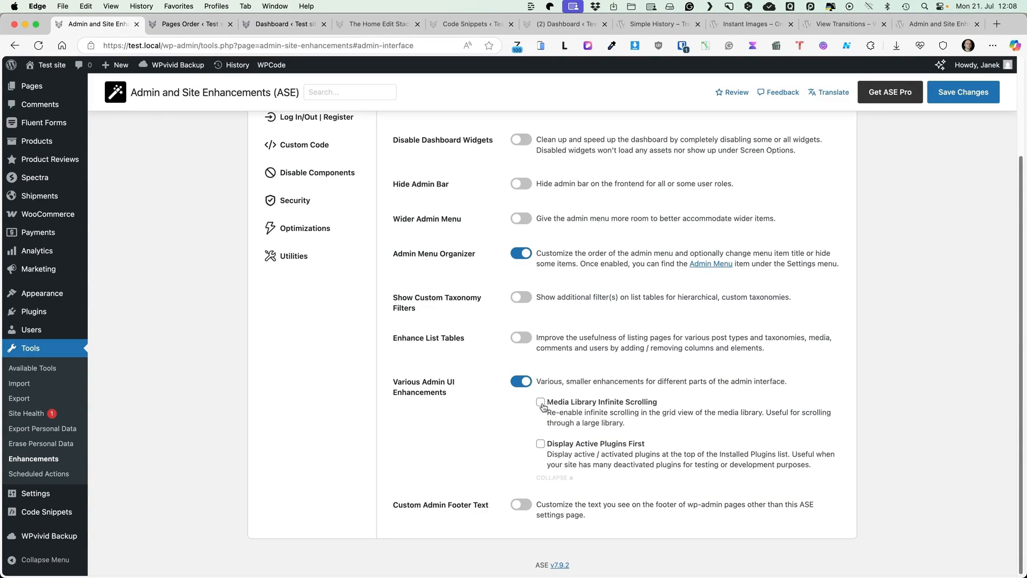
{"action": "mouse_move", "coordinate": [478, 405]}
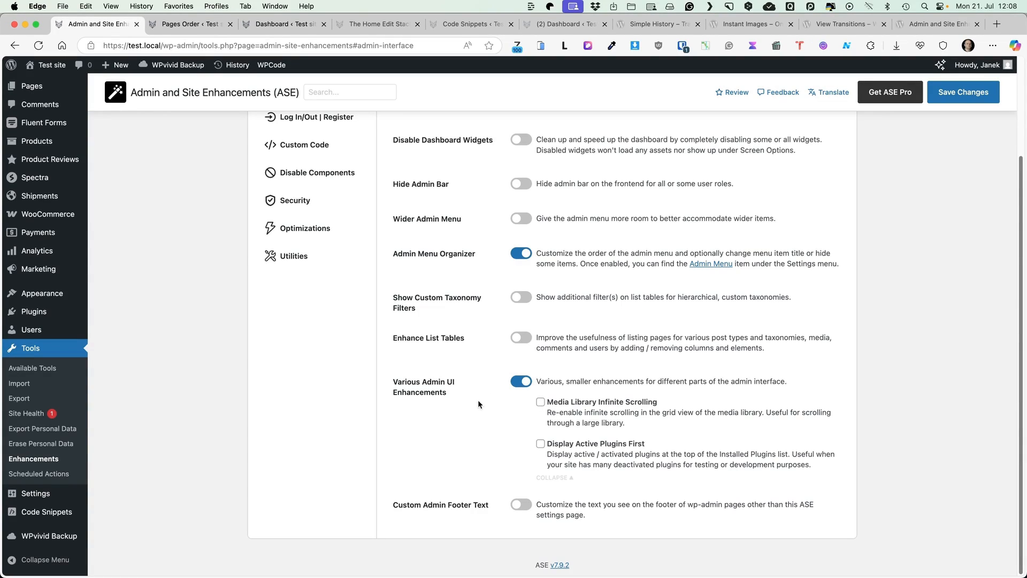
{"action": "mouse_move", "coordinate": [521, 506]}
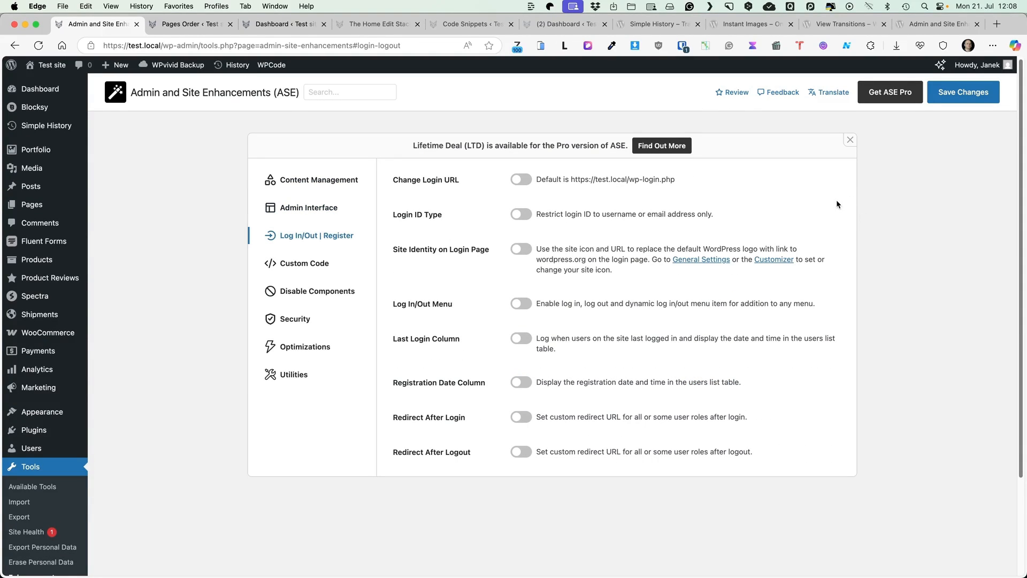
{"action": "mouse_move", "coordinate": [511, 204]}
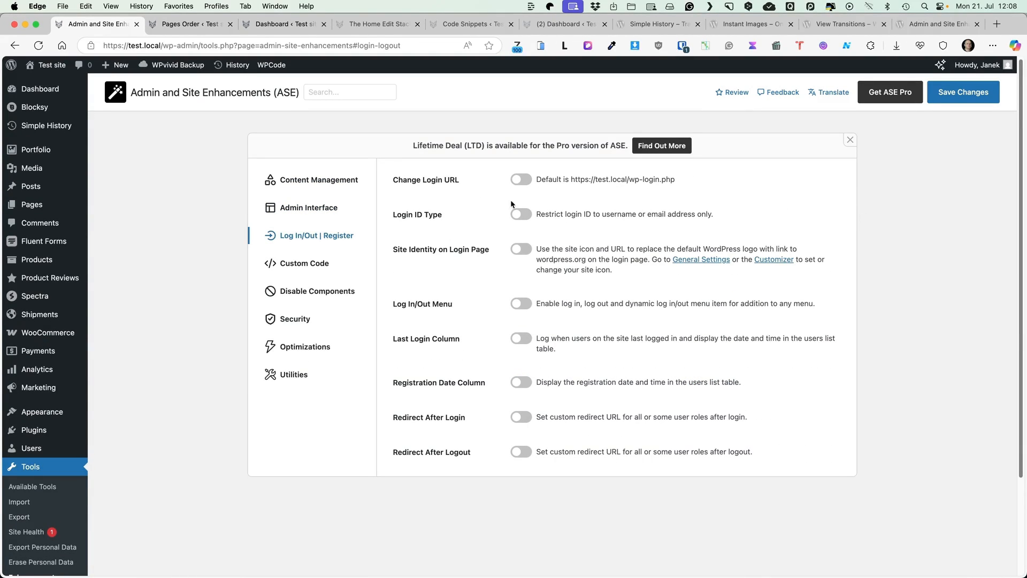
{"action": "mouse_move", "coordinate": [631, 274]}
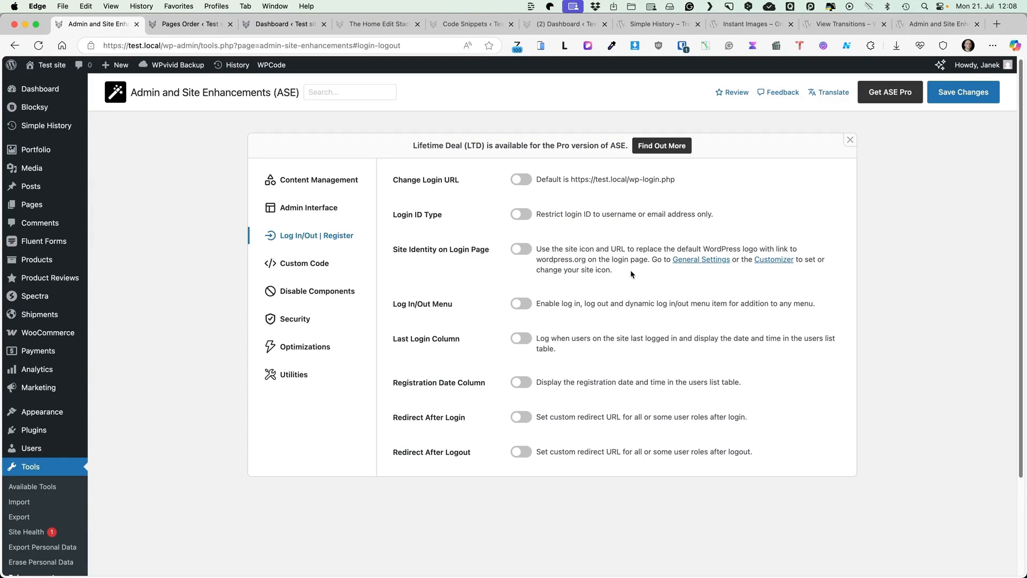
{"action": "mouse_move", "coordinate": [579, 327]}
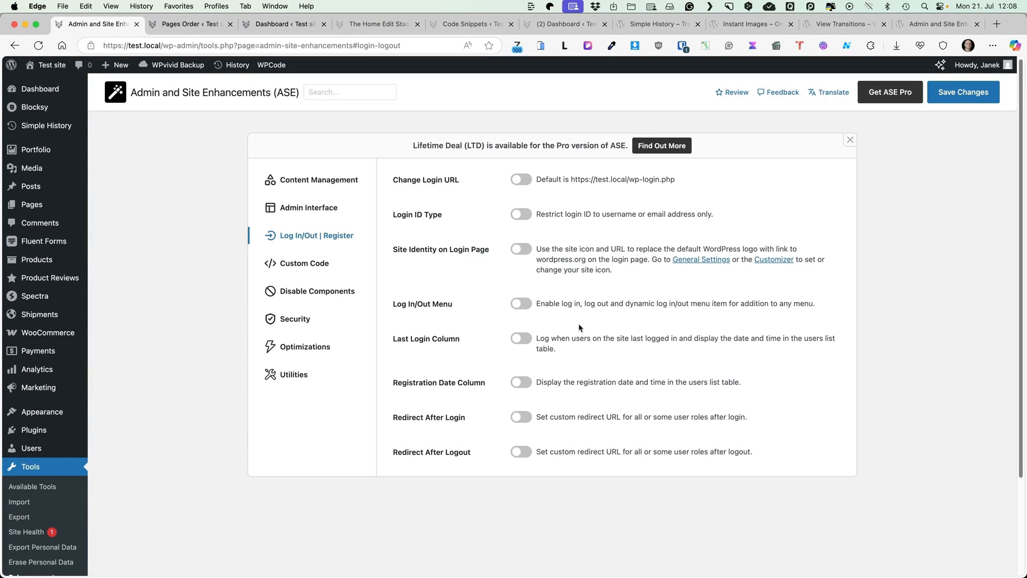
{"action": "mouse_move", "coordinate": [522, 319]}
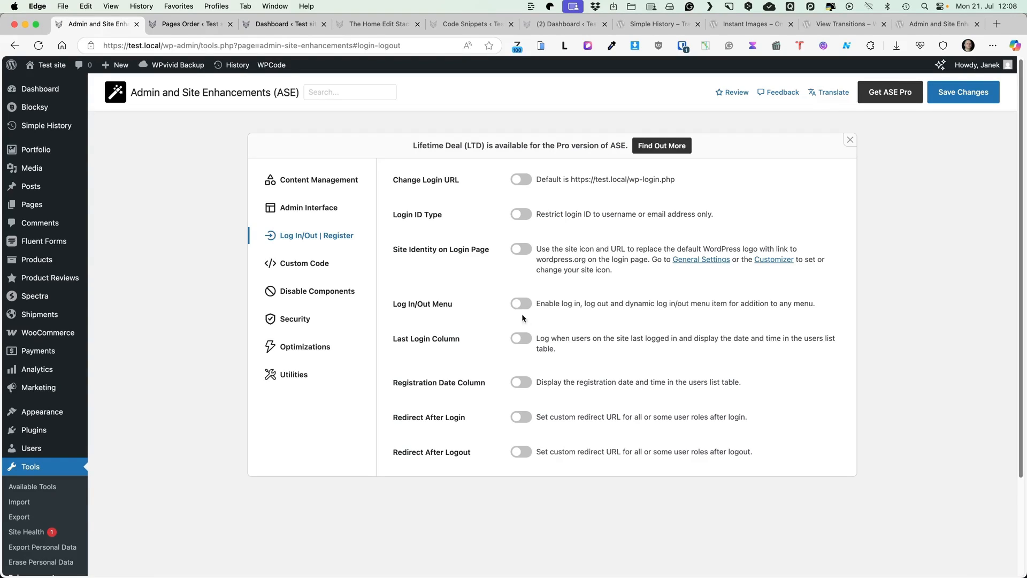
{"action": "mouse_move", "coordinate": [519, 346]}
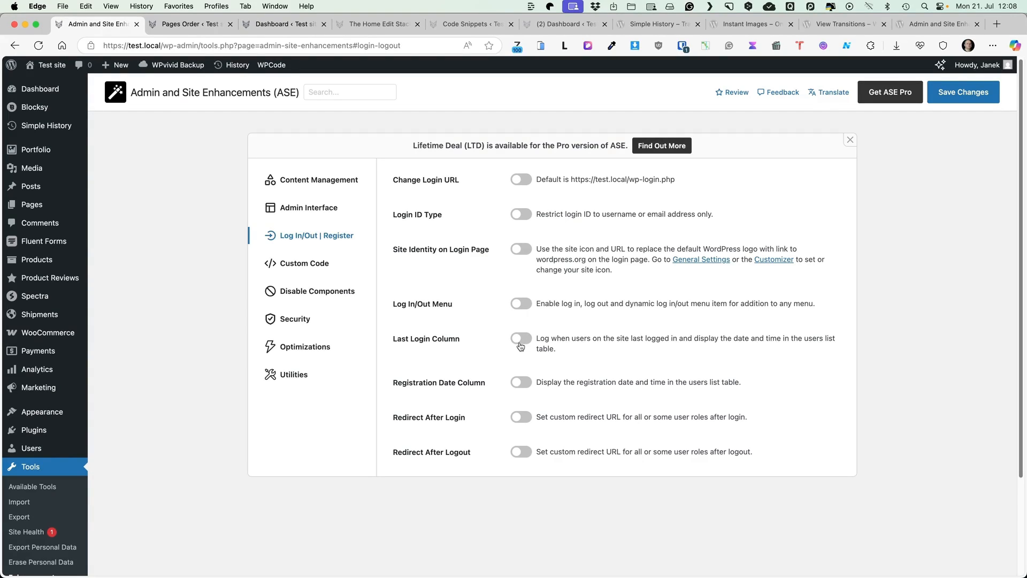
{"action": "mouse_move", "coordinate": [543, 414]}
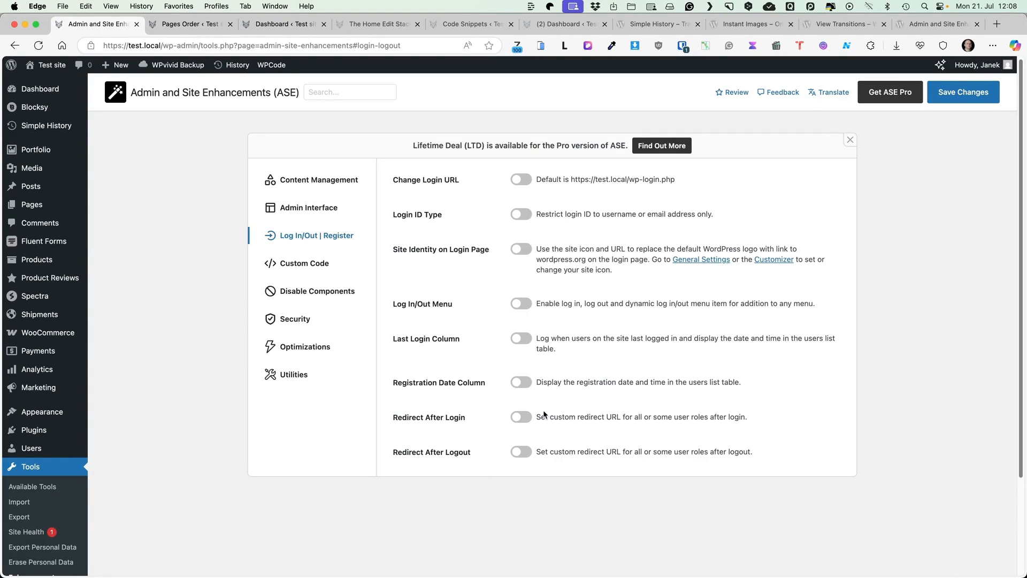
Leave the Log In/Out | Register toggles off and open the Custom Code section.
{"action": "left_click", "coordinate": [304, 262]}
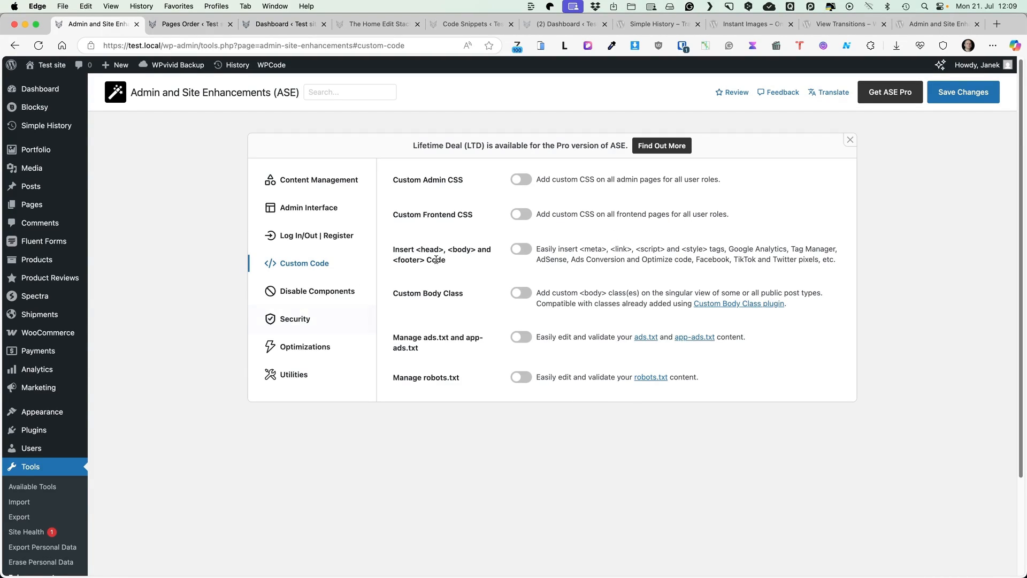
{"action": "left_click", "coordinate": [520, 249]}
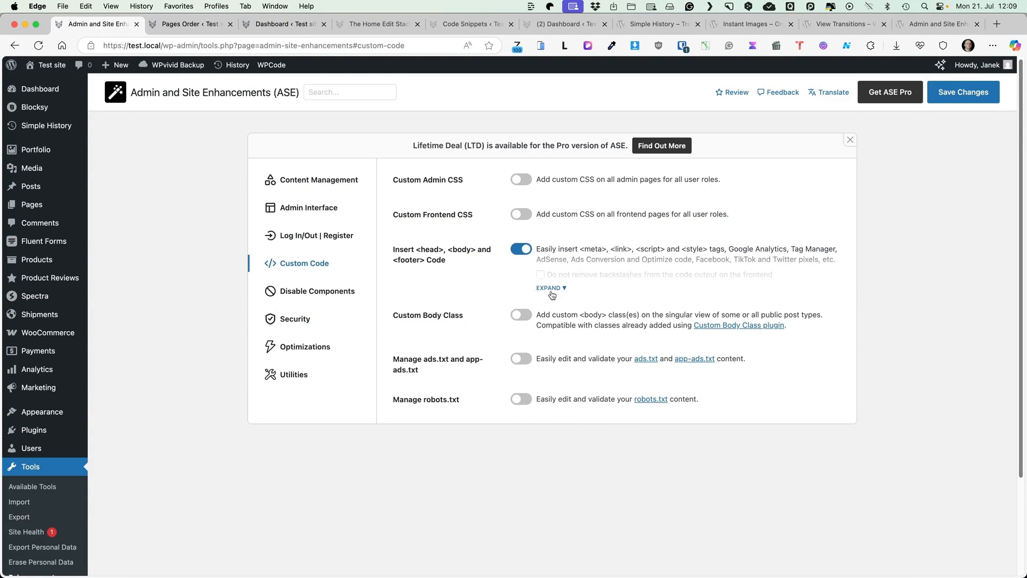
{"action": "left_click", "coordinate": [520, 248]}
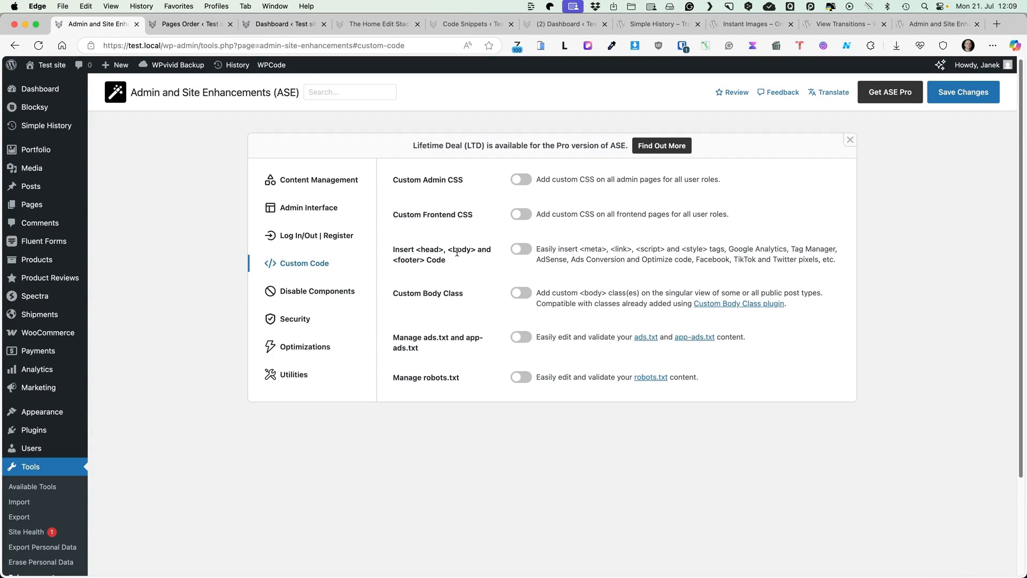
{"action": "mouse_move", "coordinate": [444, 339]}
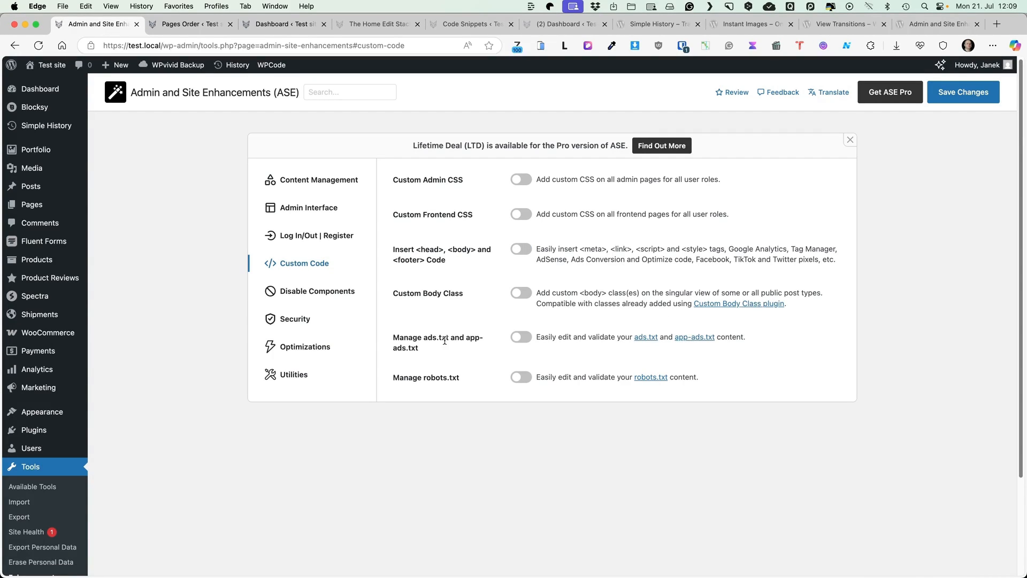
{"action": "mouse_move", "coordinate": [487, 329]}
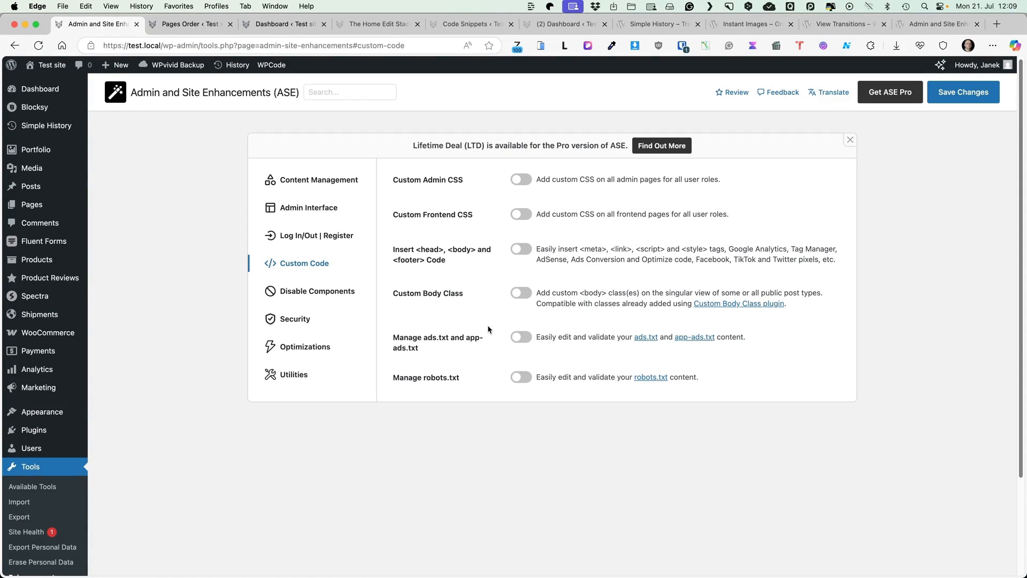
{"action": "mouse_move", "coordinate": [623, 347]}
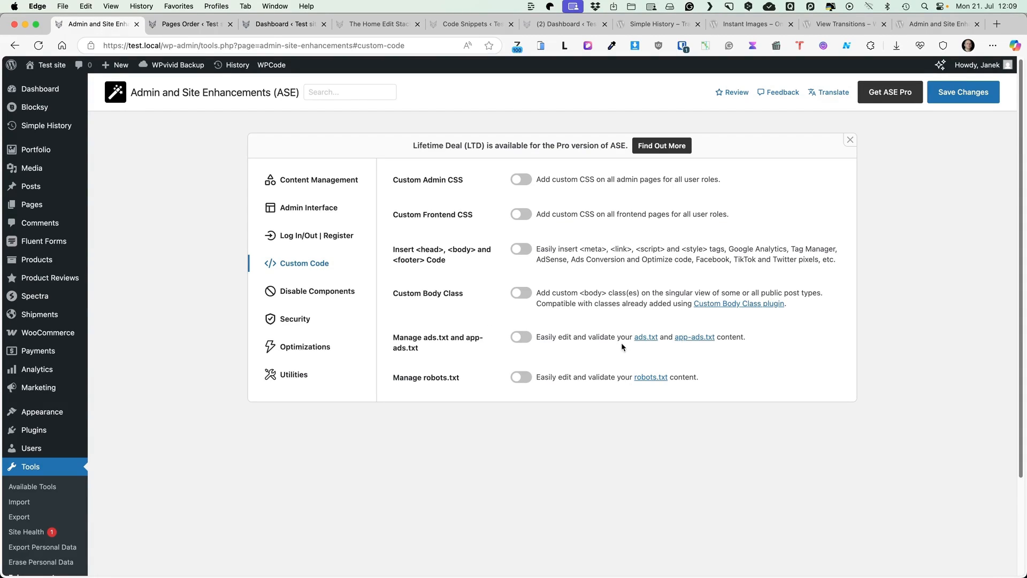
{"action": "mouse_move", "coordinate": [522, 346]}
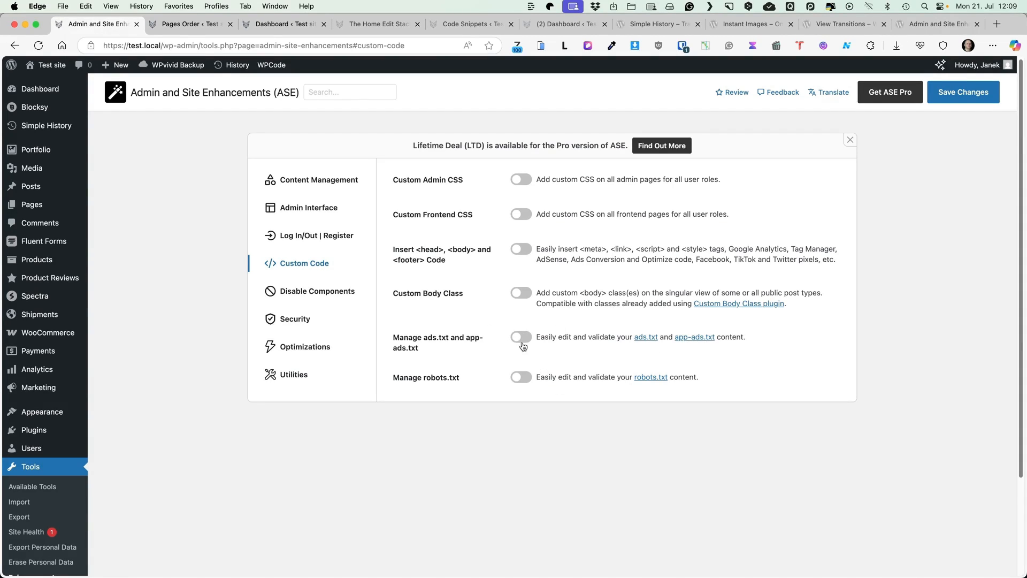
Review ASE's Disable Components options, leaving all off, then view the Security options.
{"action": "left_click", "coordinate": [317, 291]}
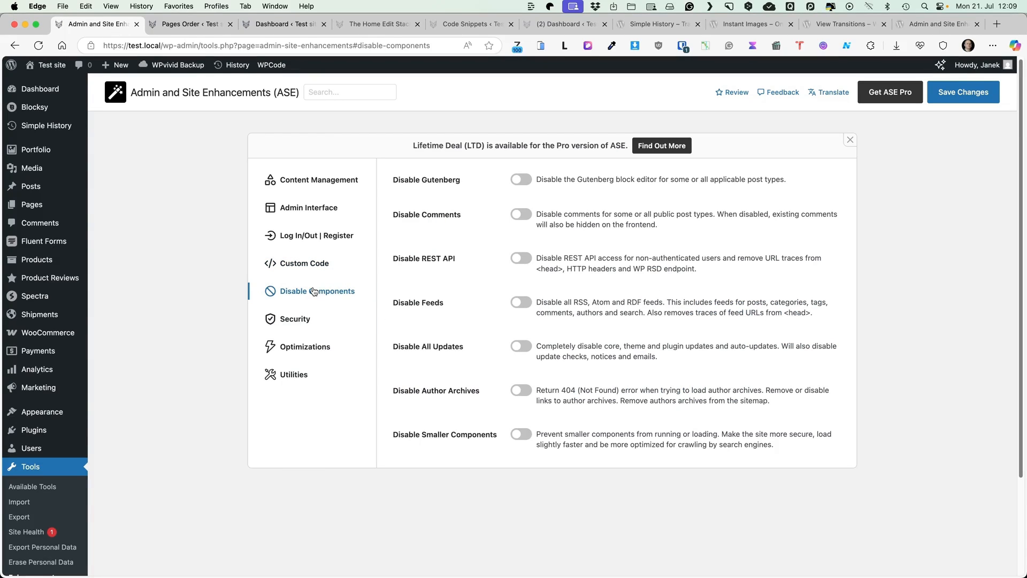
{"action": "mouse_move", "coordinate": [490, 184]}
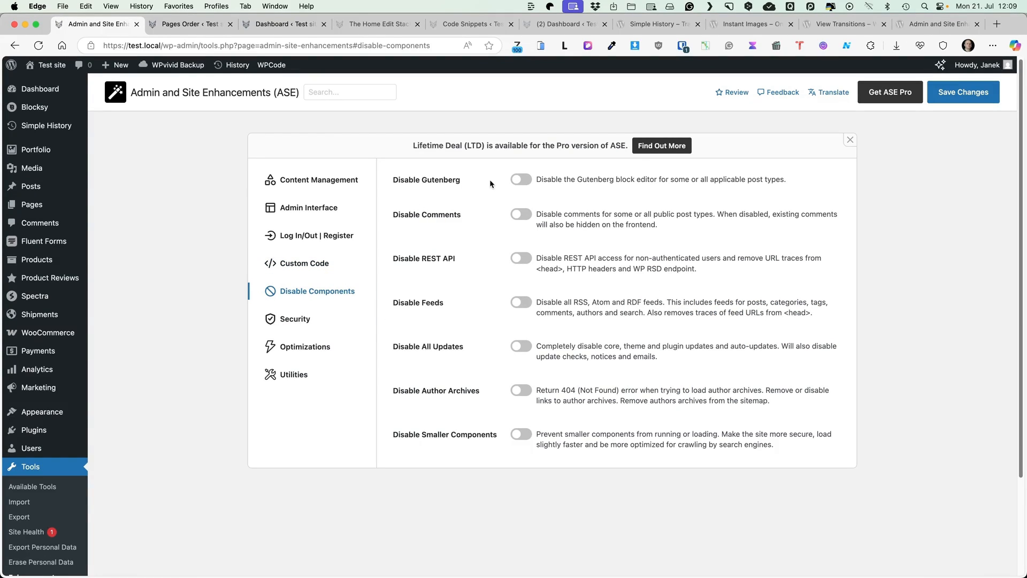
{"action": "mouse_move", "coordinate": [522, 291]}
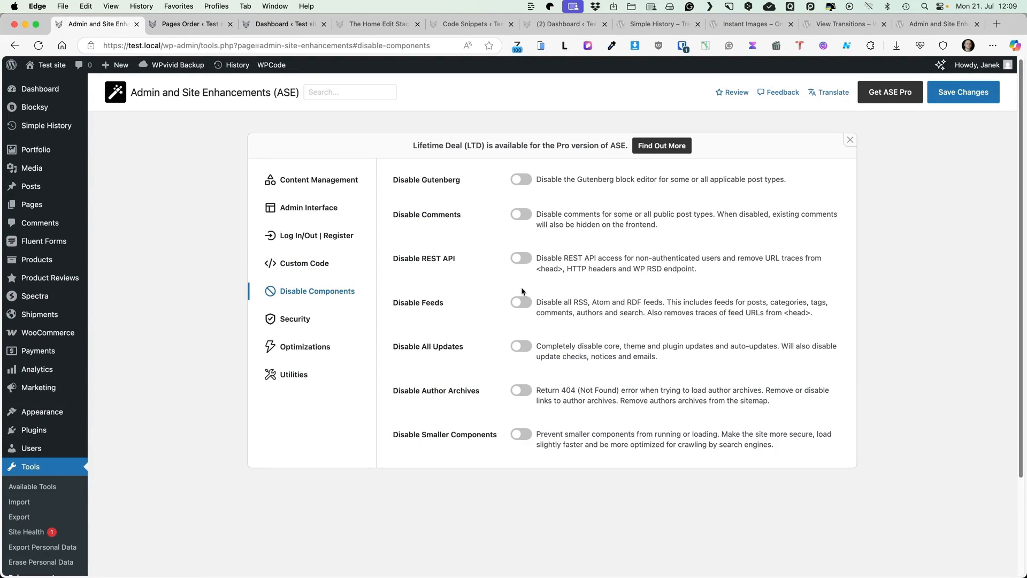
{"action": "mouse_move", "coordinate": [529, 348]}
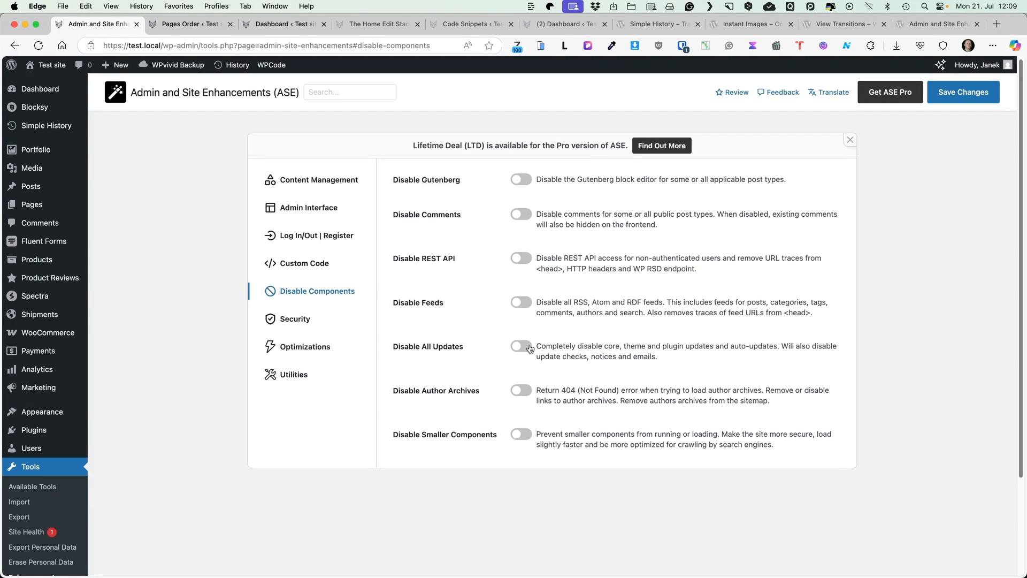
{"action": "mouse_move", "coordinate": [520, 396]}
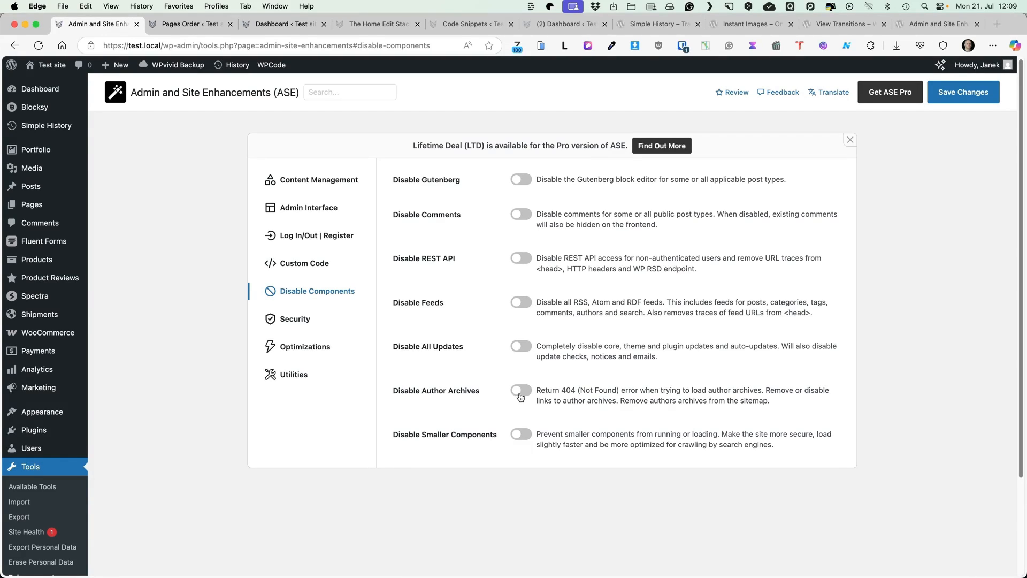
{"action": "mouse_move", "coordinate": [526, 444]}
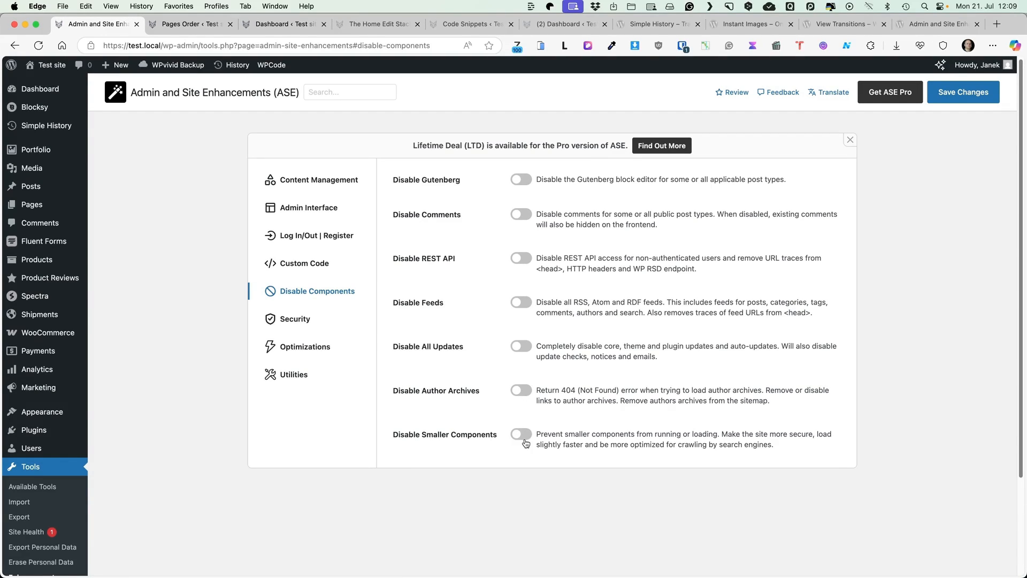
{"action": "left_click", "coordinate": [520, 434]}
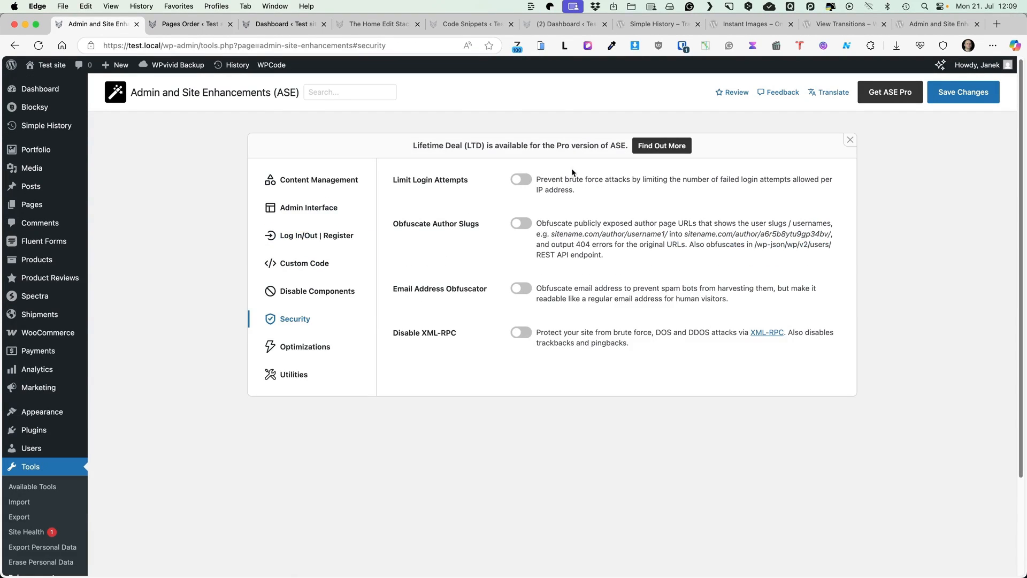
{"action": "mouse_move", "coordinate": [467, 257]}
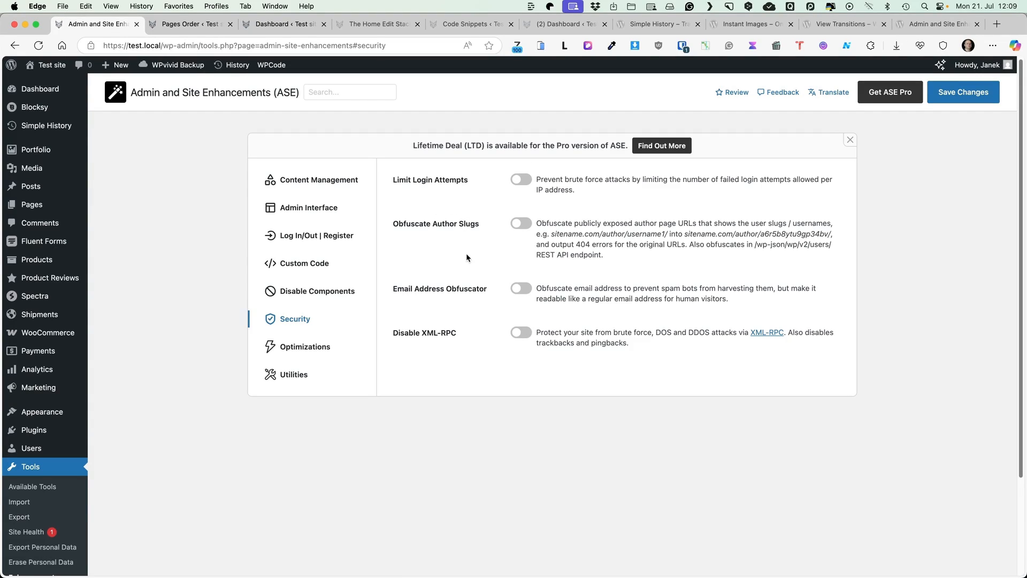
{"action": "mouse_move", "coordinate": [464, 301]}
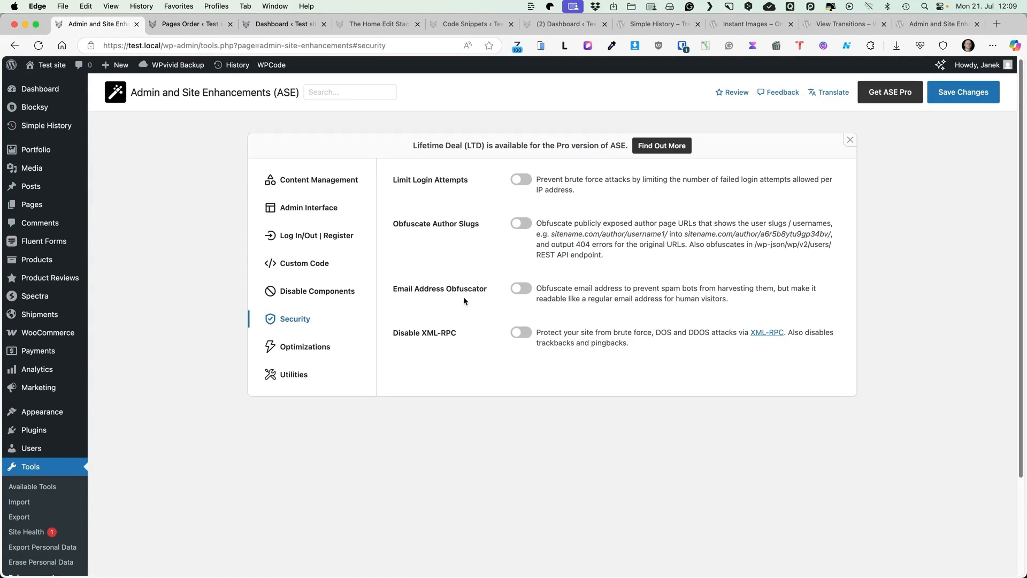
{"action": "mouse_move", "coordinate": [494, 345]}
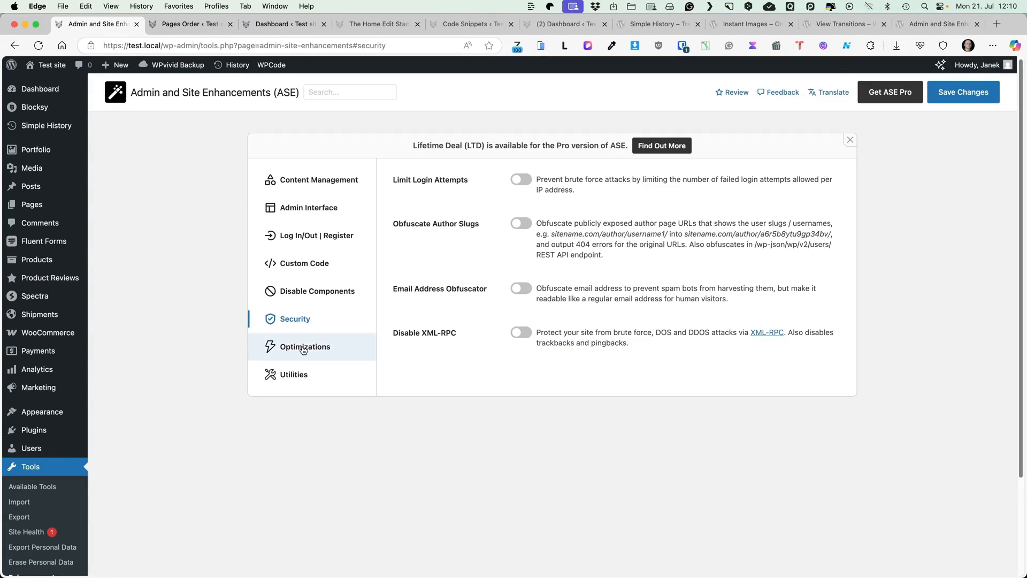
Review ASE's Optimizations options with none enabled, then view the Utilities options.
{"action": "left_click", "coordinate": [305, 346]}
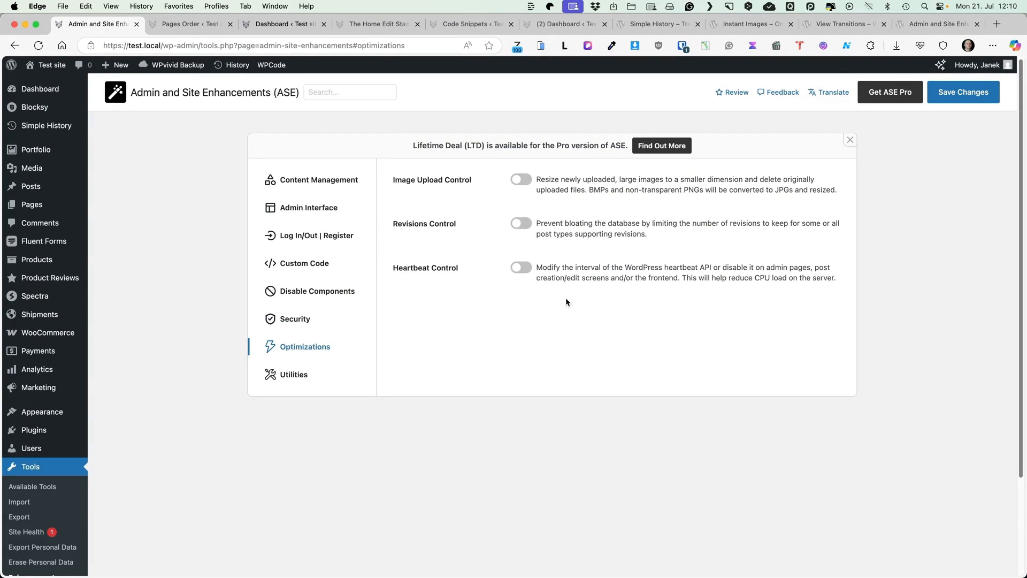
{"action": "mouse_move", "coordinate": [506, 235]}
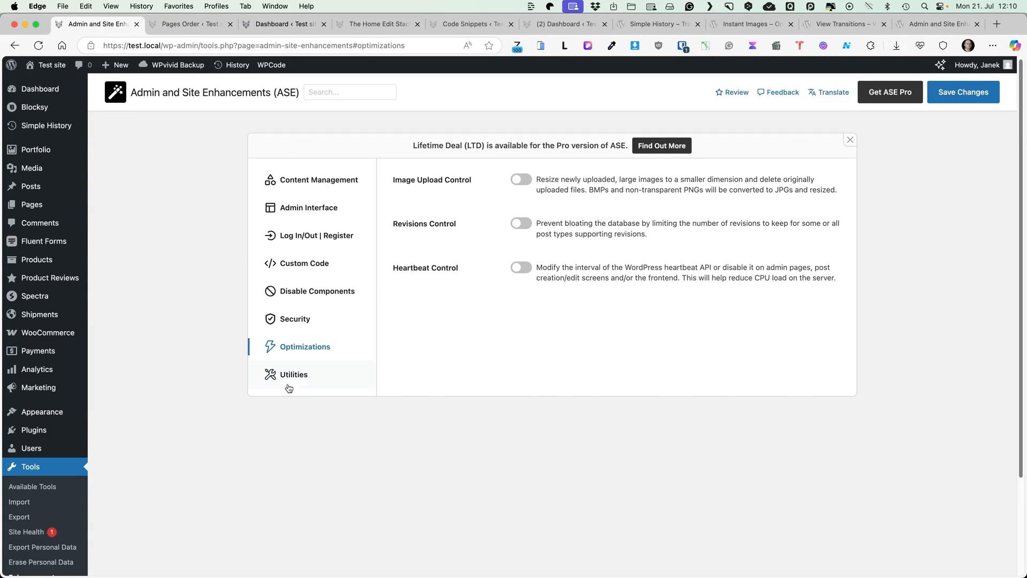
{"action": "left_click", "coordinate": [294, 373]}
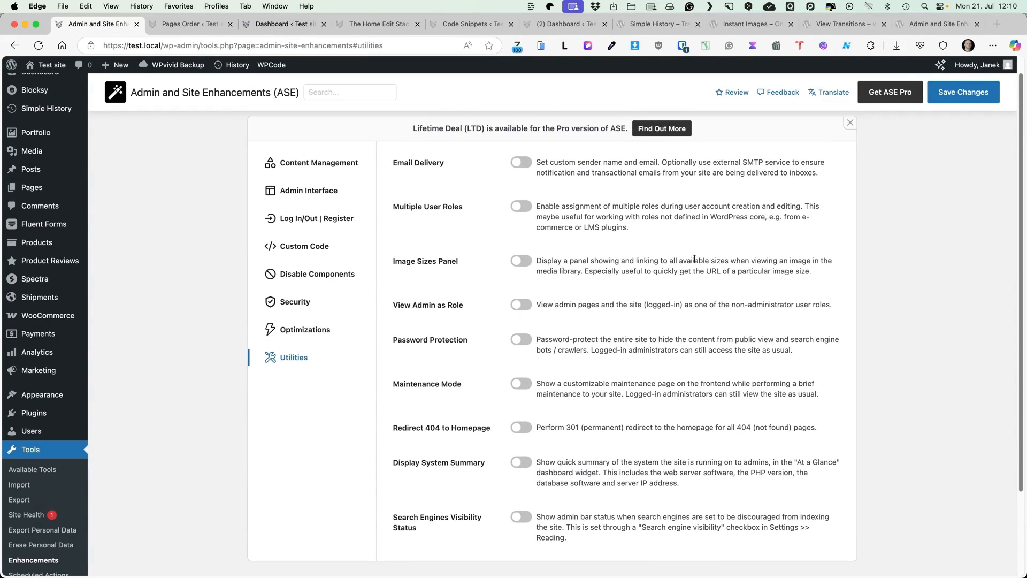
{"action": "mouse_move", "coordinate": [688, 269]}
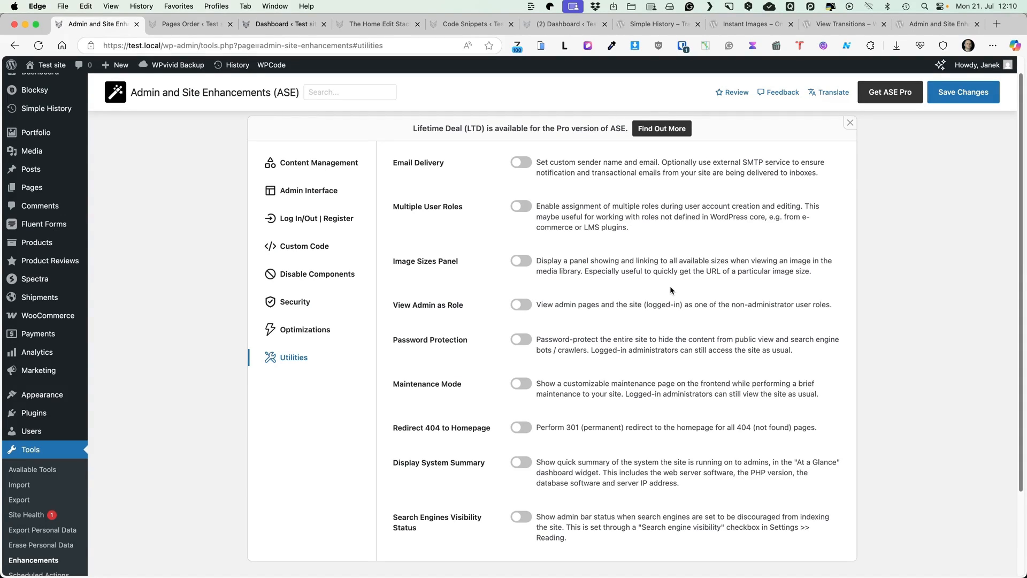
{"action": "scroll", "scroll_direction": "down", "scroll_amount": 3}
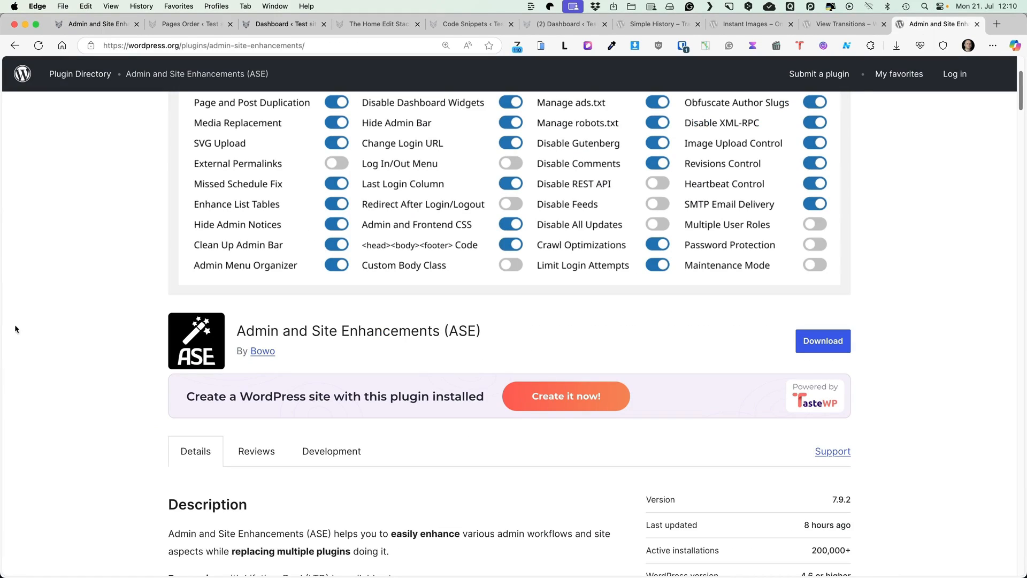
{"action": "scroll", "scroll_direction": "down", "scroll_amount": 3}
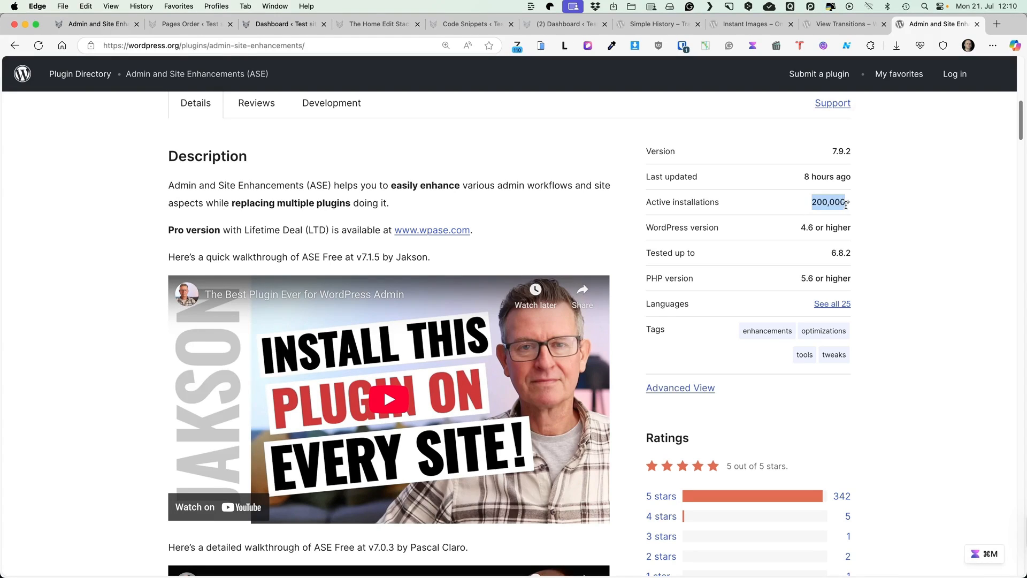
{"action": "scroll", "scroll_direction": "down", "scroll_amount": 3}
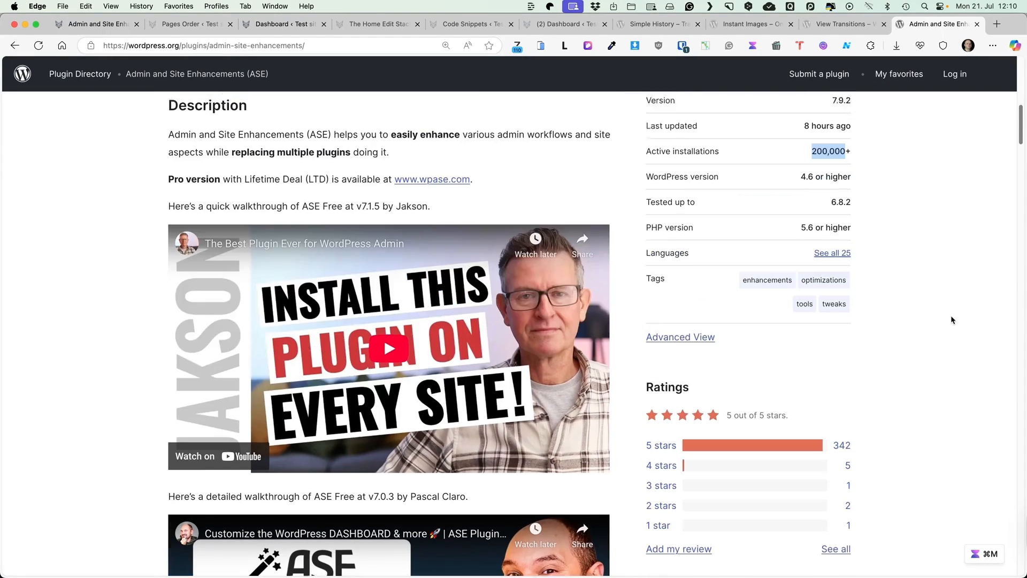
{"action": "scroll", "scroll_direction": "up", "scroll_amount": 3}
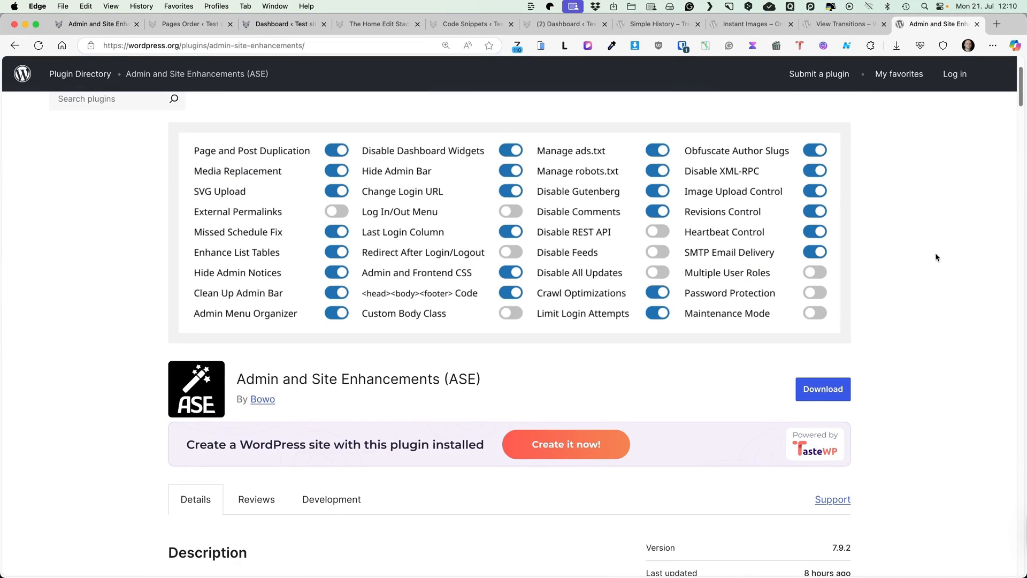